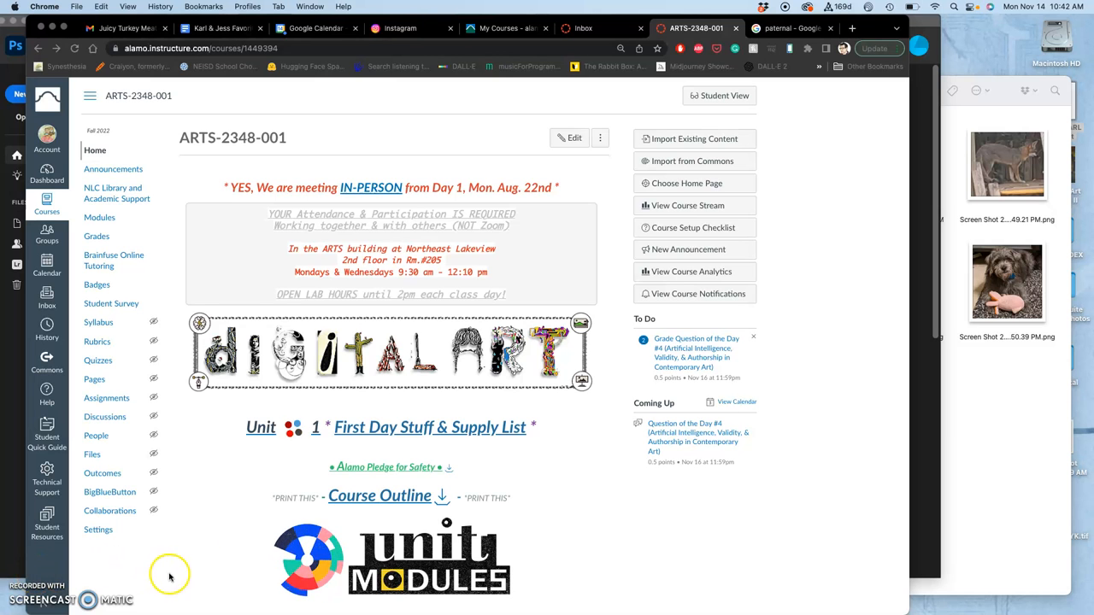
Open UNIT Modules from the Home banner and review Units 1–16 through Final Critique.
scroll("down", 3)
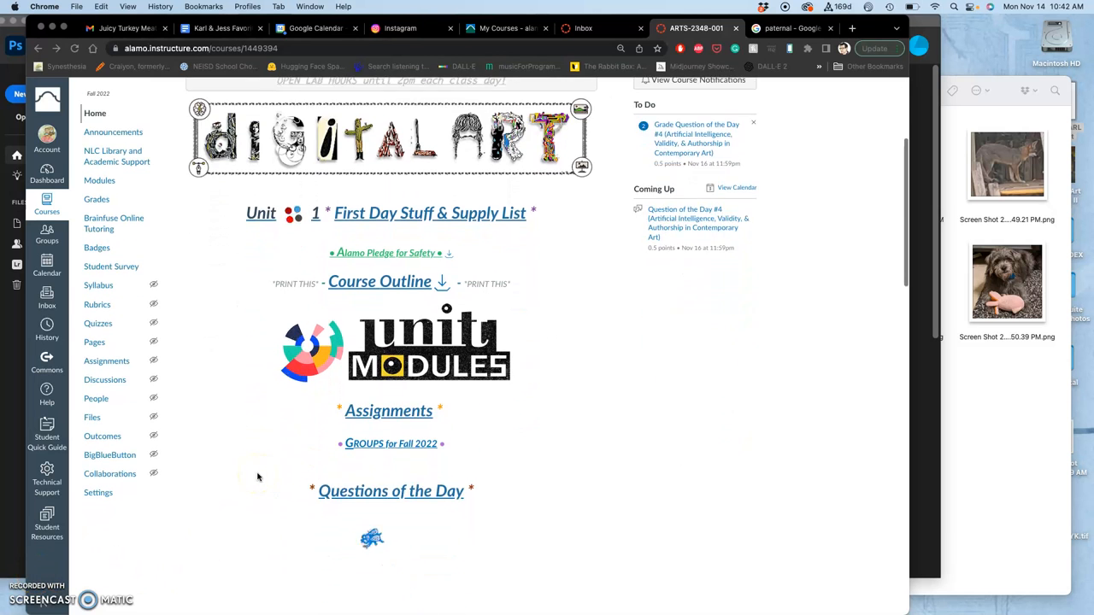
scroll("down", 3)
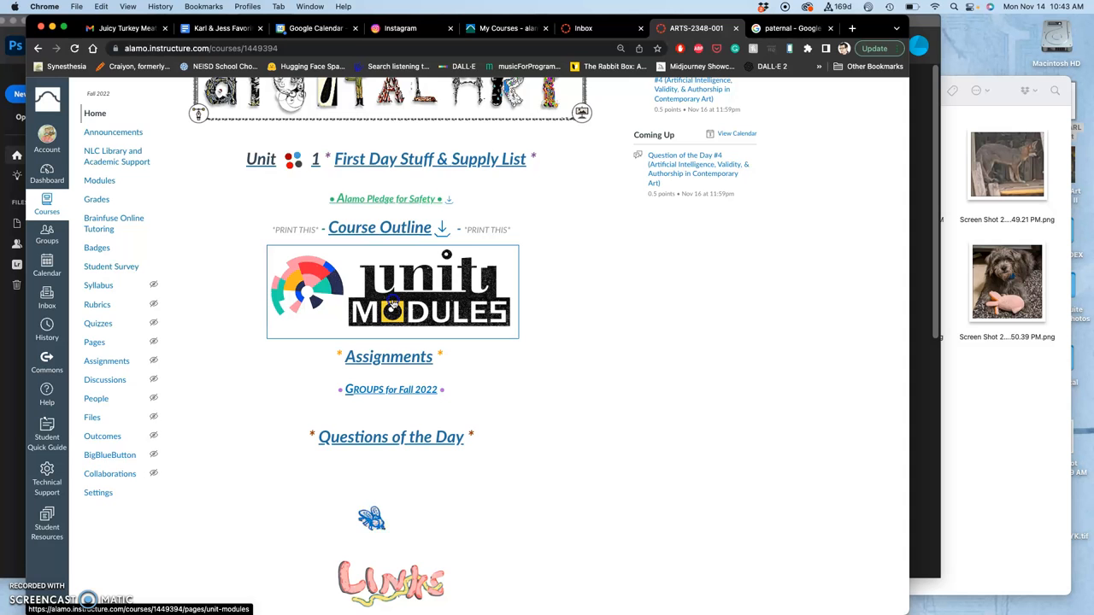
left_click(390, 290)
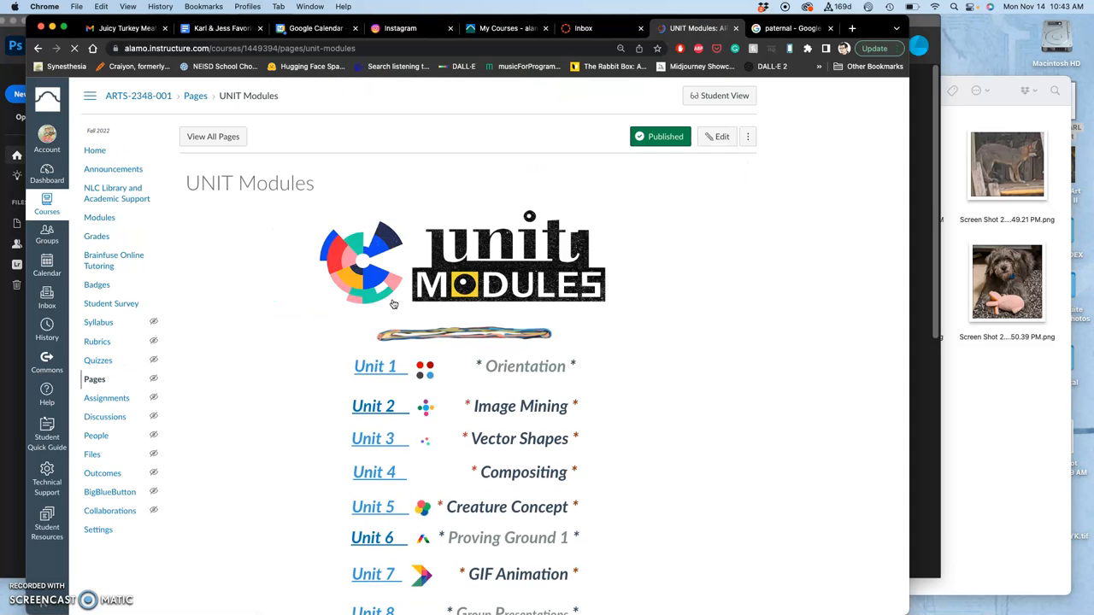
scroll("down", 3)
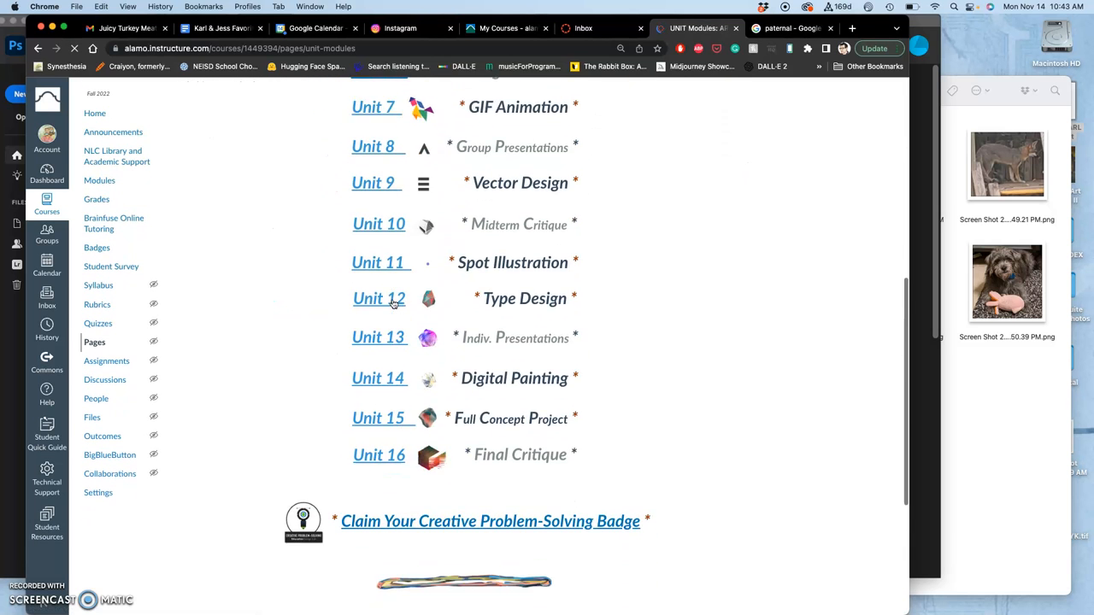
scroll("down", 3)
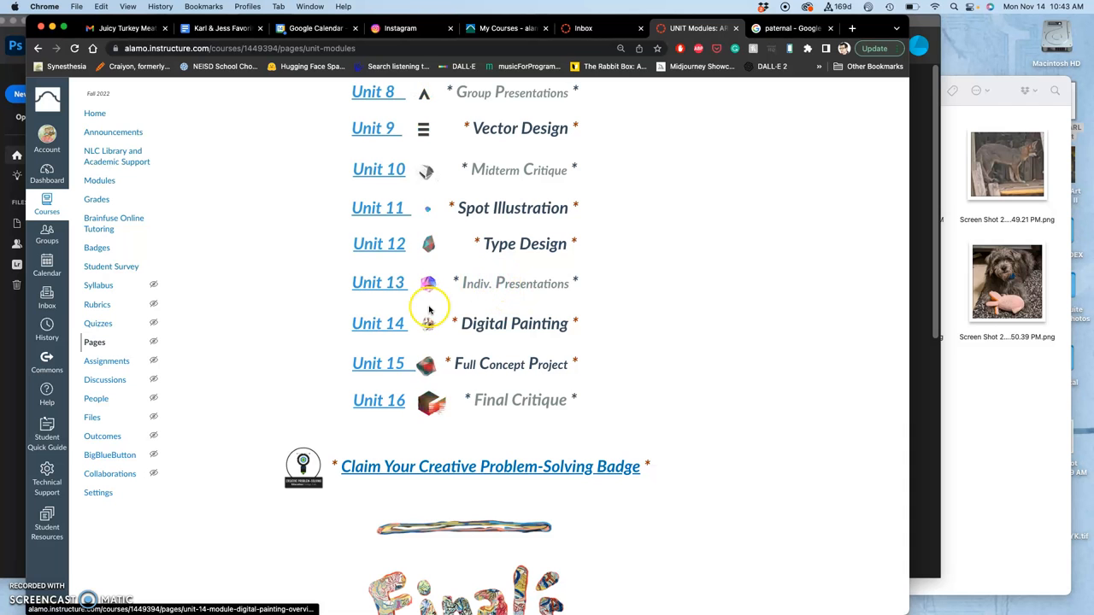
scroll("up", 3)
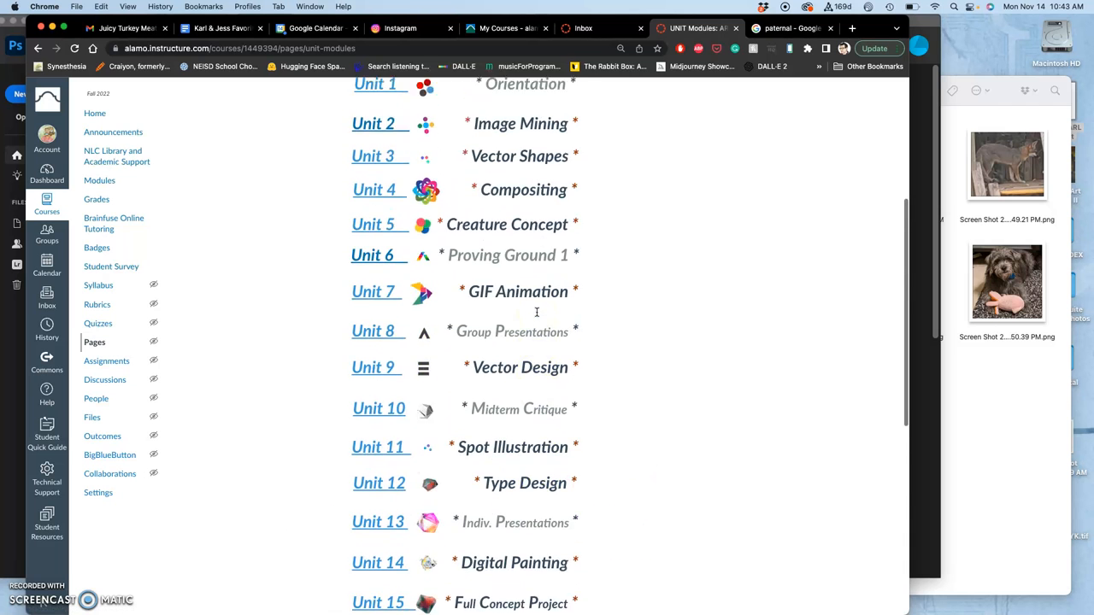
scroll("up", 3)
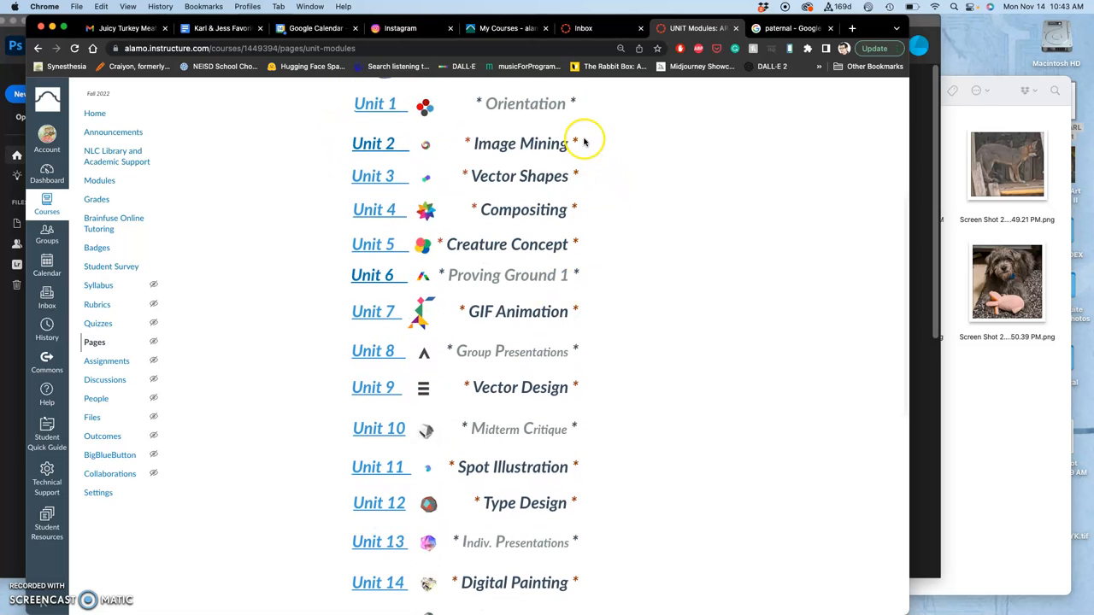
mouse_move(575, 408)
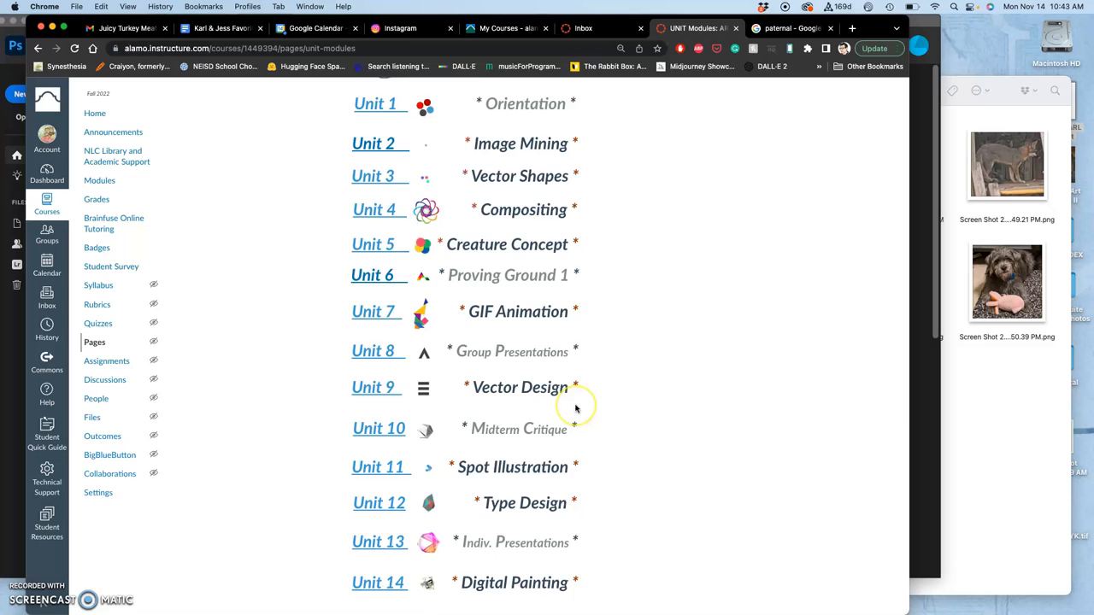
scroll("down", 3)
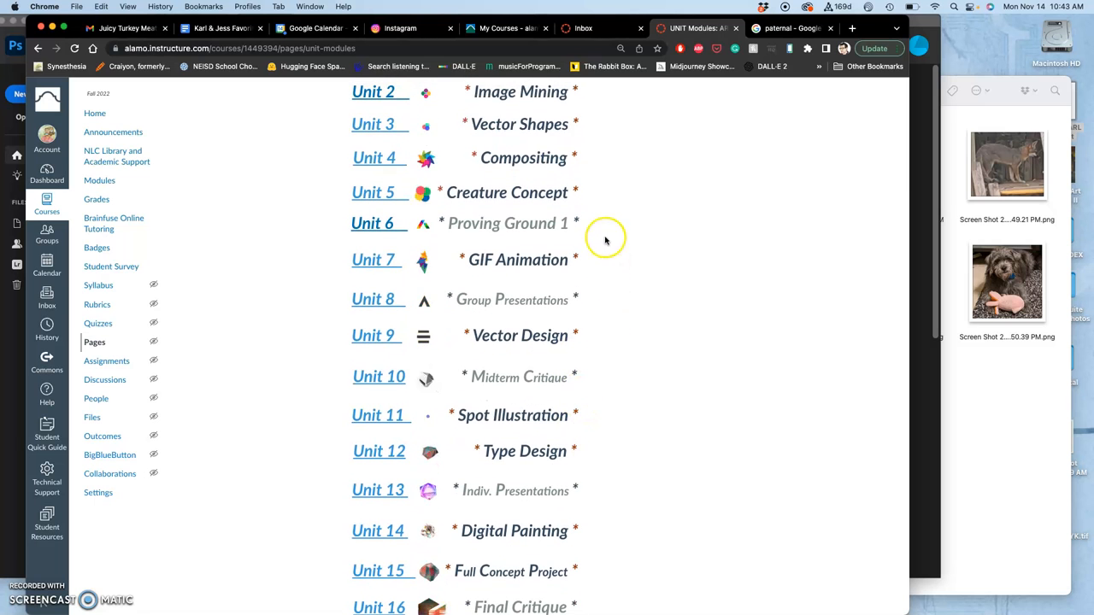
scroll("down", 3)
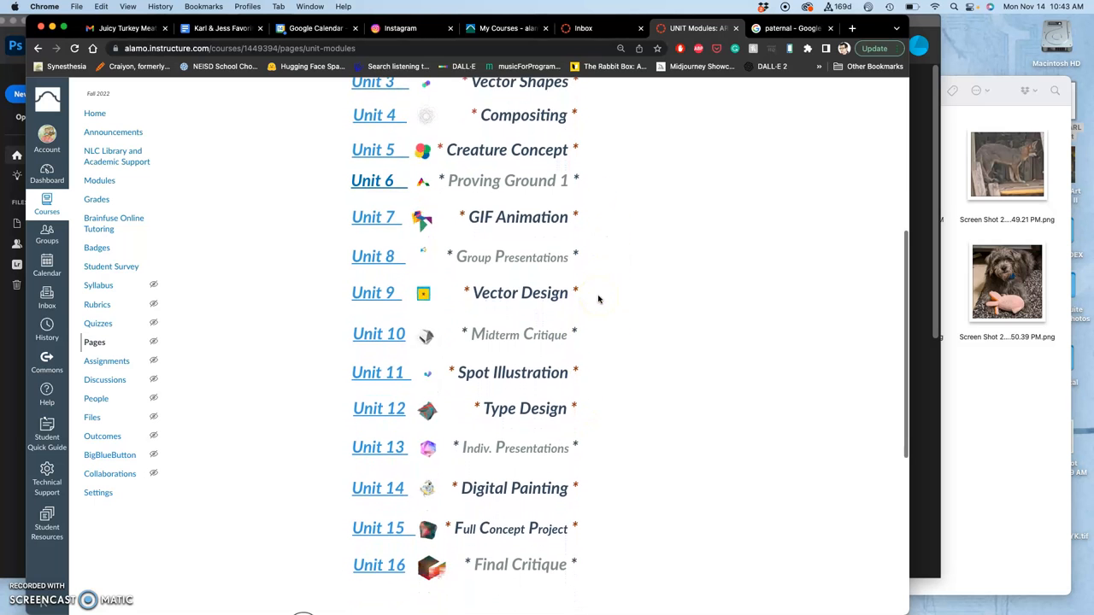
scroll("down", 3)
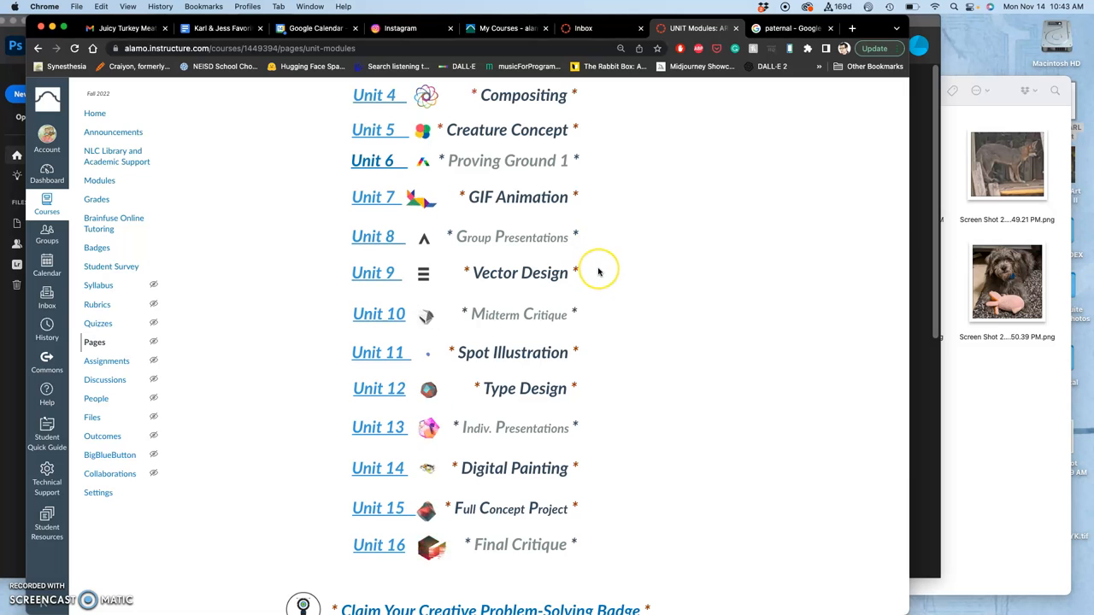
scroll("down", 3)
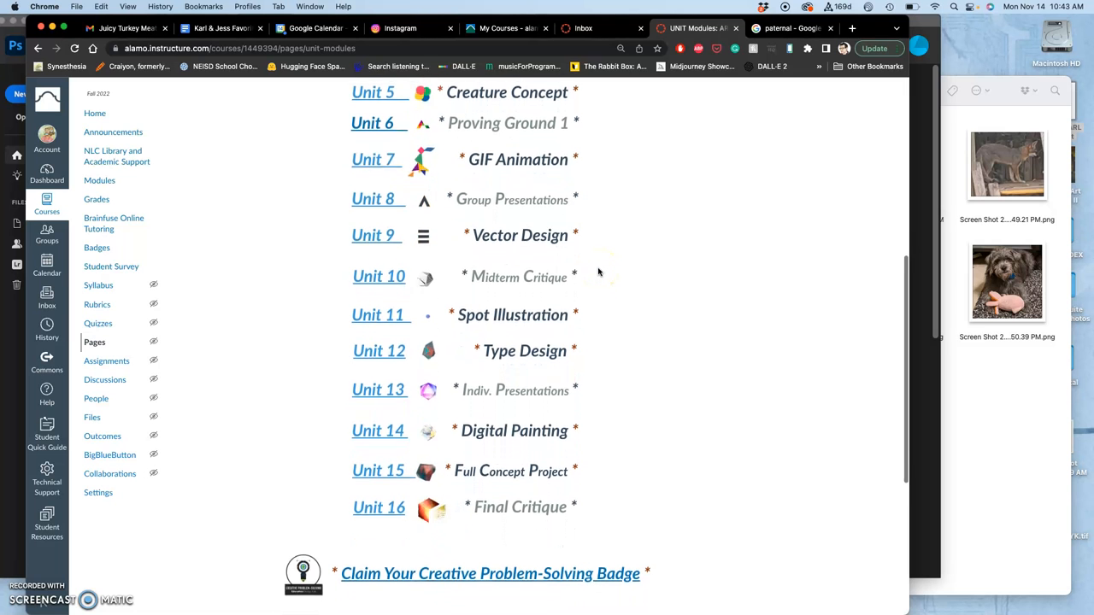
scroll("down", 3)
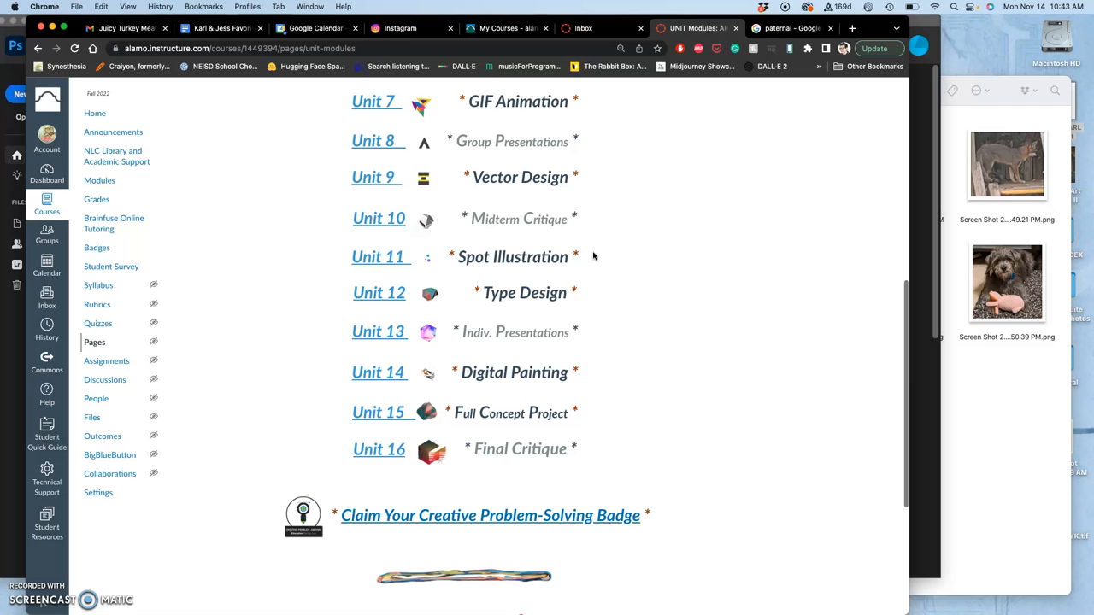
mouse_move(577, 200)
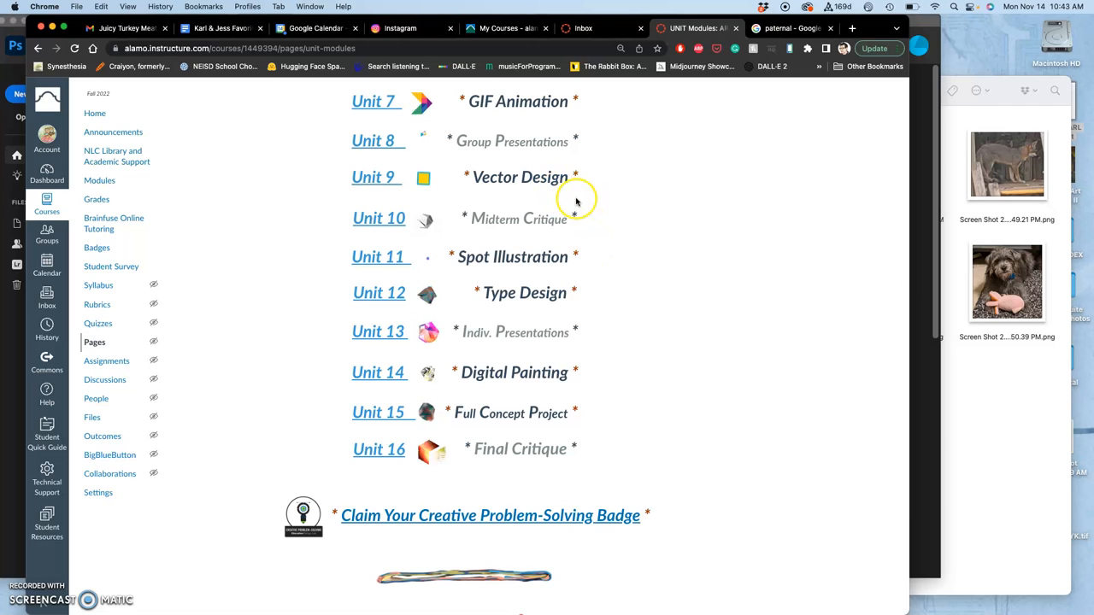
mouse_move(629, 238)
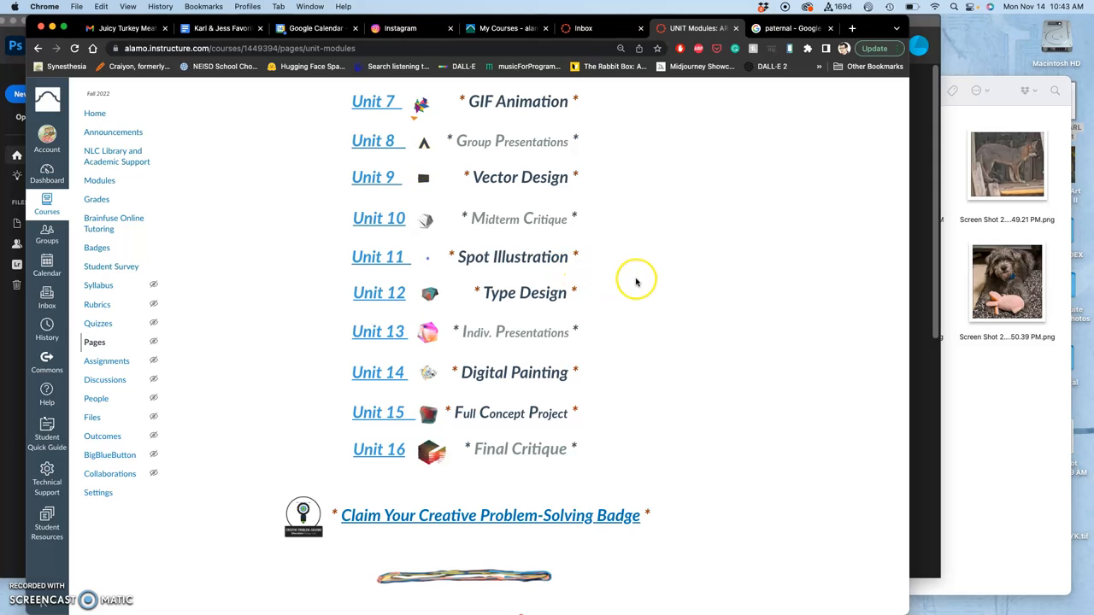
mouse_move(600, 306)
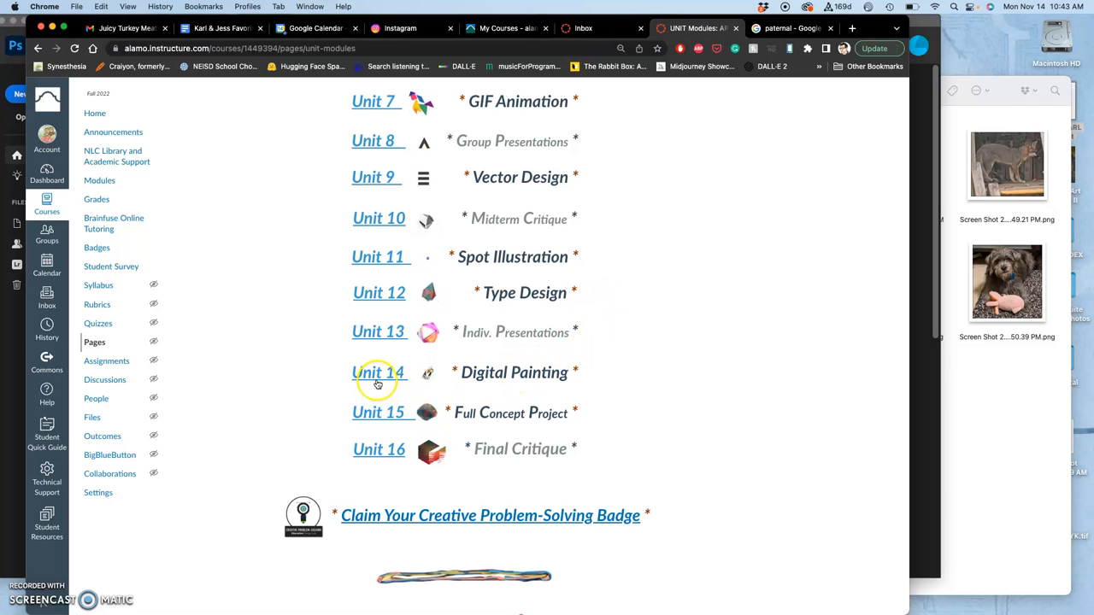
Open Unit 14 Digital Painting and review its objectives, tasks and deliverables.
left_click(377, 373)
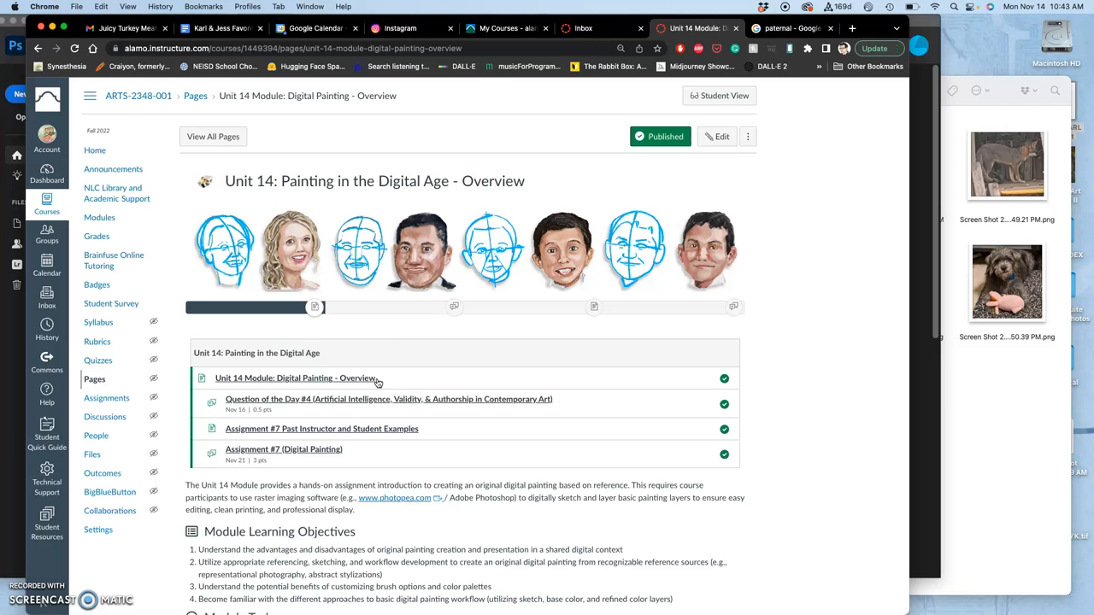
mouse_move(270, 295)
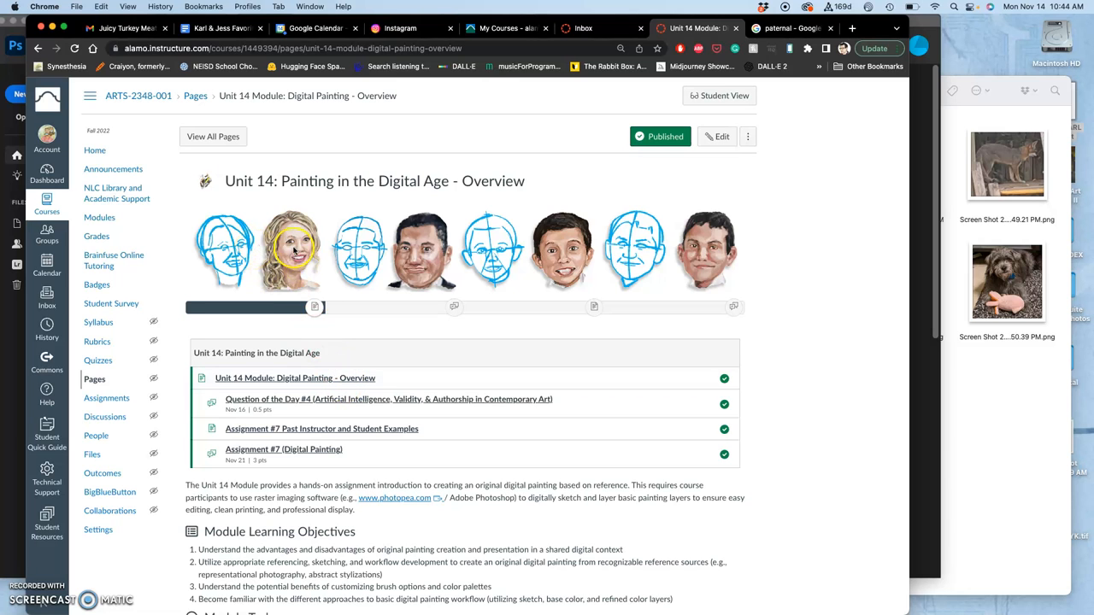
mouse_move(750, 289)
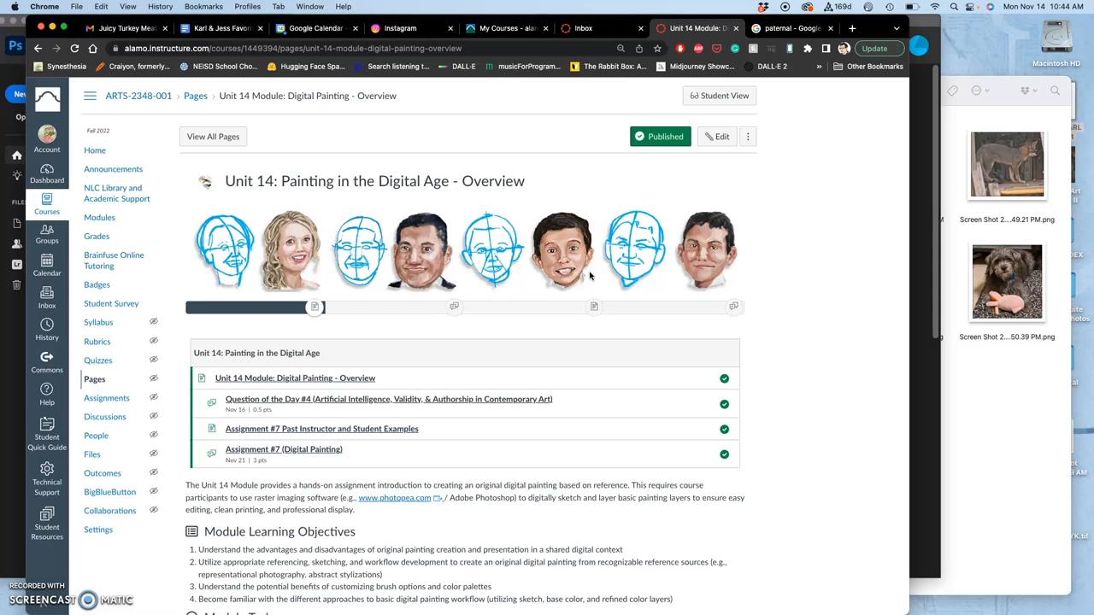
scroll("down", 3)
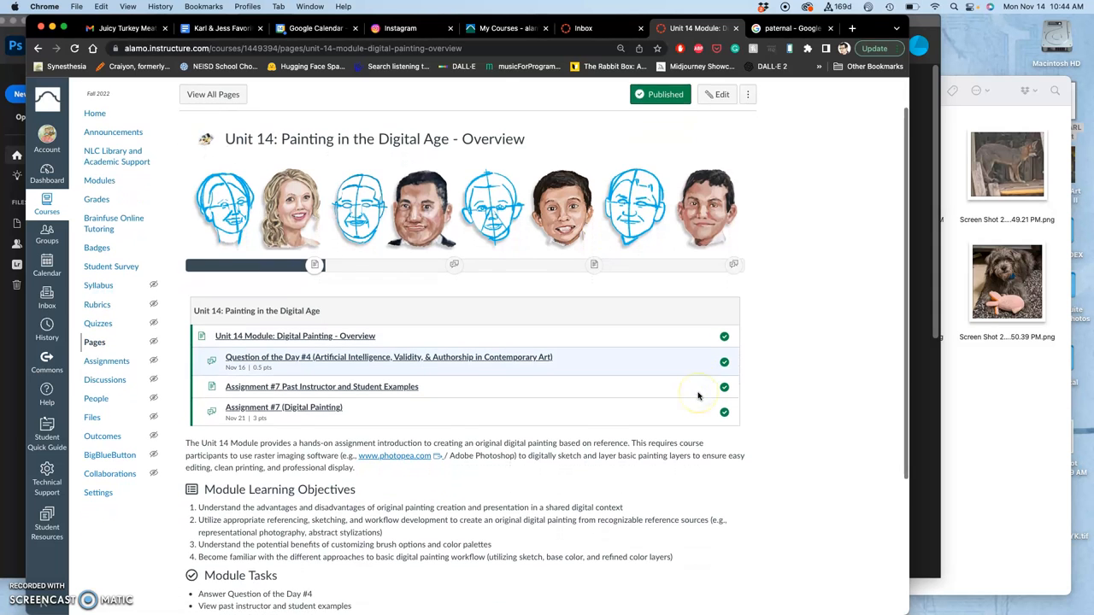
scroll("down", 3)
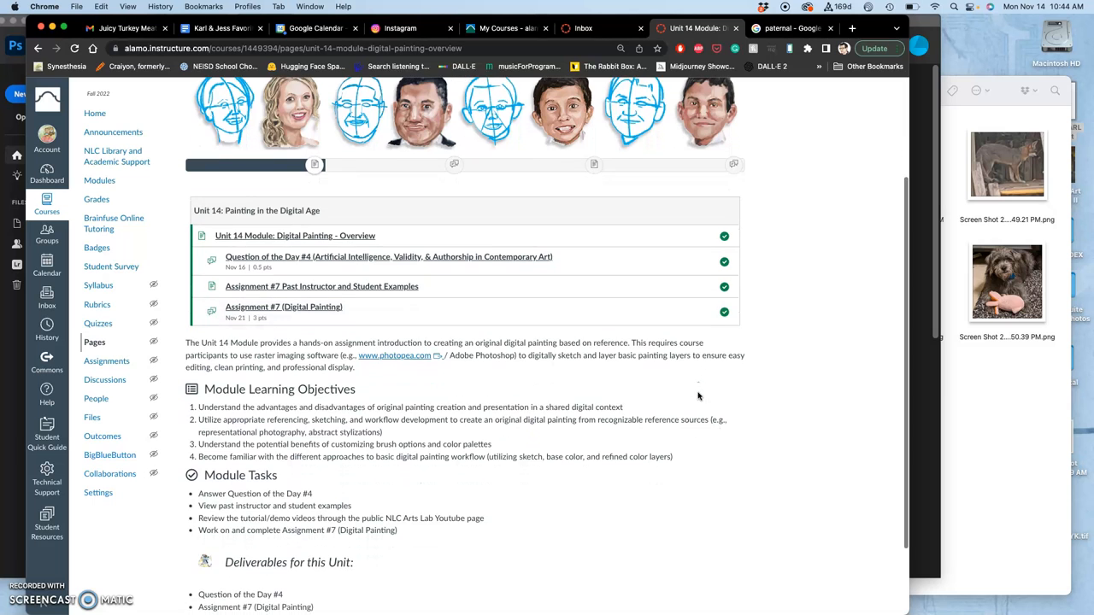
scroll("down", 3)
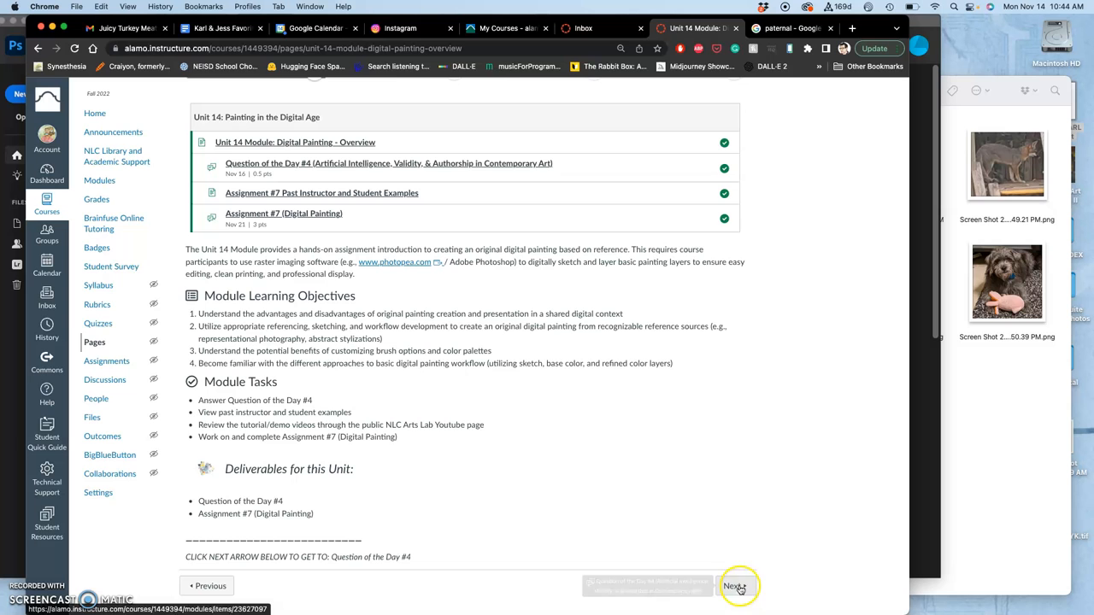
left_click(734, 586)
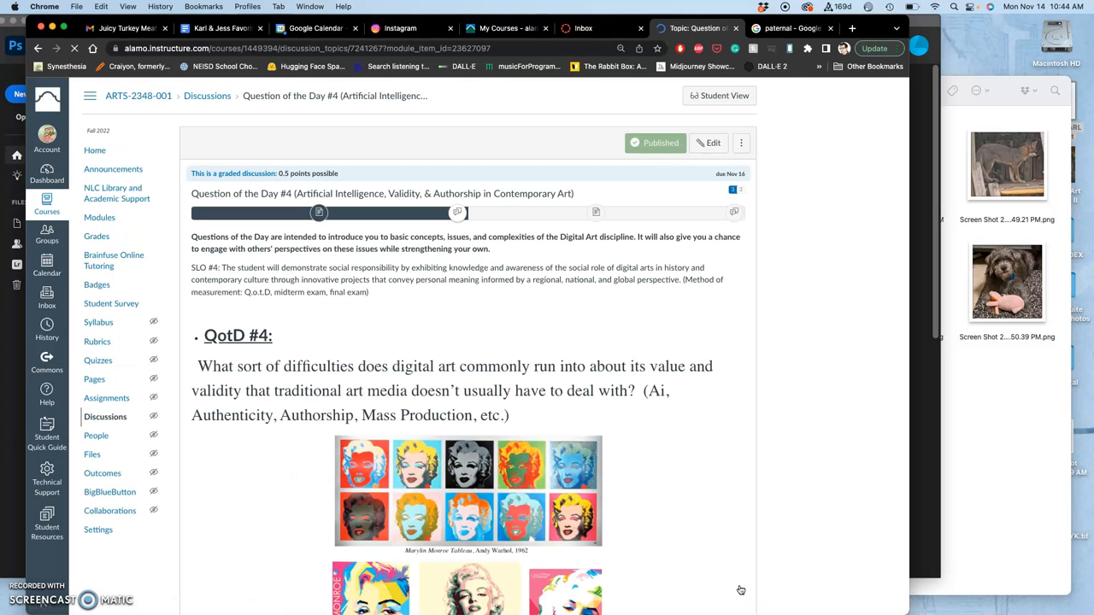
mouse_move(718, 551)
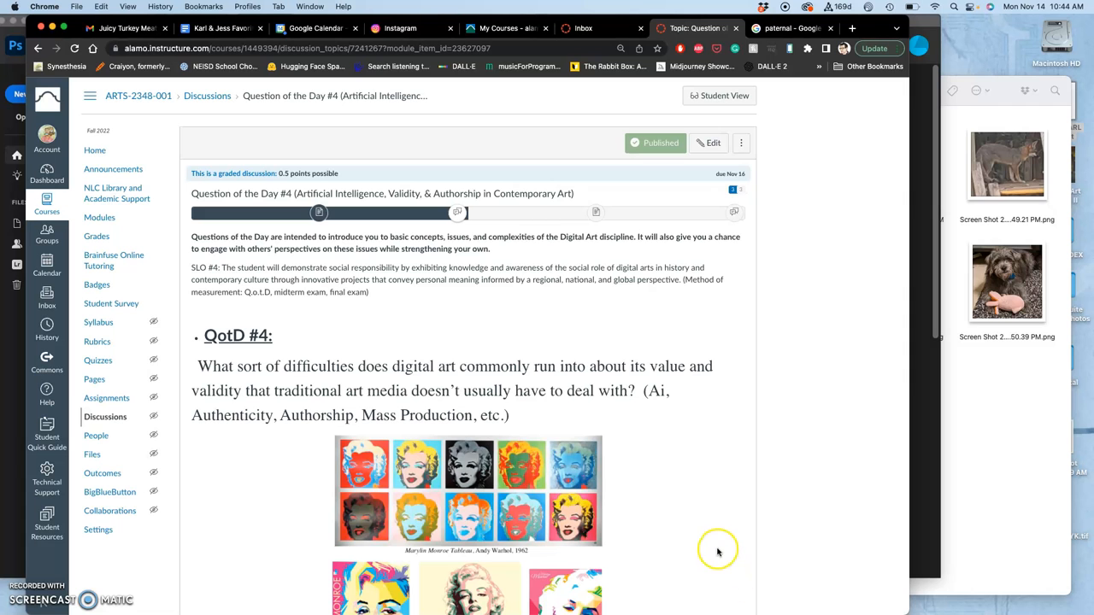
scroll("down", 3)
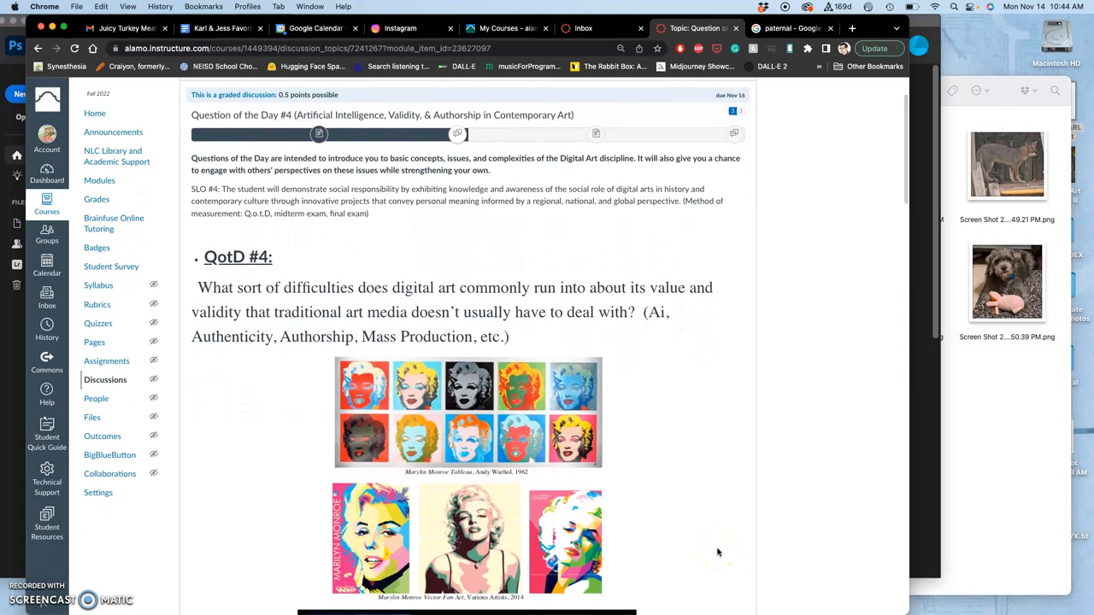
scroll("down", 3)
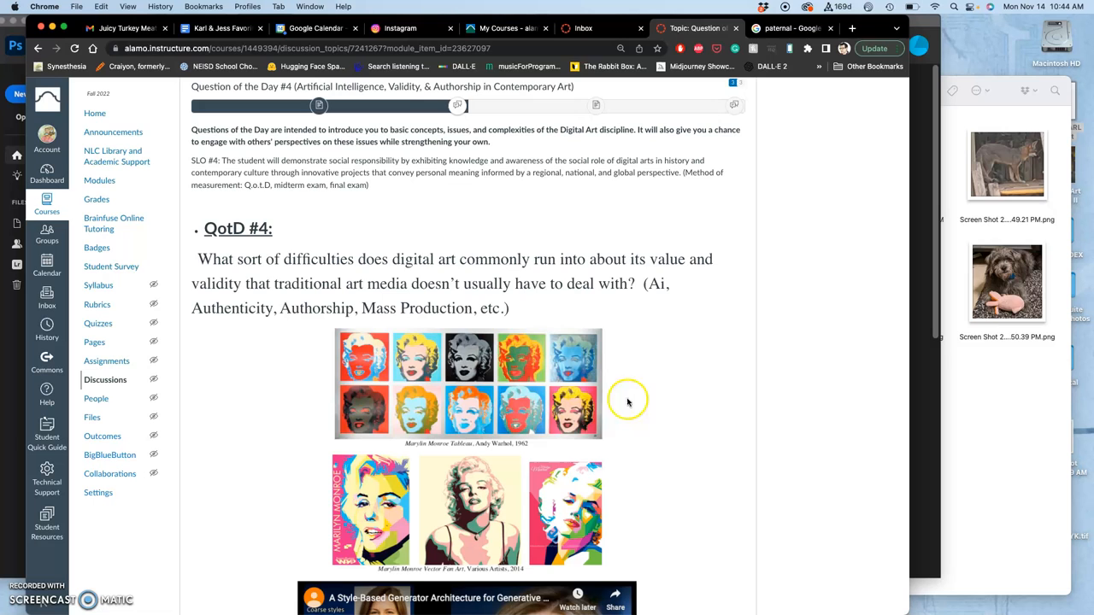
mouse_move(519, 308)
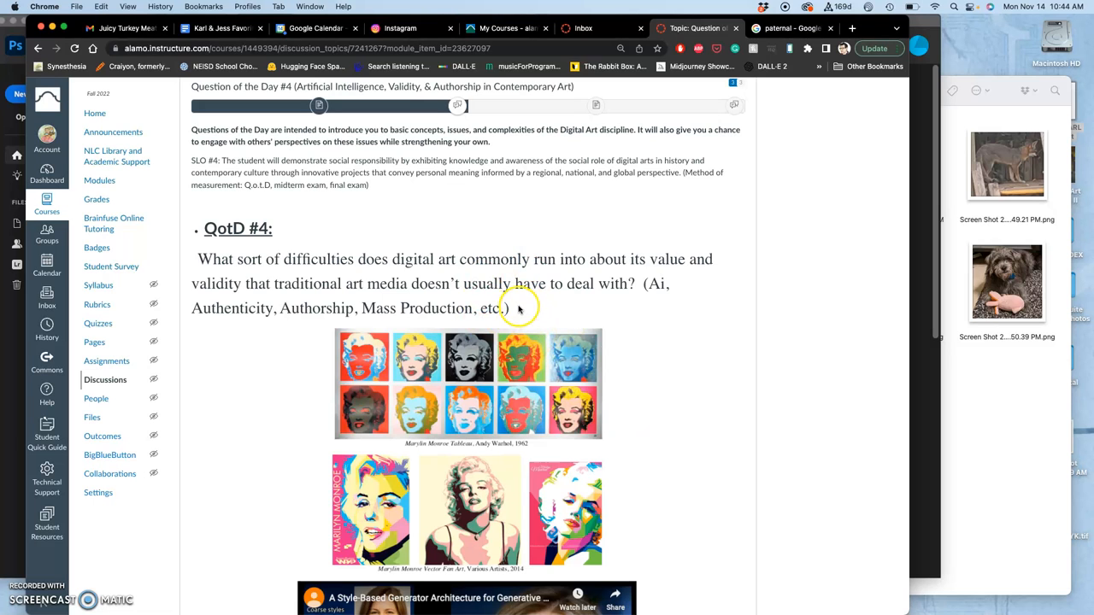
mouse_move(661, 395)
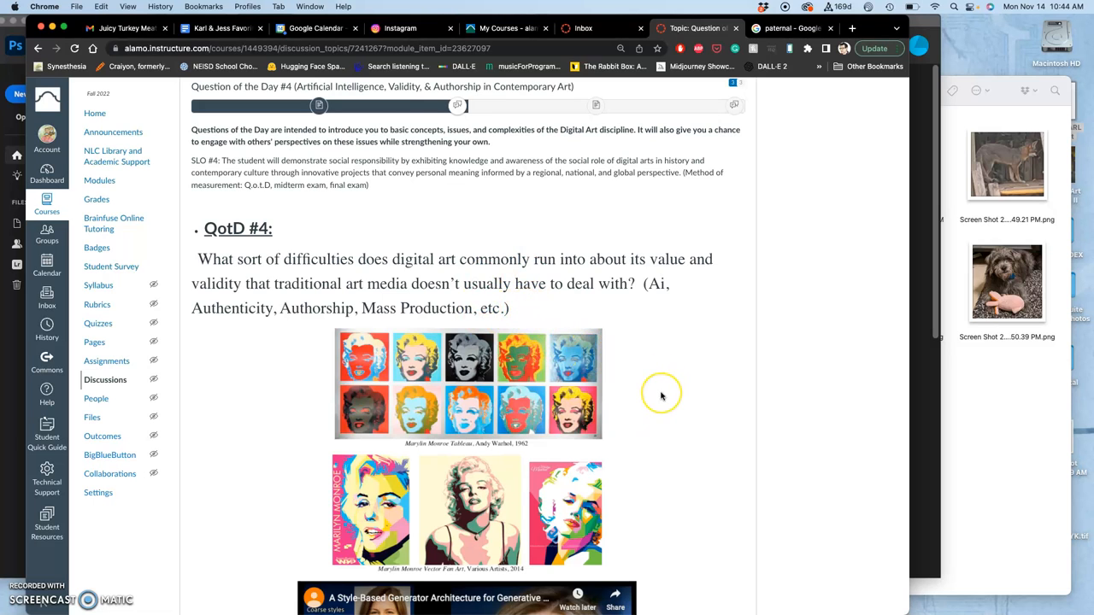
scroll("up", 3)
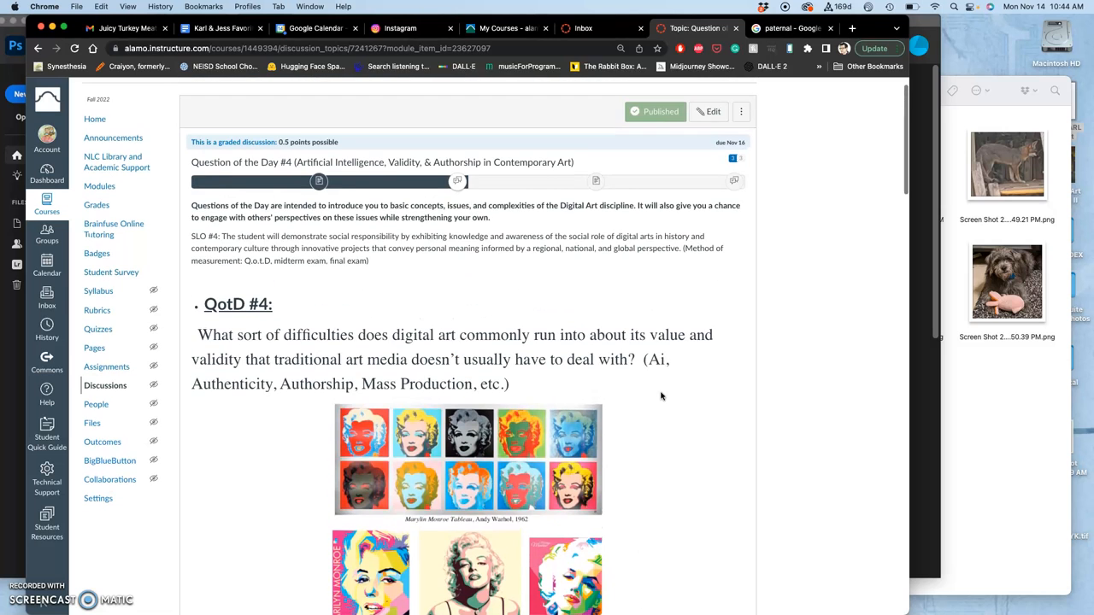
mouse_move(732, 157)
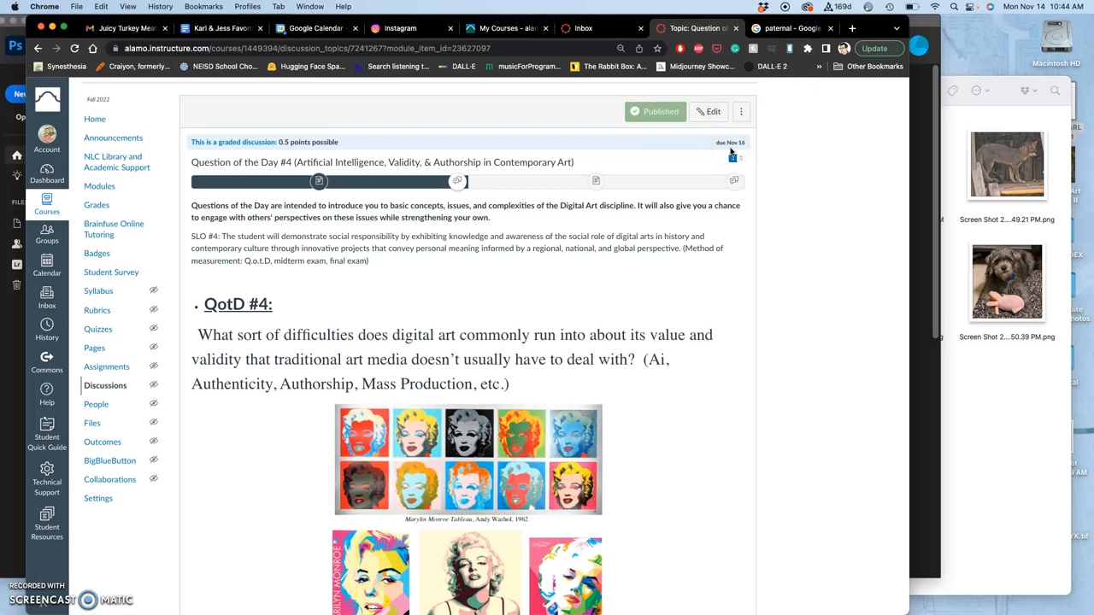
mouse_move(626, 258)
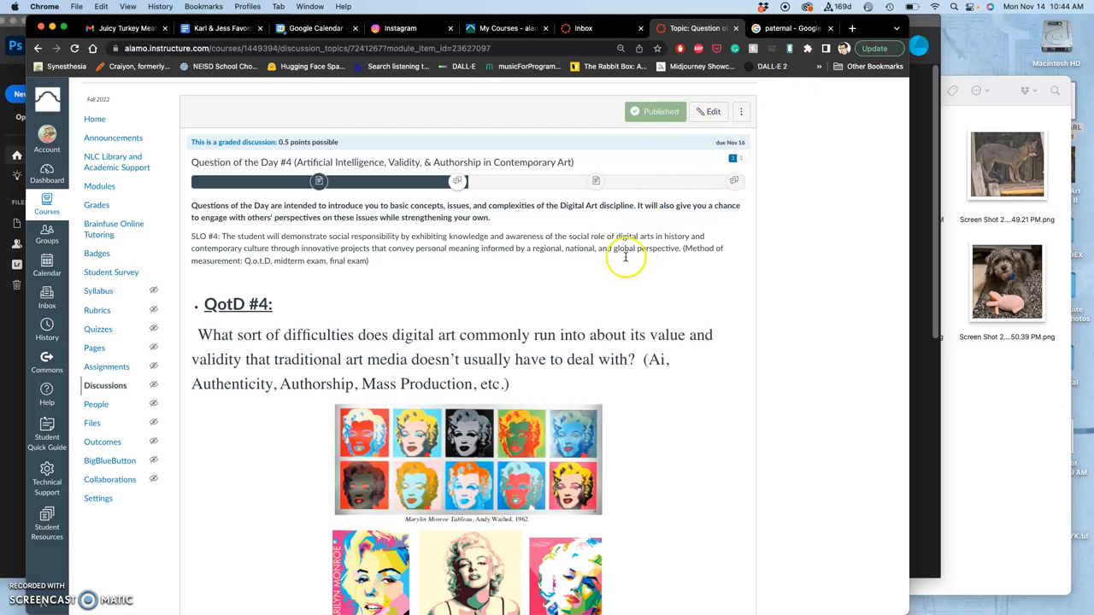
mouse_move(377, 354)
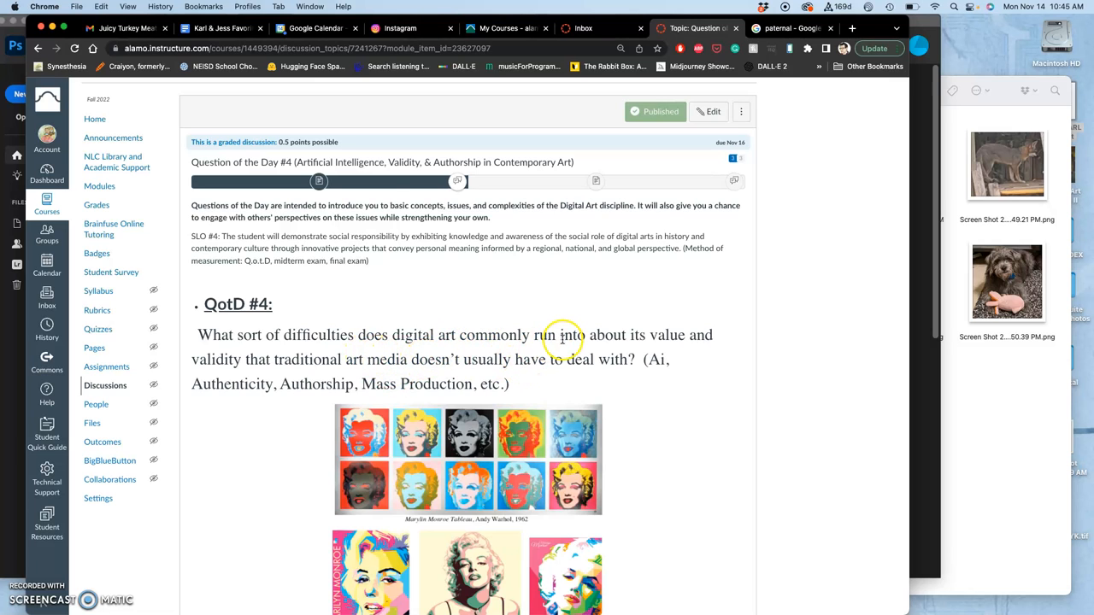
mouse_move(573, 346)
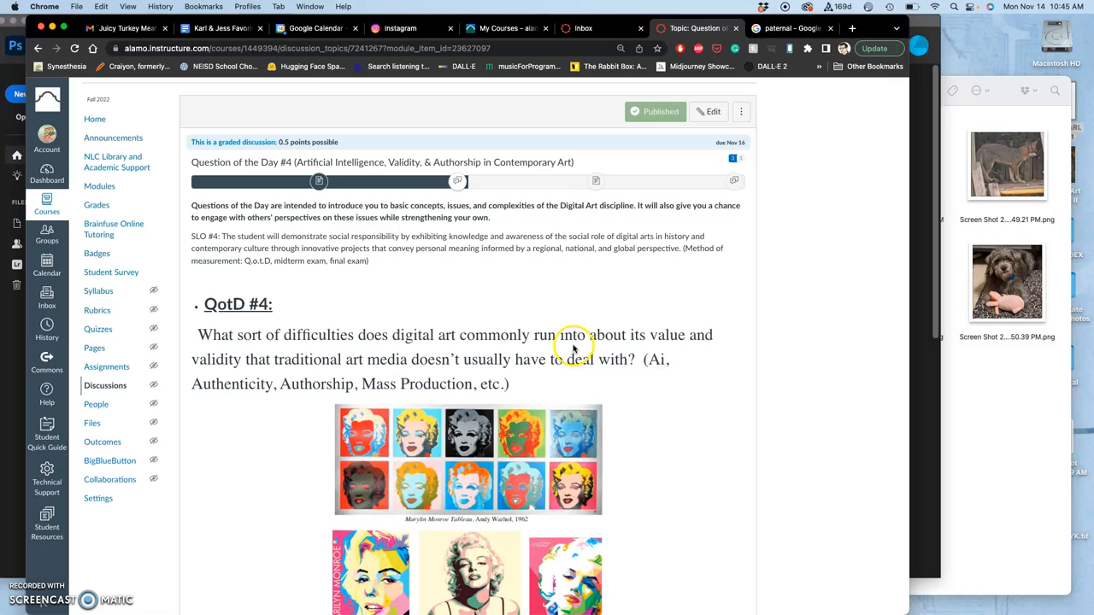
mouse_move(372, 374)
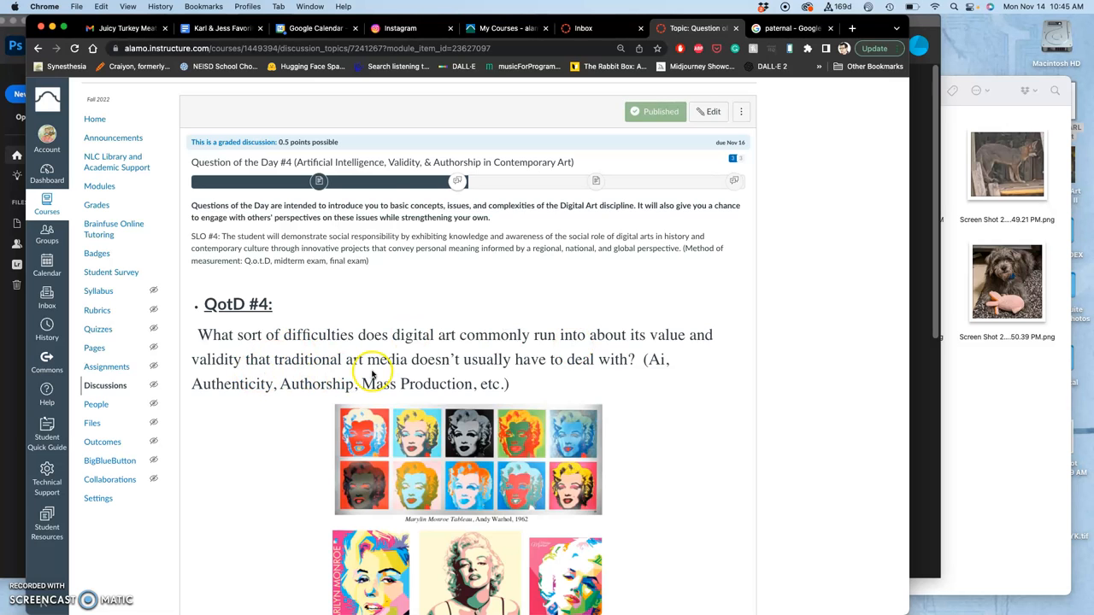
mouse_move(563, 367)
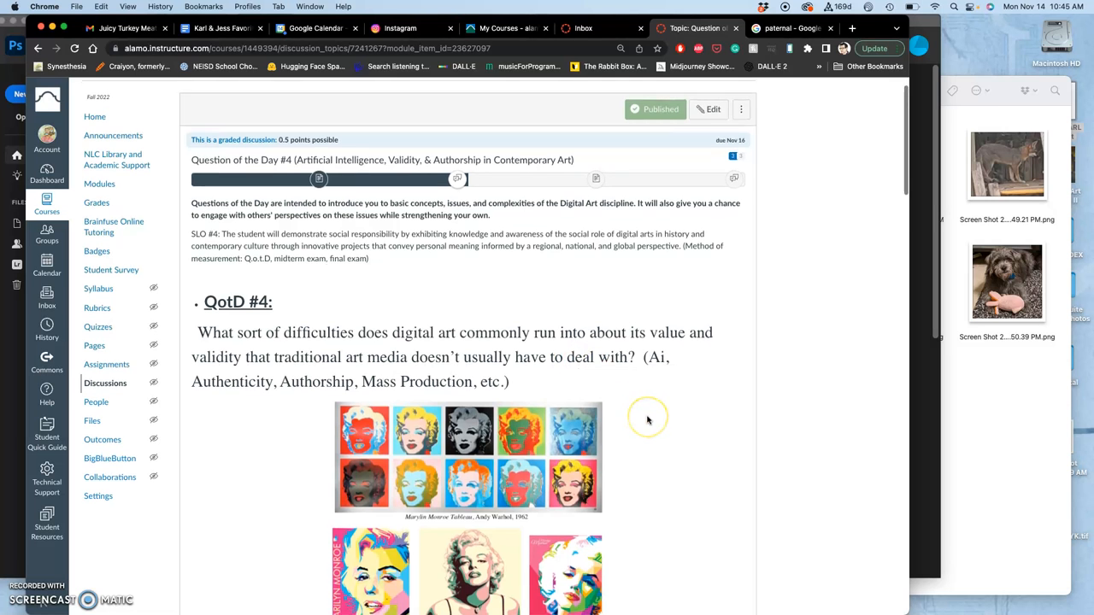
scroll("down", 3)
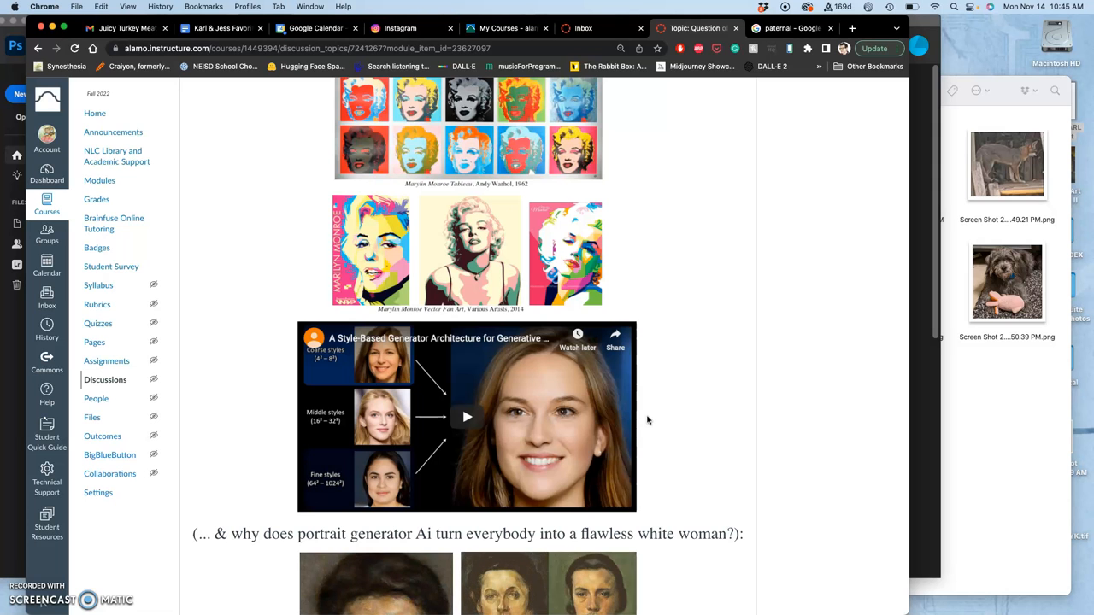
Scroll past the DALL·E 2 images to the Hugging Face link and golden owl examples.
scroll("down", 3)
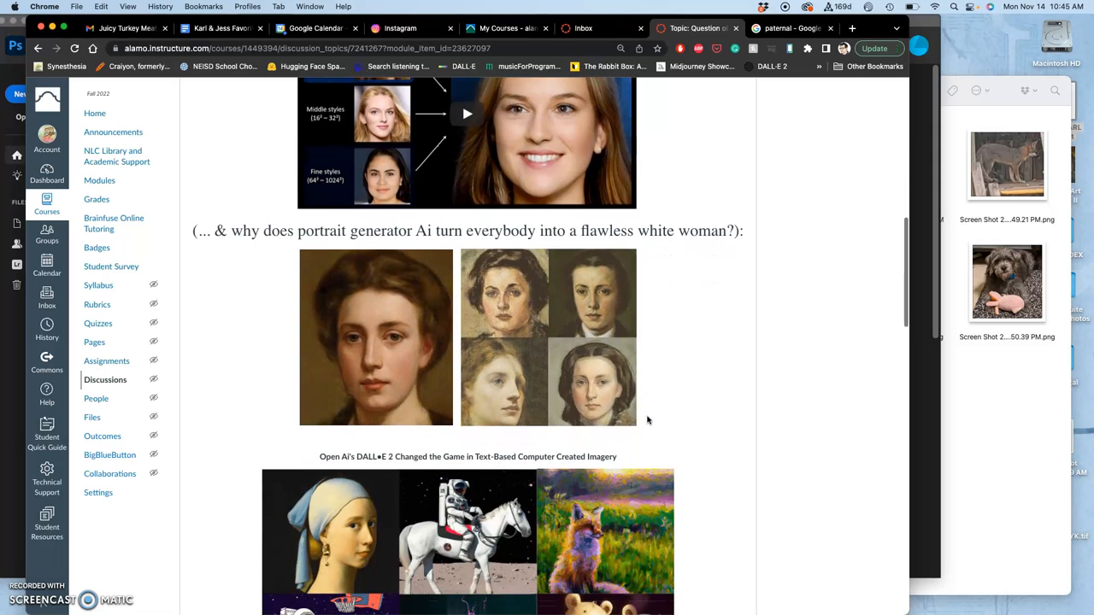
scroll("down", 3)
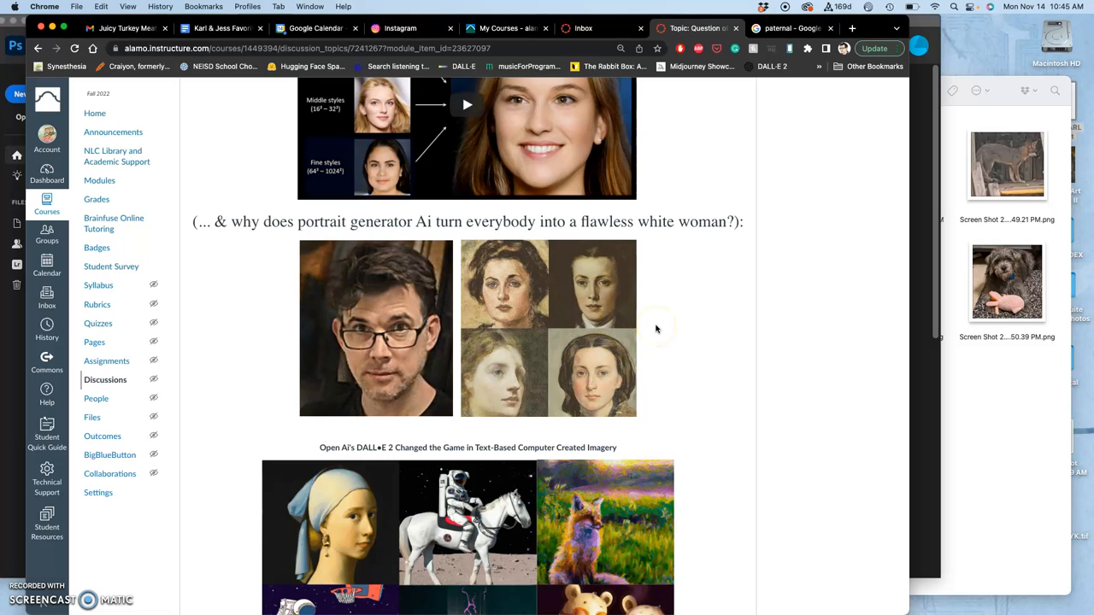
scroll("down", 3)
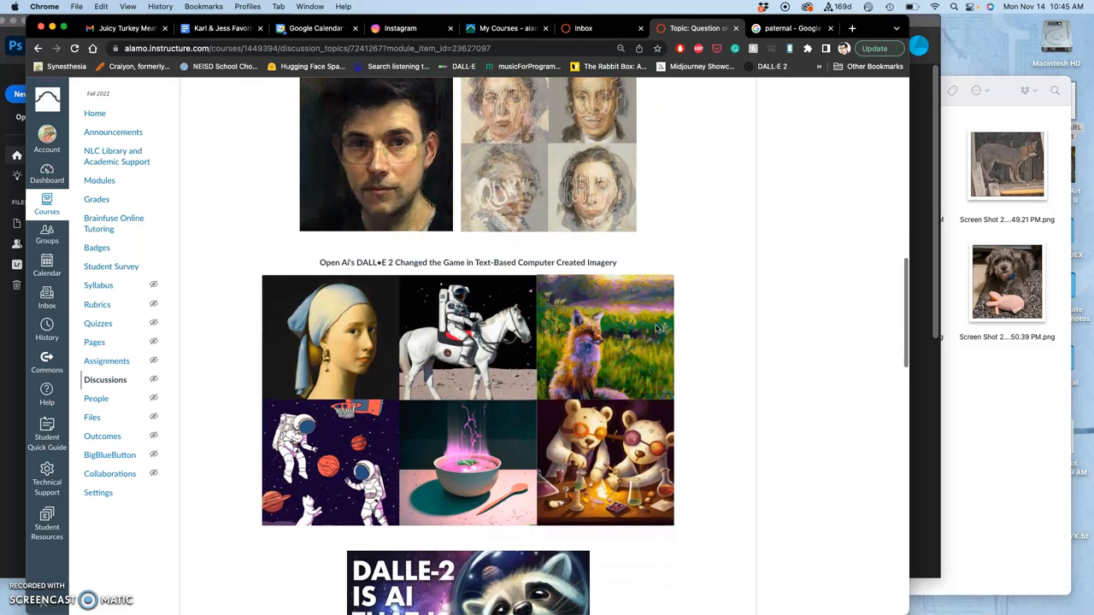
scroll("down", 3)
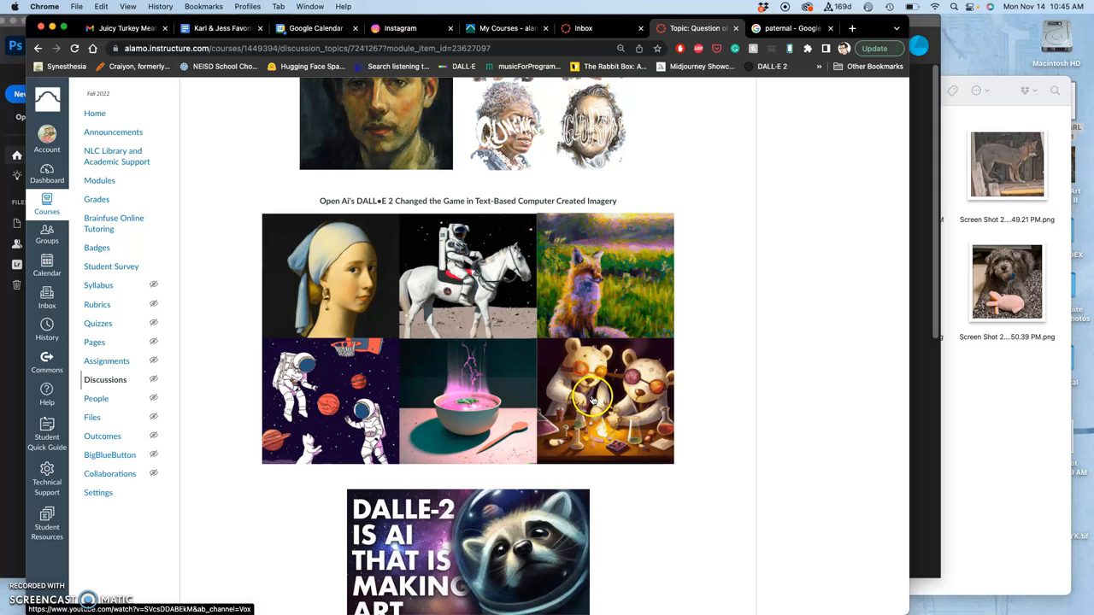
mouse_move(627, 308)
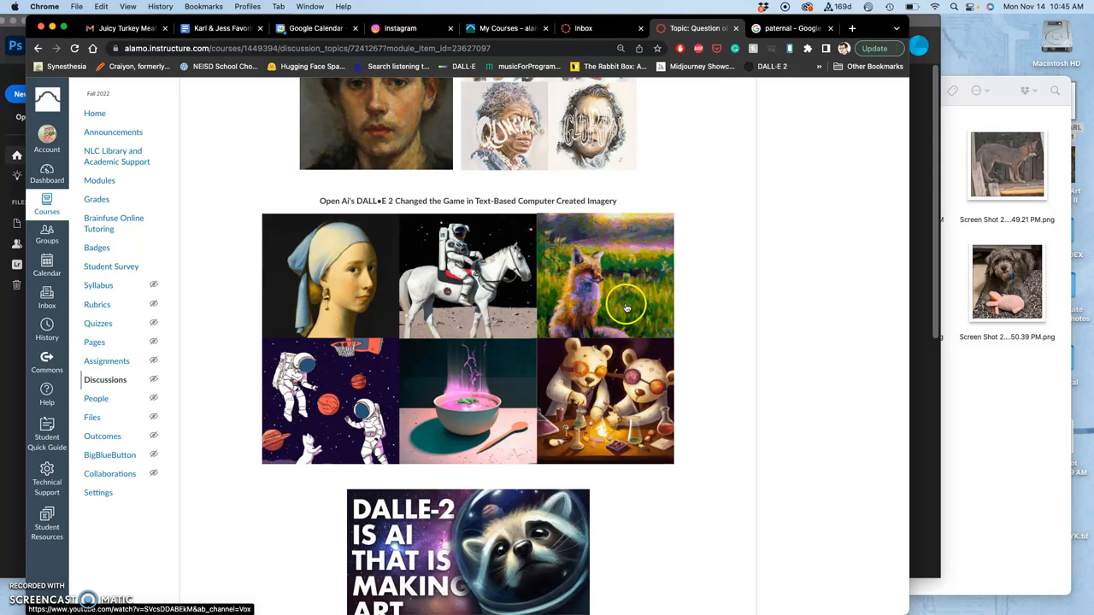
scroll("down", 3)
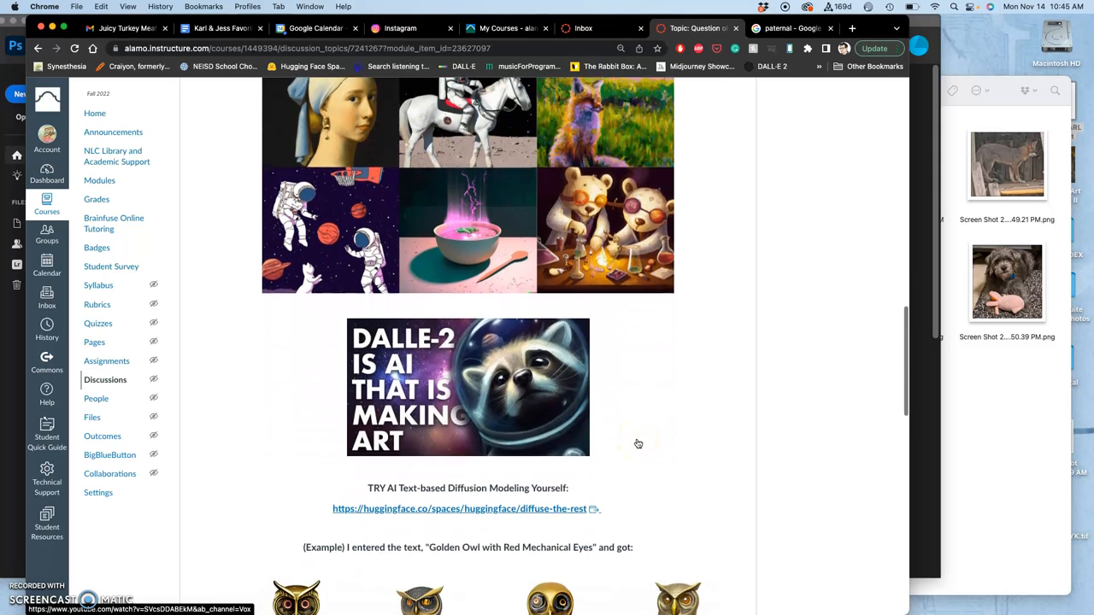
scroll("down", 3)
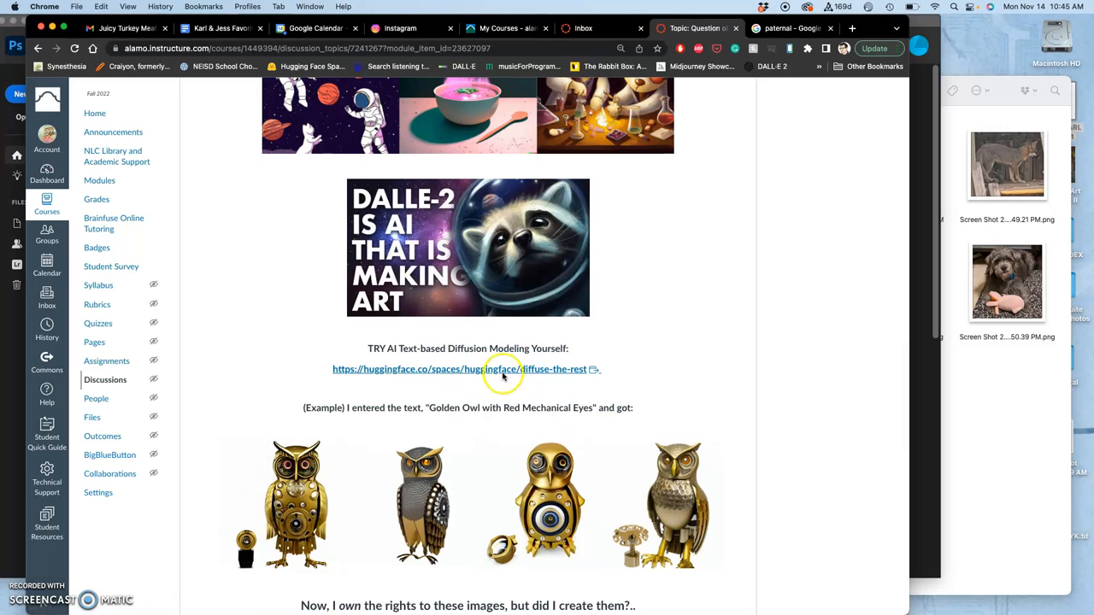
scroll("down", 3)
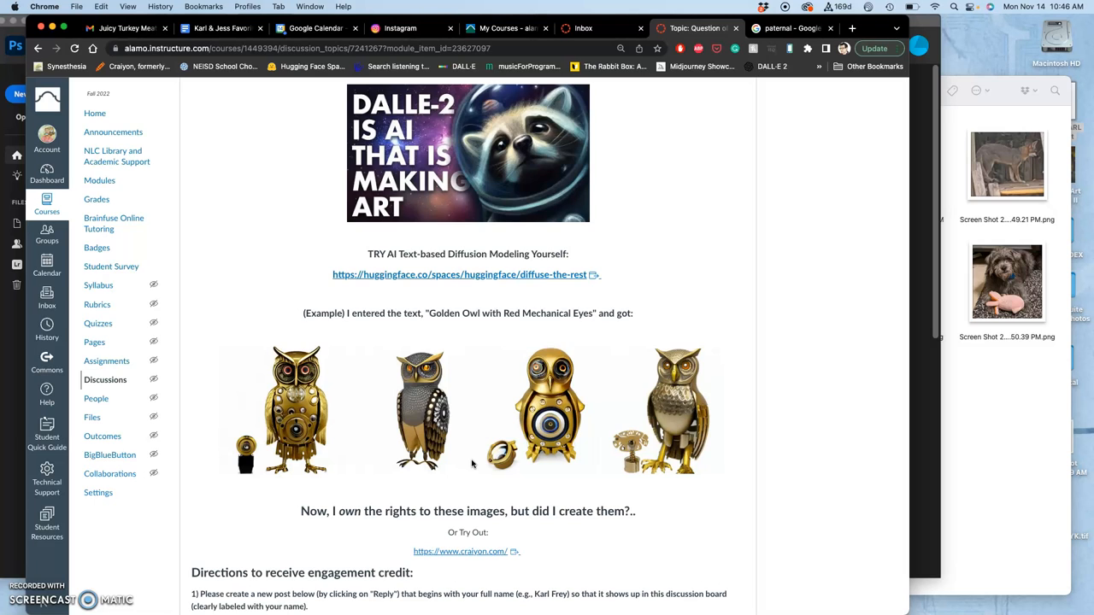
mouse_move(382, 388)
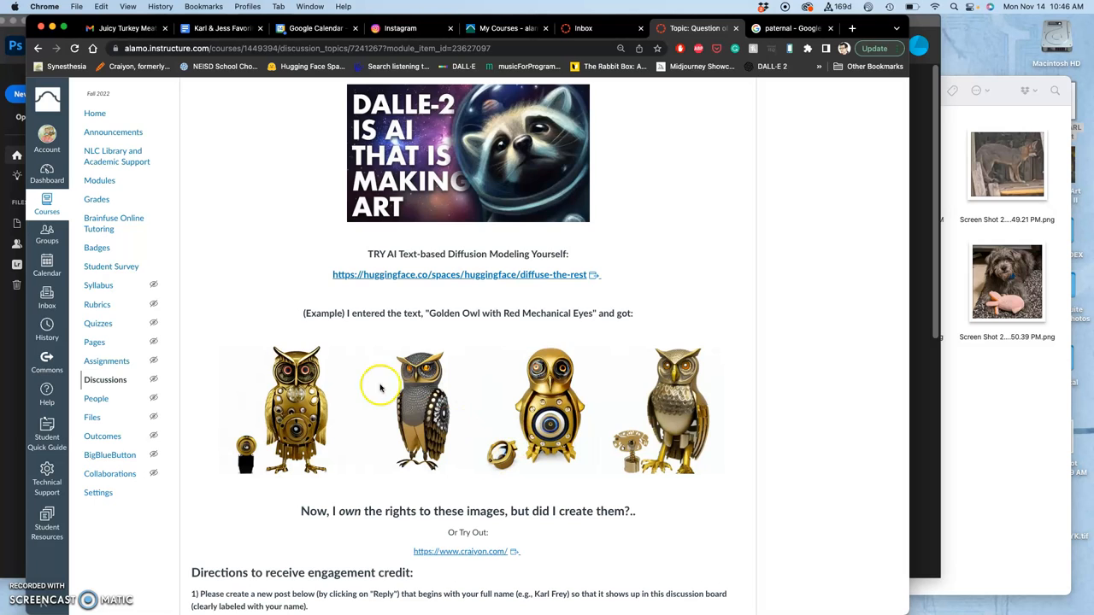
mouse_move(527, 435)
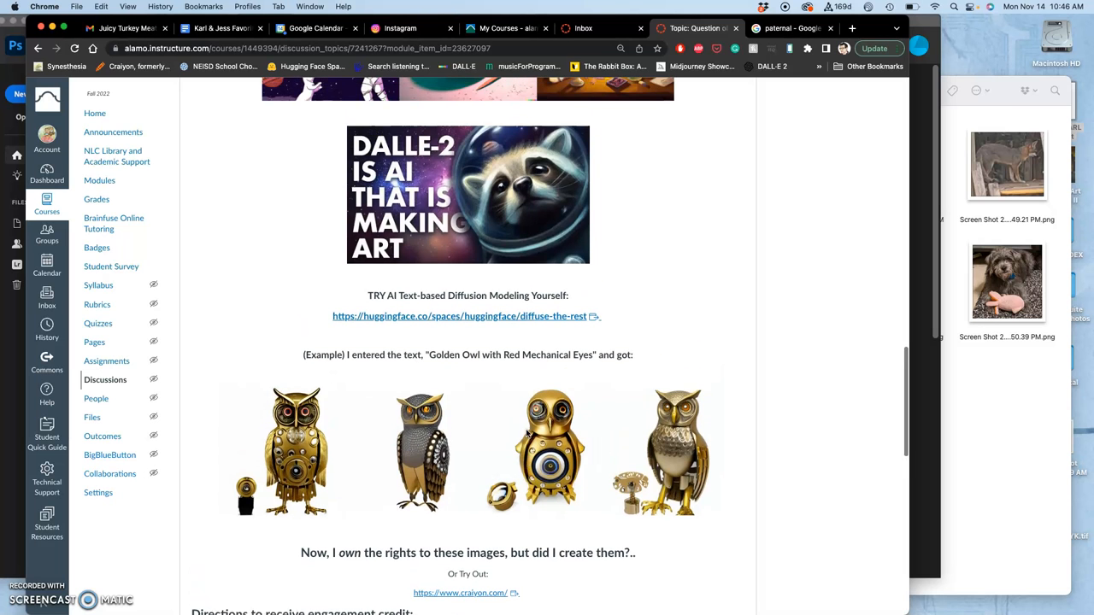
Scroll back up the AI discussion to revisit the portrait examples.
scroll("up", 3)
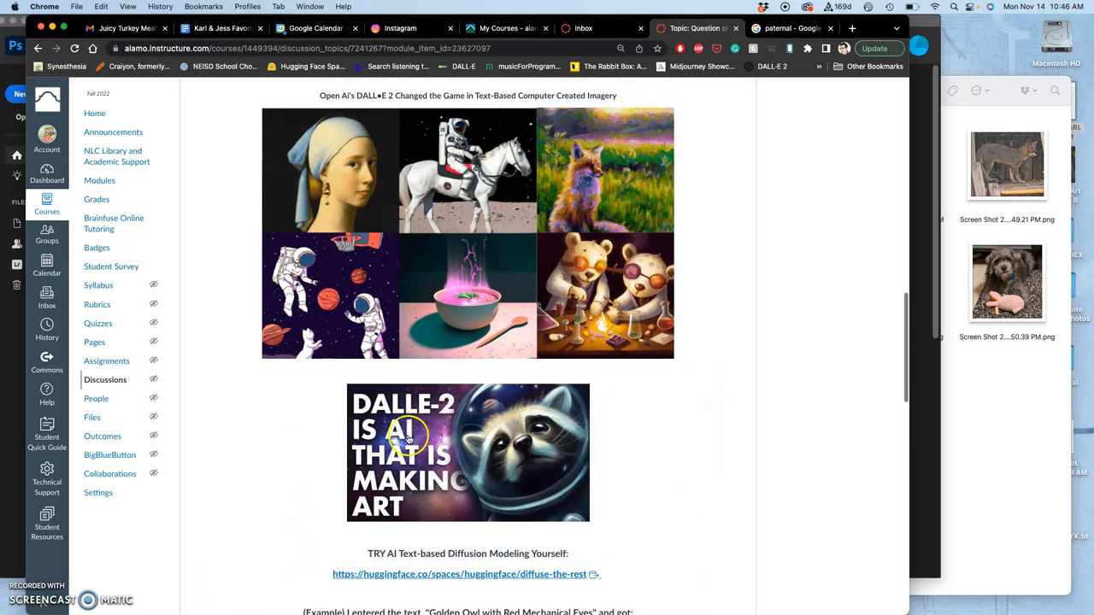
mouse_move(464, 425)
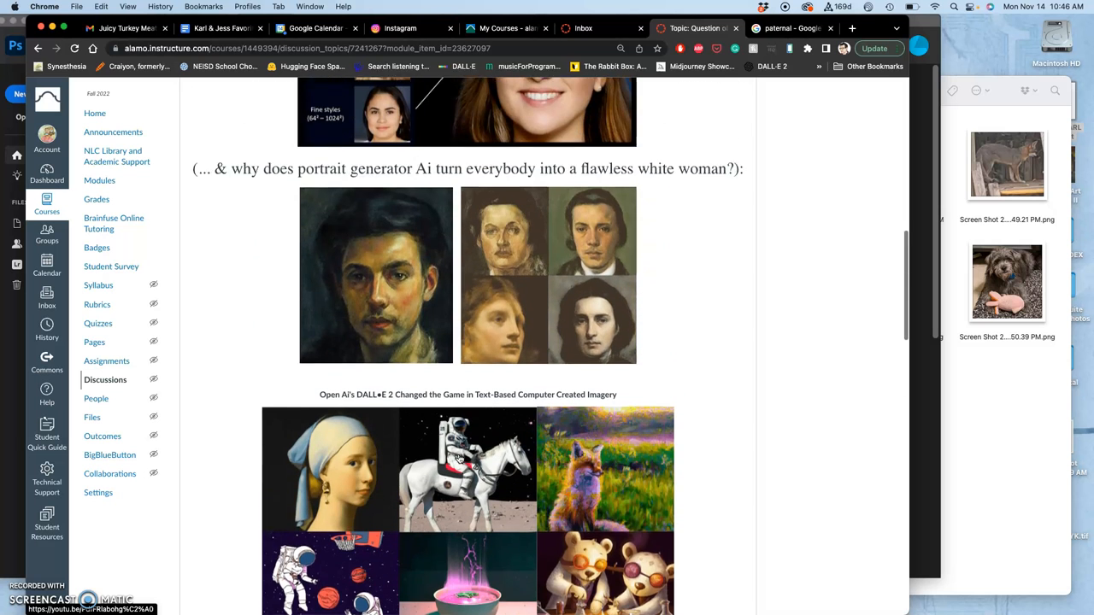
scroll("up", 3)
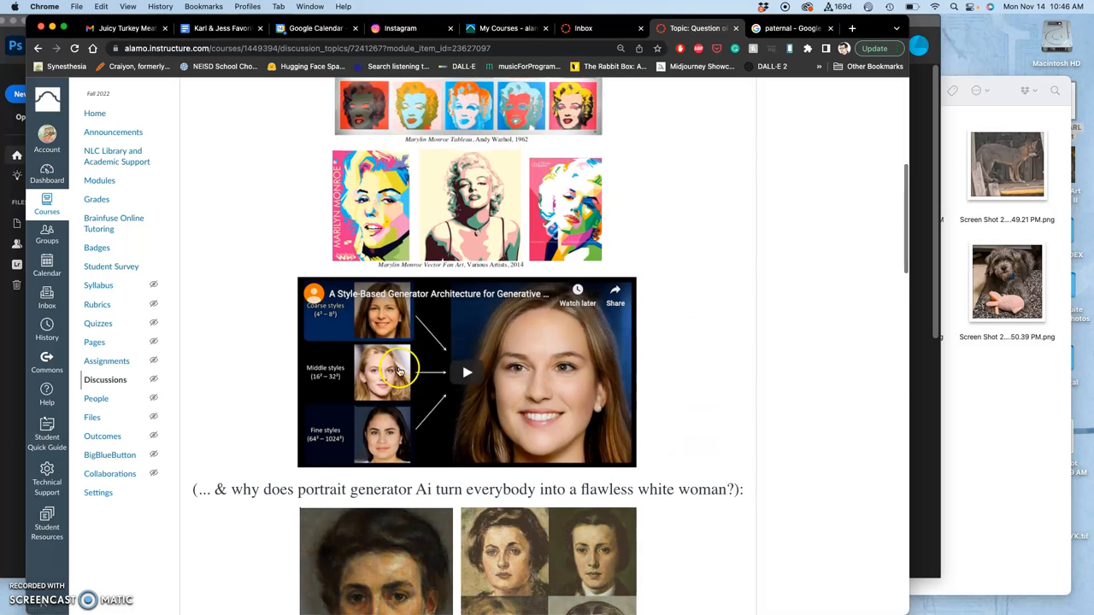
scroll("down", 3)
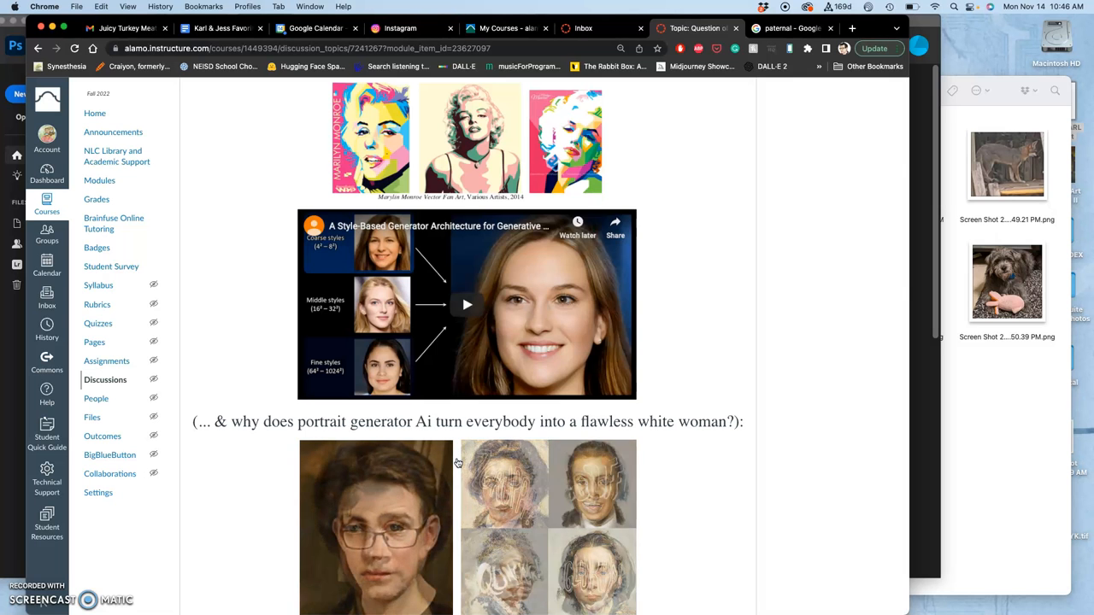
scroll("up", 3)
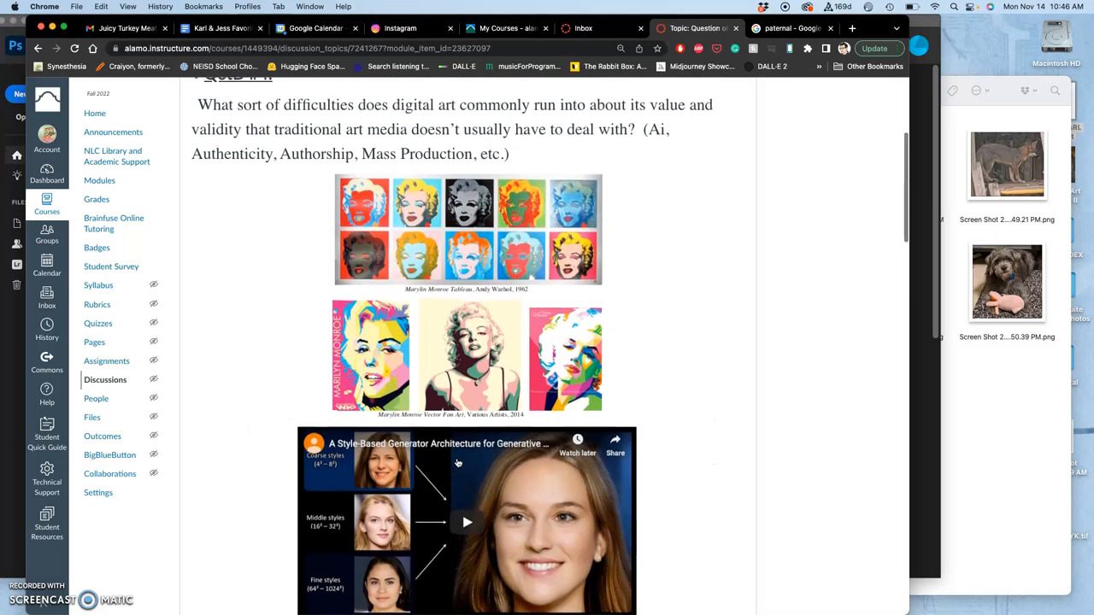
scroll("down", 3)
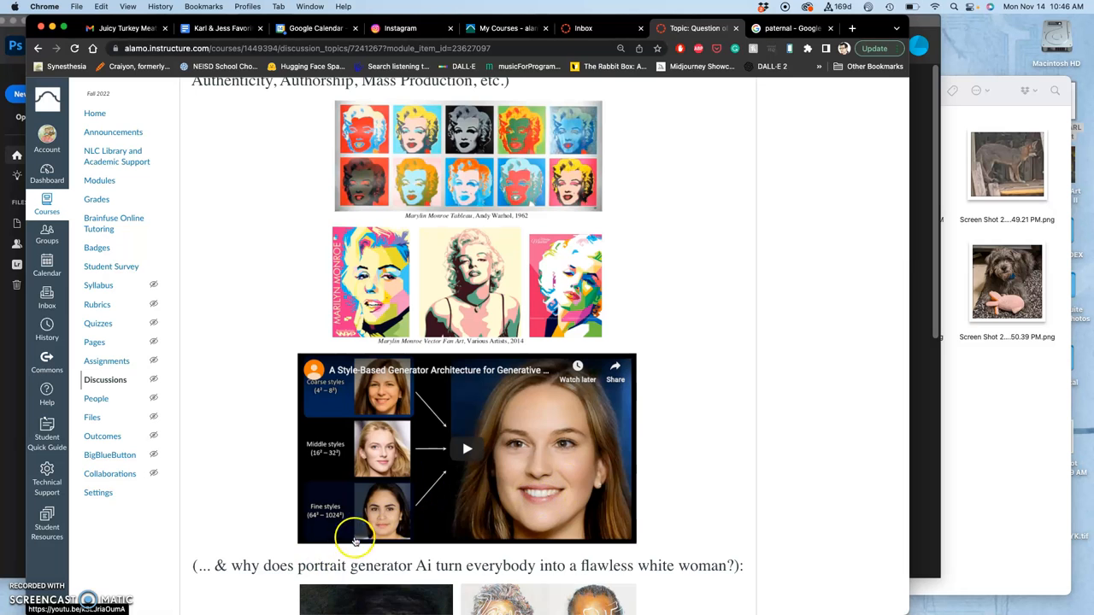
scroll("down", 3)
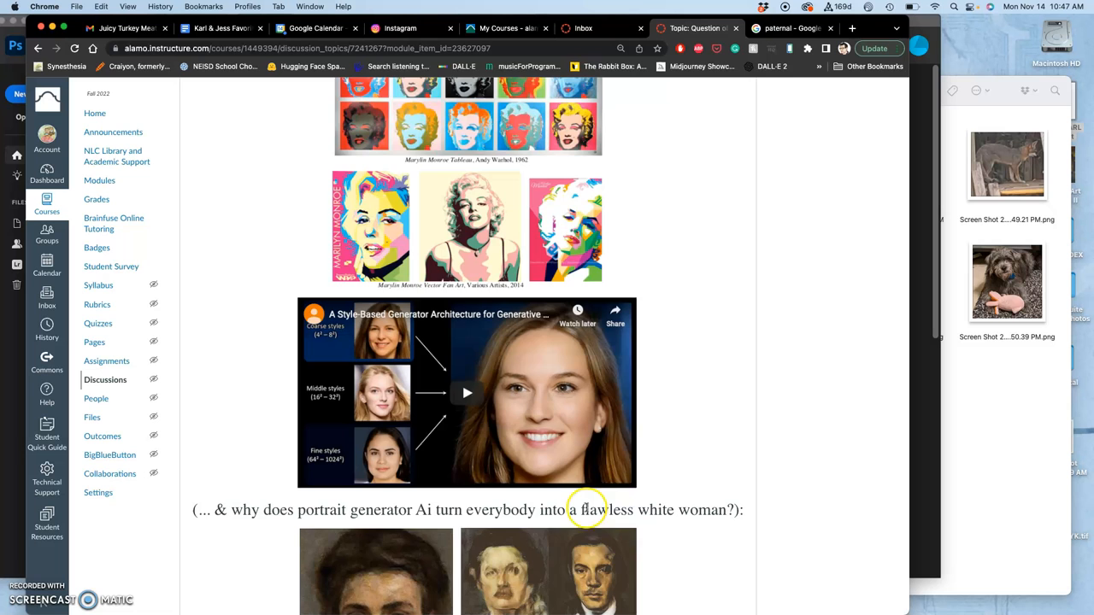
scroll("down", 3)
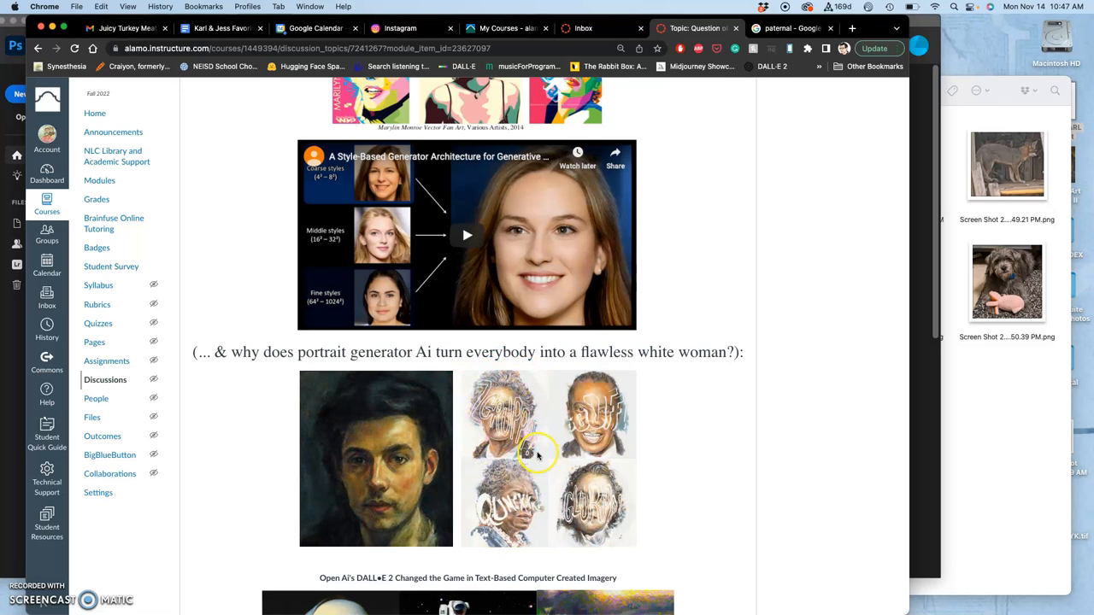
mouse_move(445, 488)
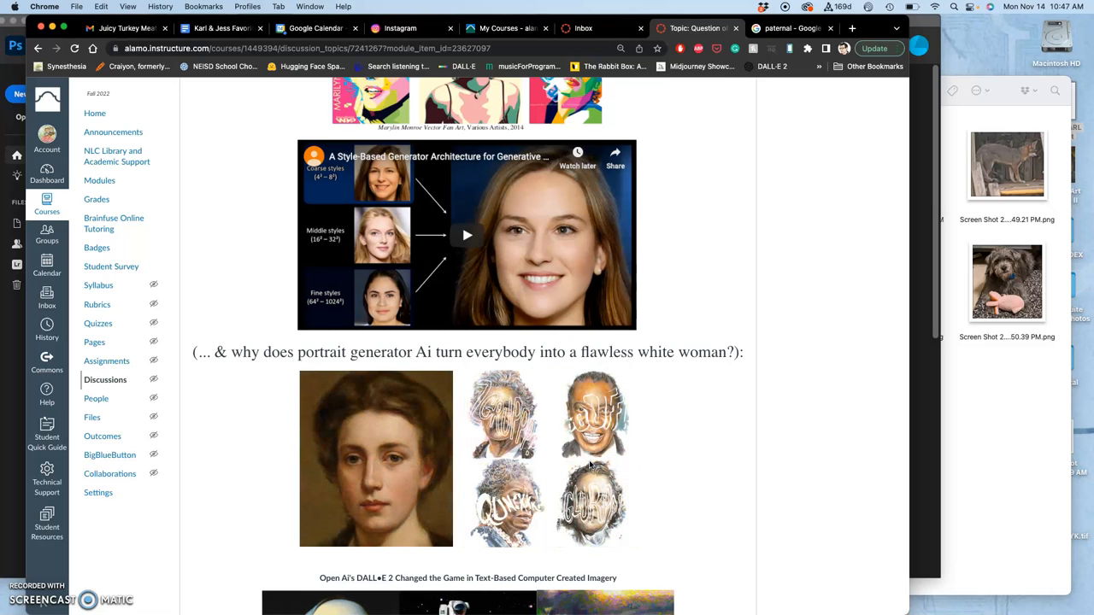
Select the 'Golden Owl with Red Mechanical Eyes' prompt above the four owl results.
scroll("down", 3)
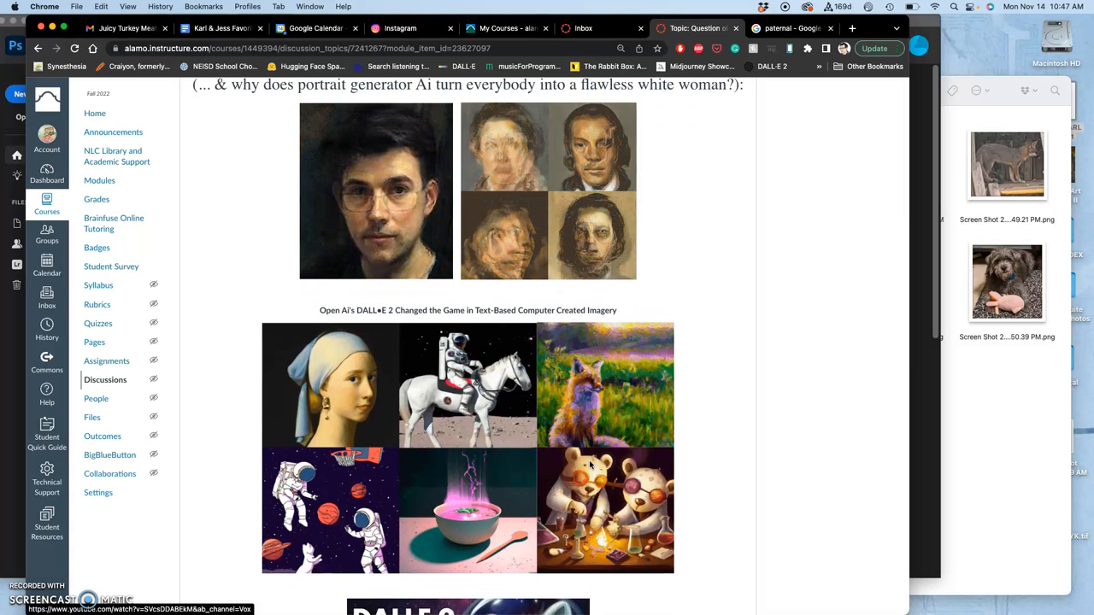
scroll("up", 3)
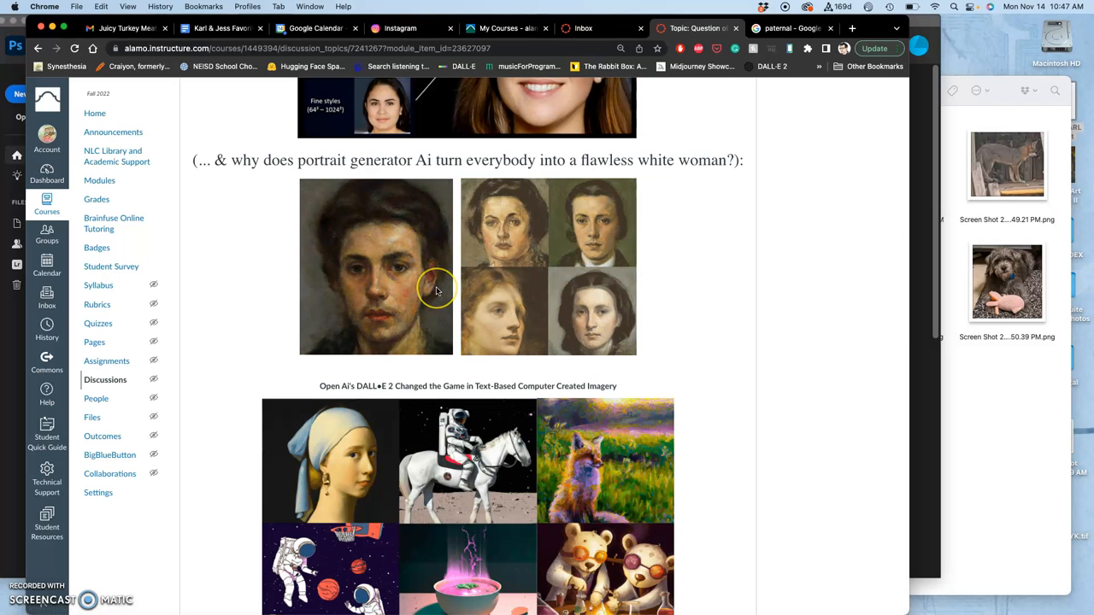
scroll("down", 3)
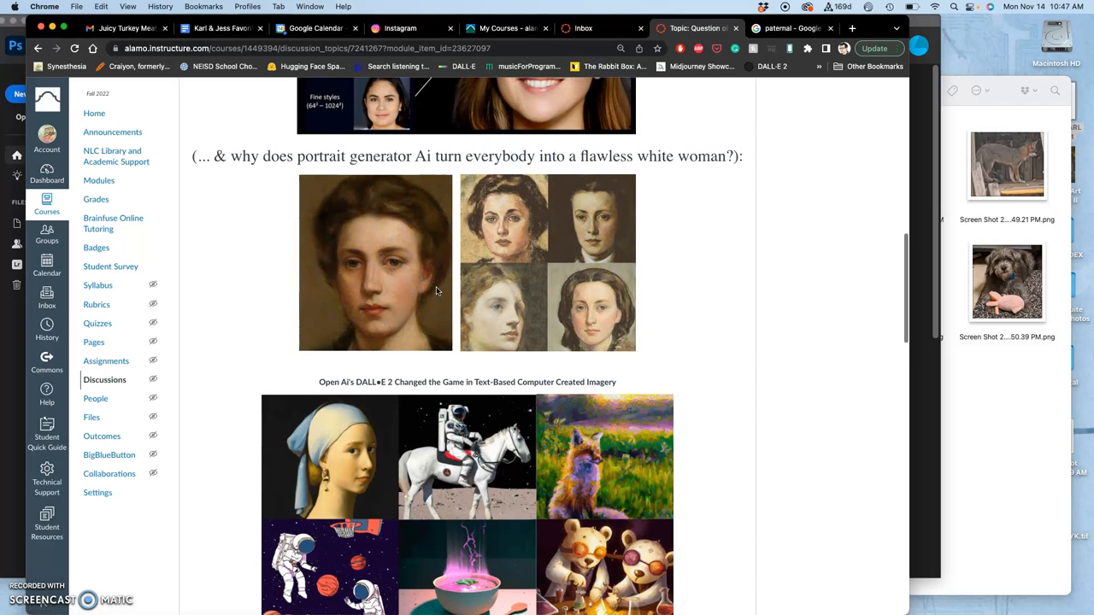
scroll("down", 3)
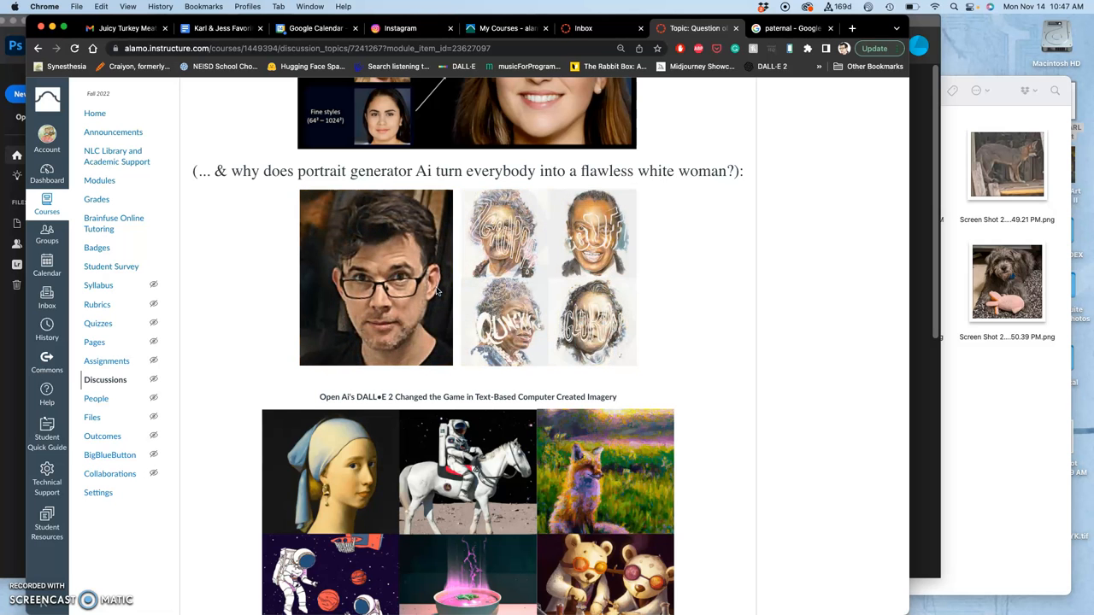
scroll("down", 3)
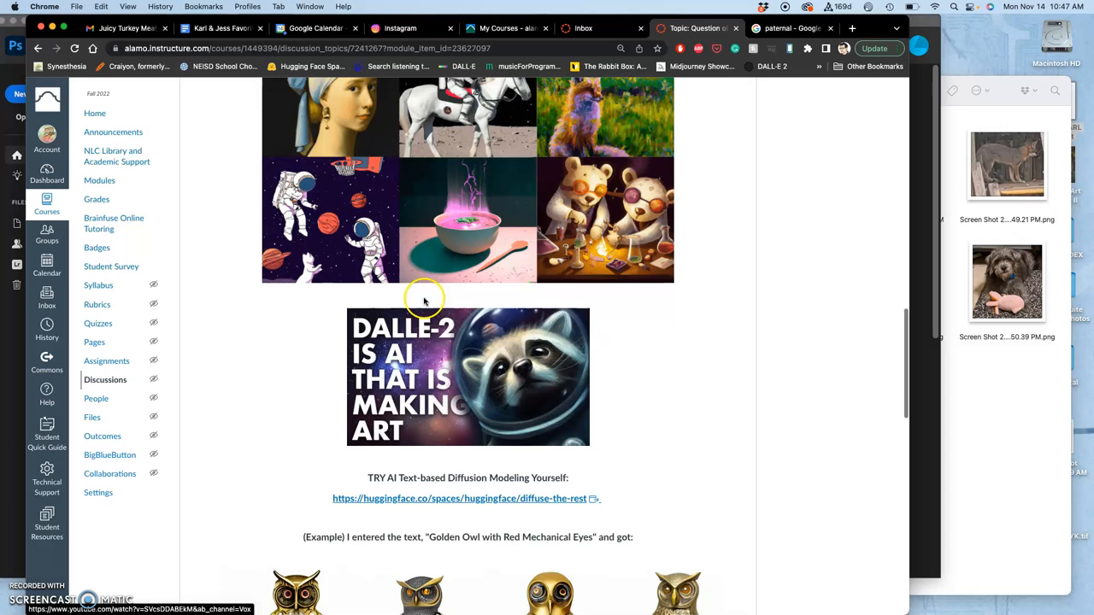
mouse_move(419, 417)
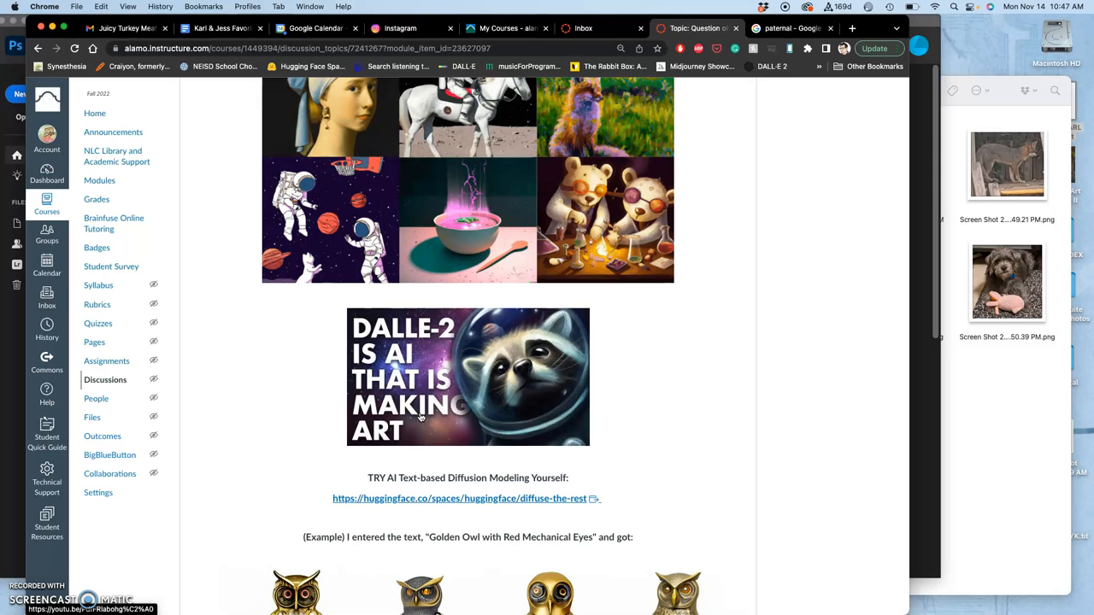
scroll("down", 3)
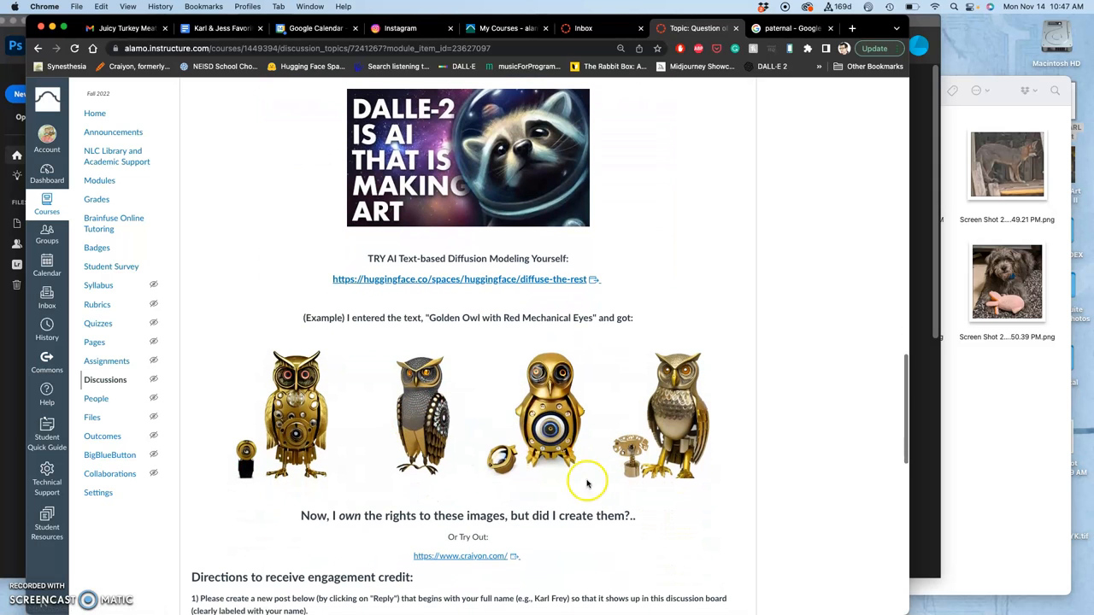
mouse_move(427, 368)
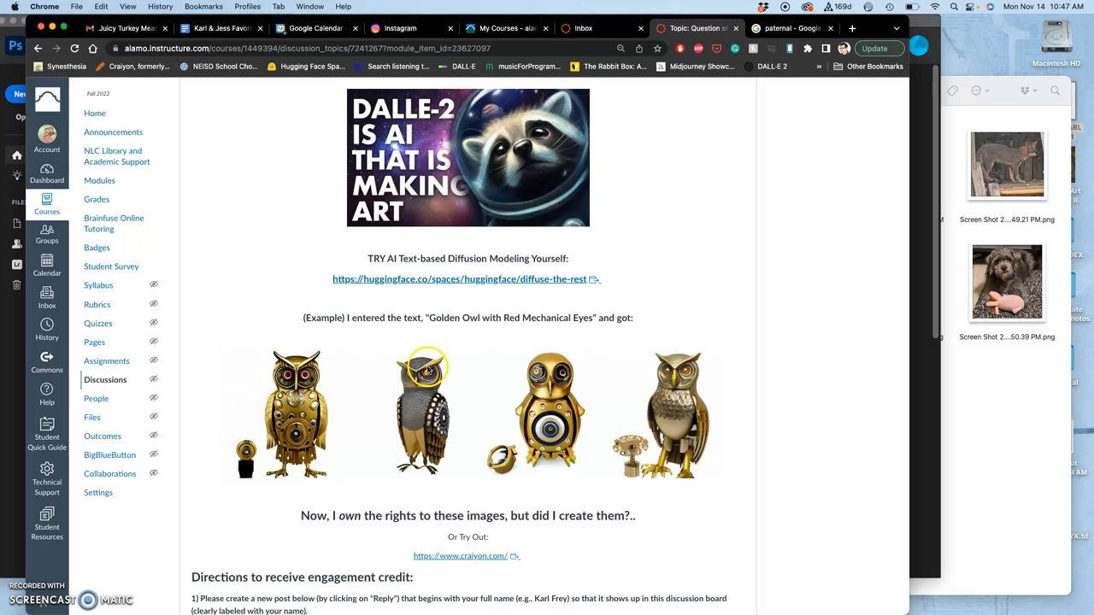
mouse_move(603, 317)
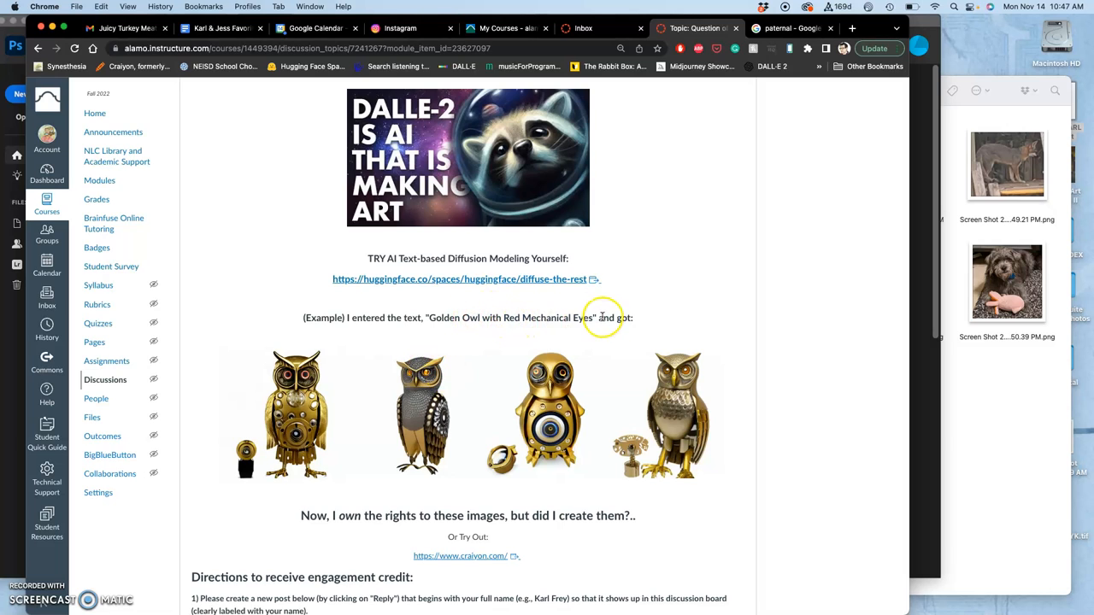
triple_click(468, 317)
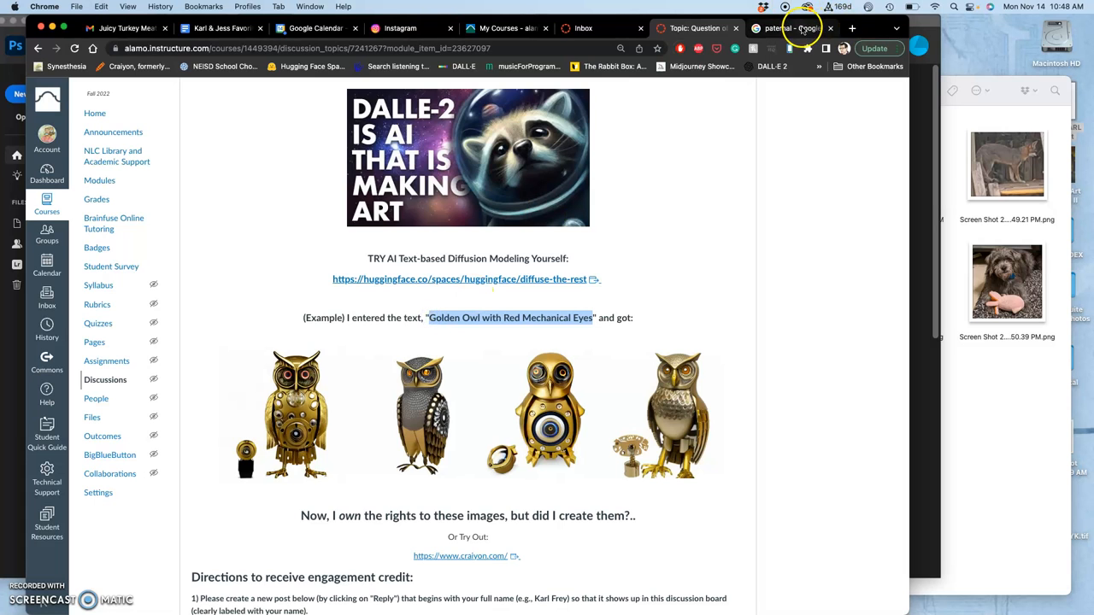
Search Google Images for 'Golden Owl with Red Mechanical Eyes' in a new tab.
left_click(852, 28)
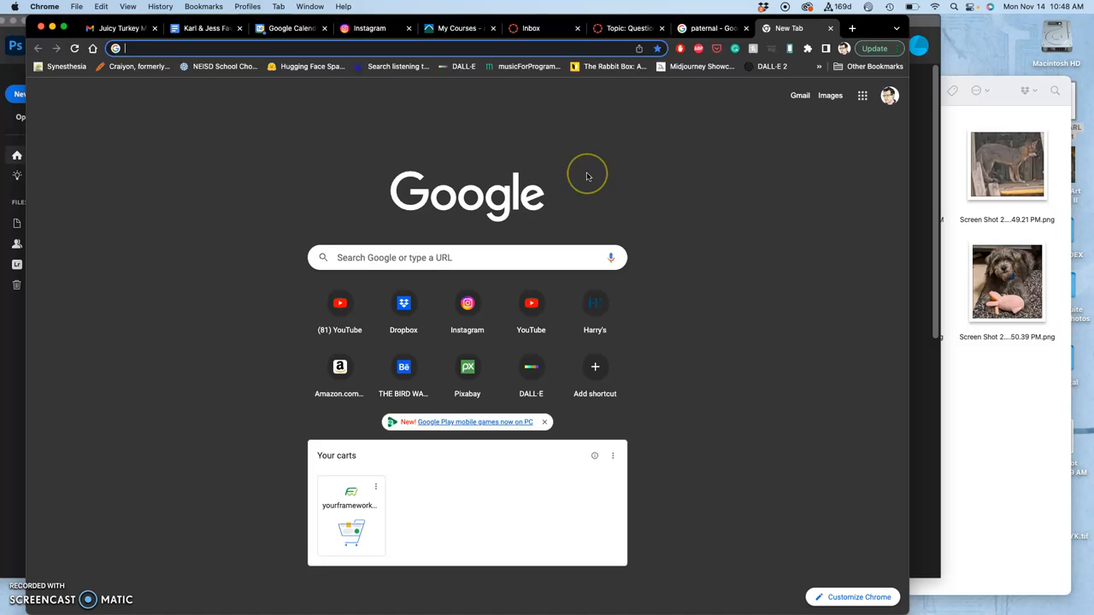
key("Return")
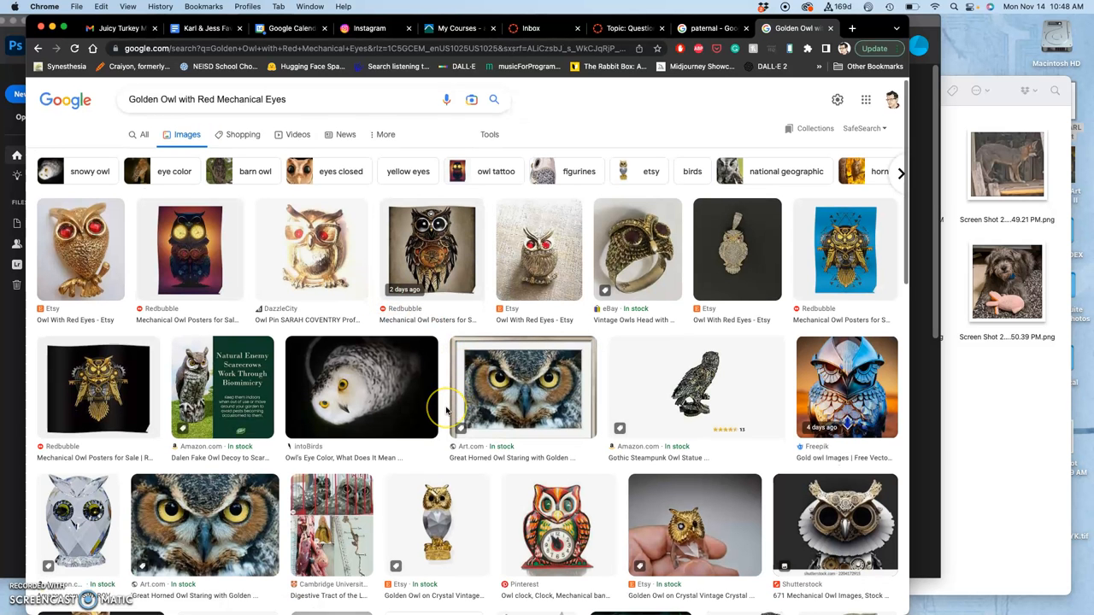
scroll("down", 3)
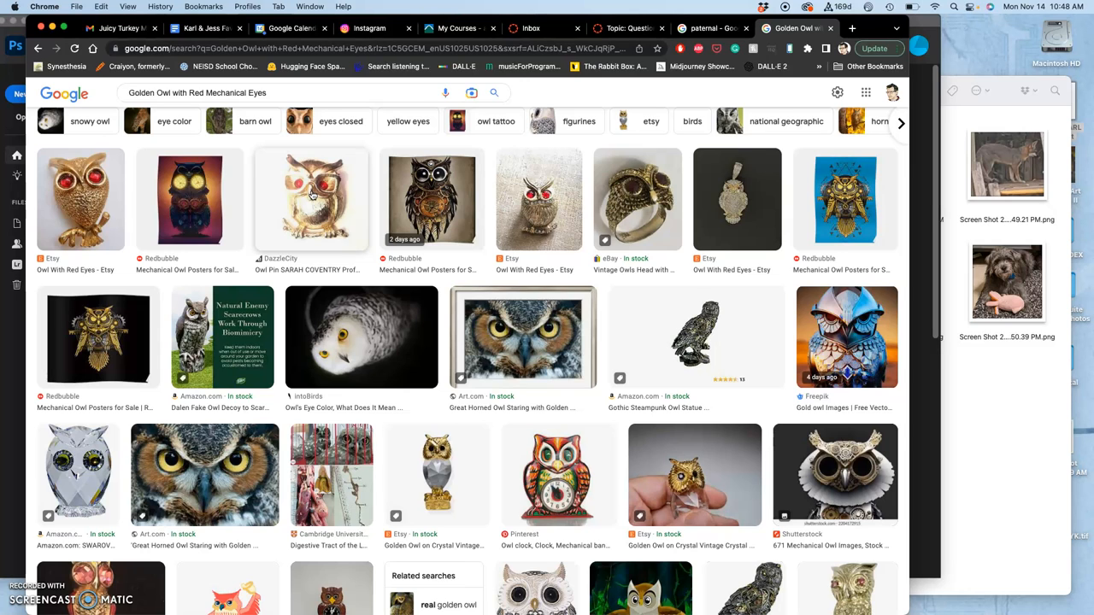
scroll("down", 3)
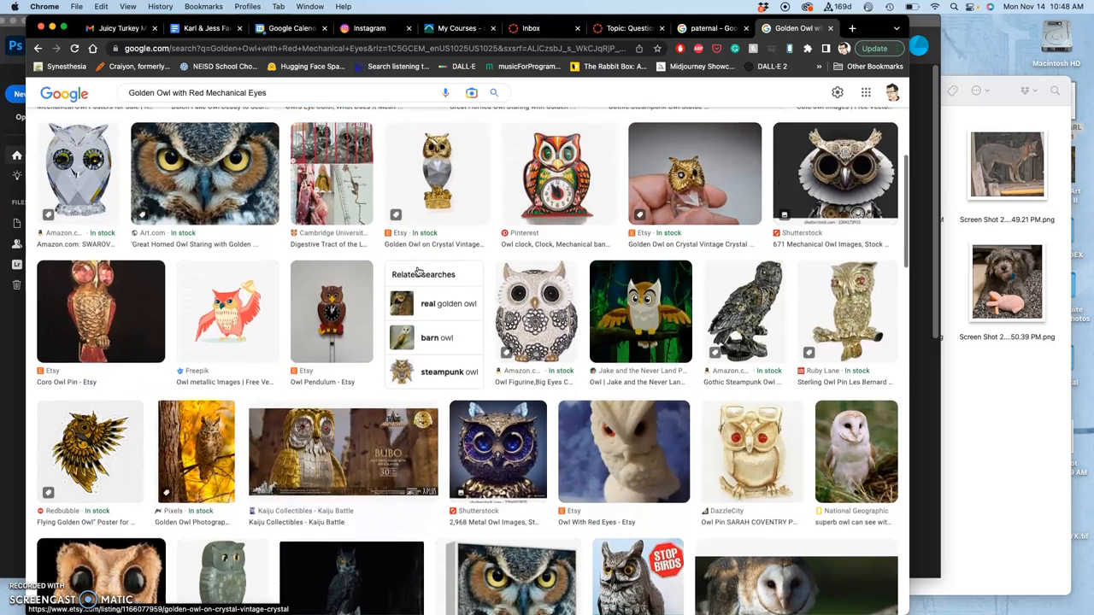
scroll("up", 3)
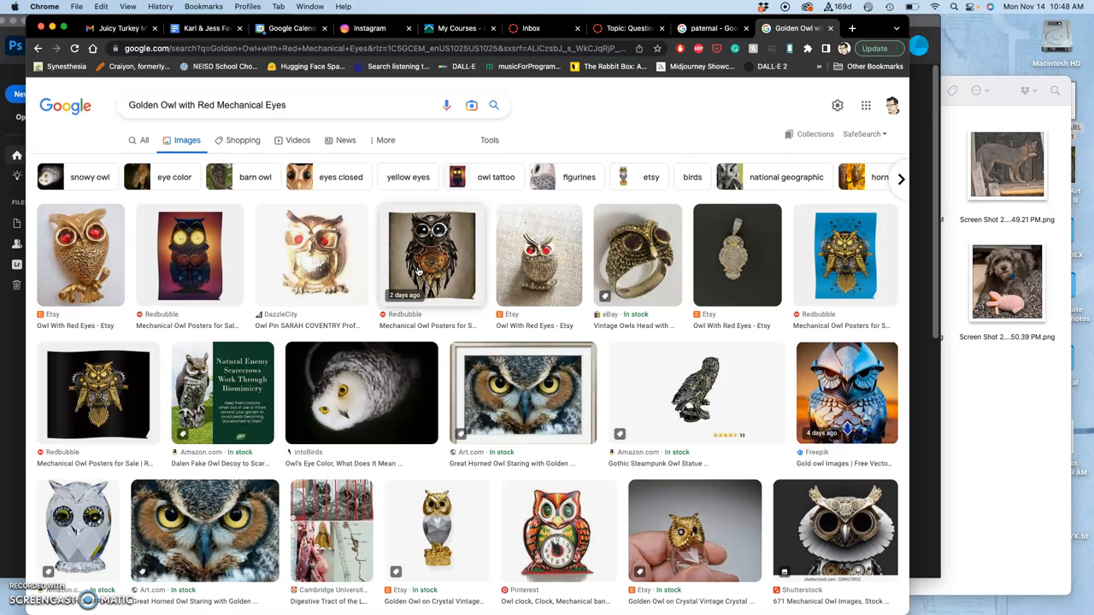
mouse_move(526, 164)
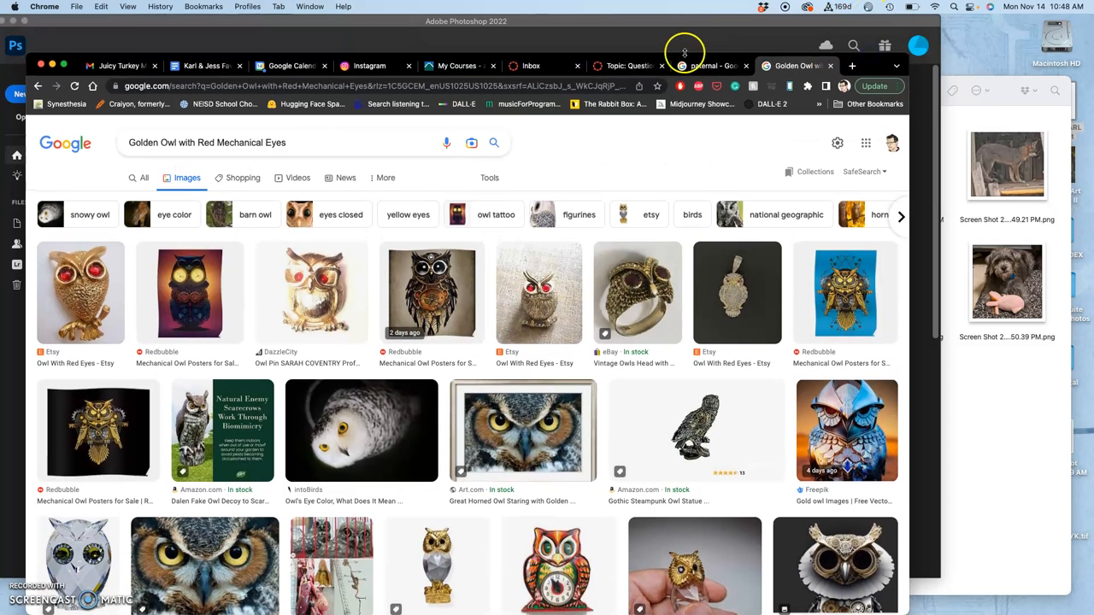
mouse_move(630, 66)
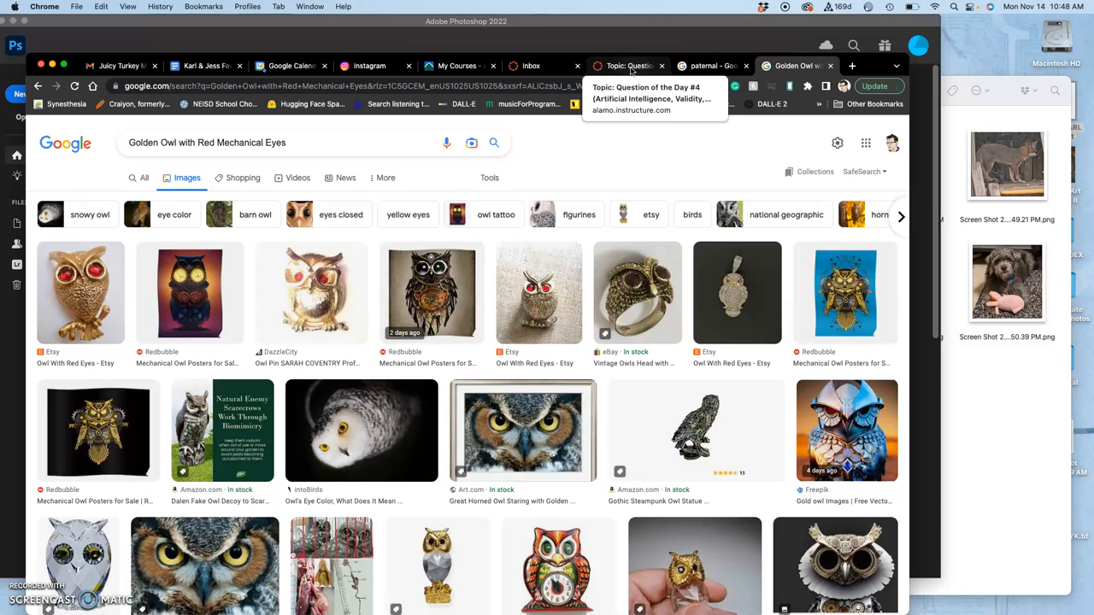
Return to the Question of the Day #4 tab and scroll up to its QotD #4 prompt.
left_click(629, 66)
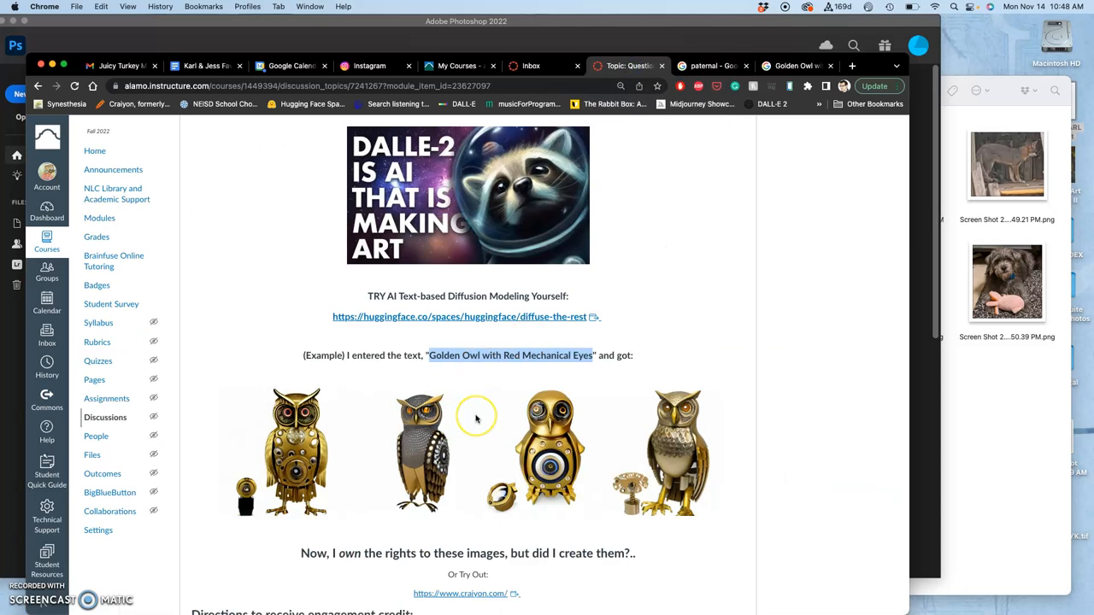
mouse_move(477, 419)
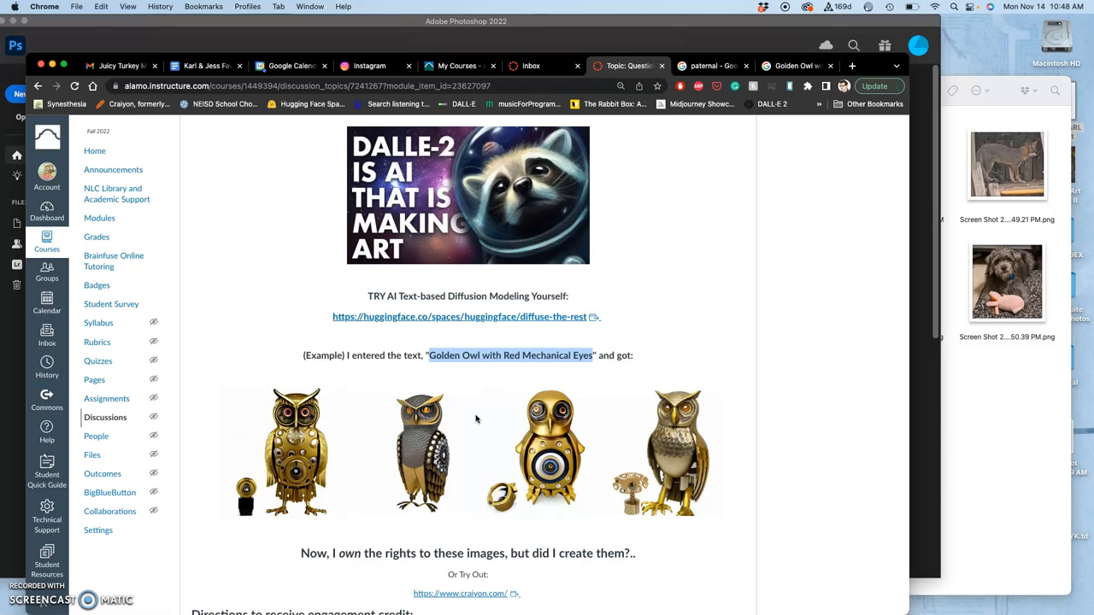
mouse_move(562, 309)
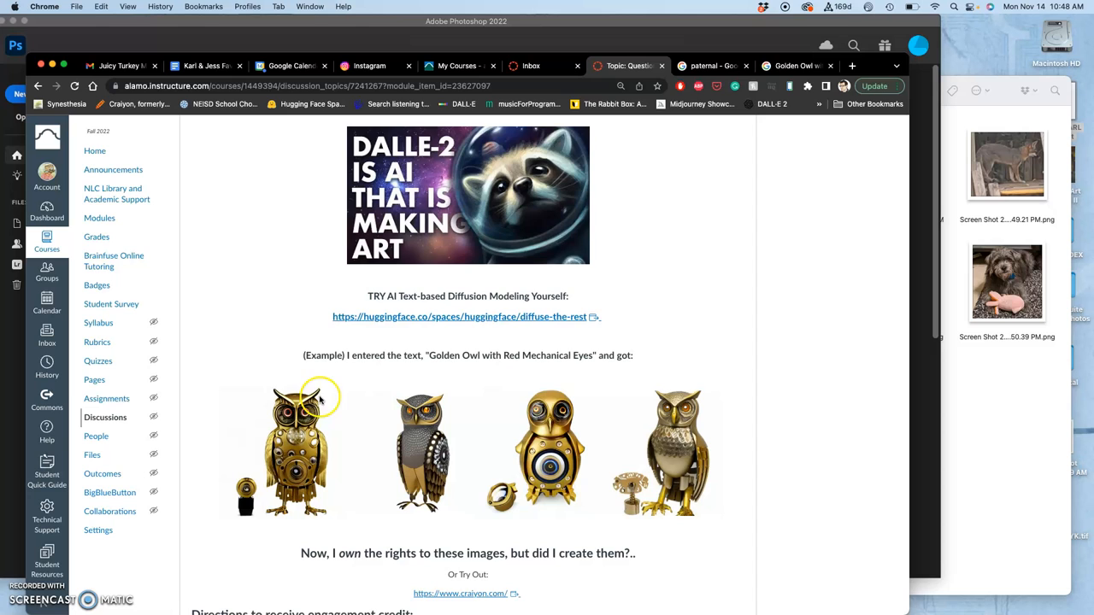
mouse_move(671, 396)
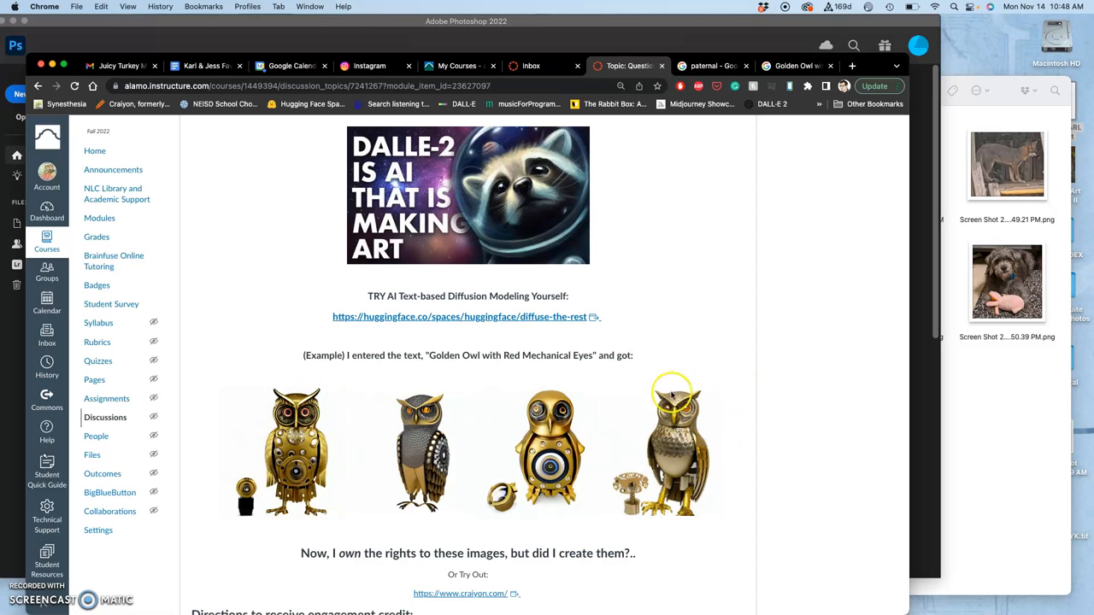
mouse_move(564, 436)
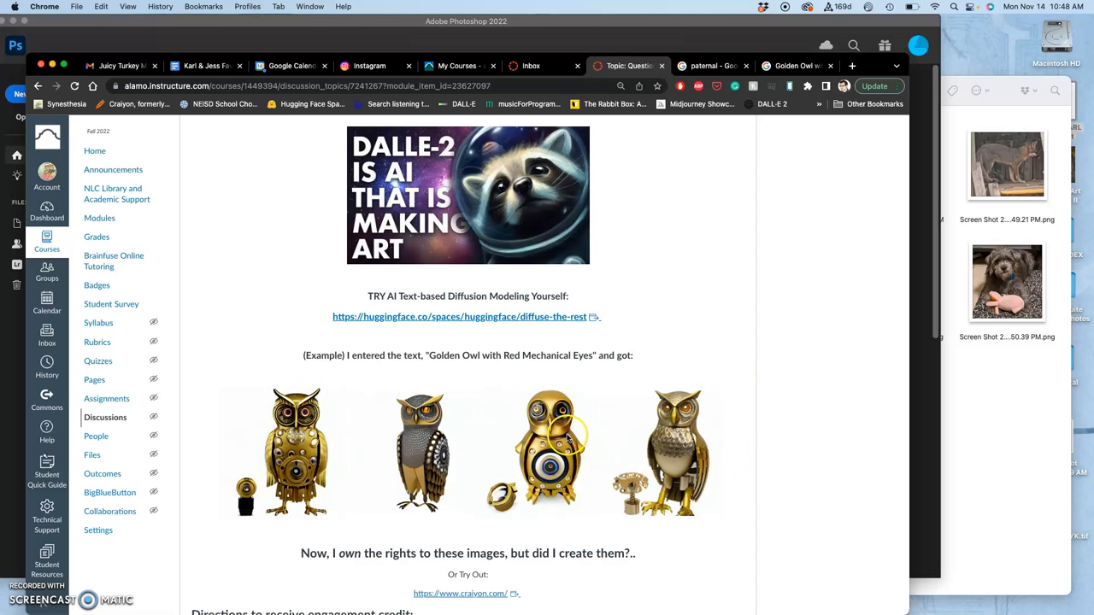
mouse_move(438, 408)
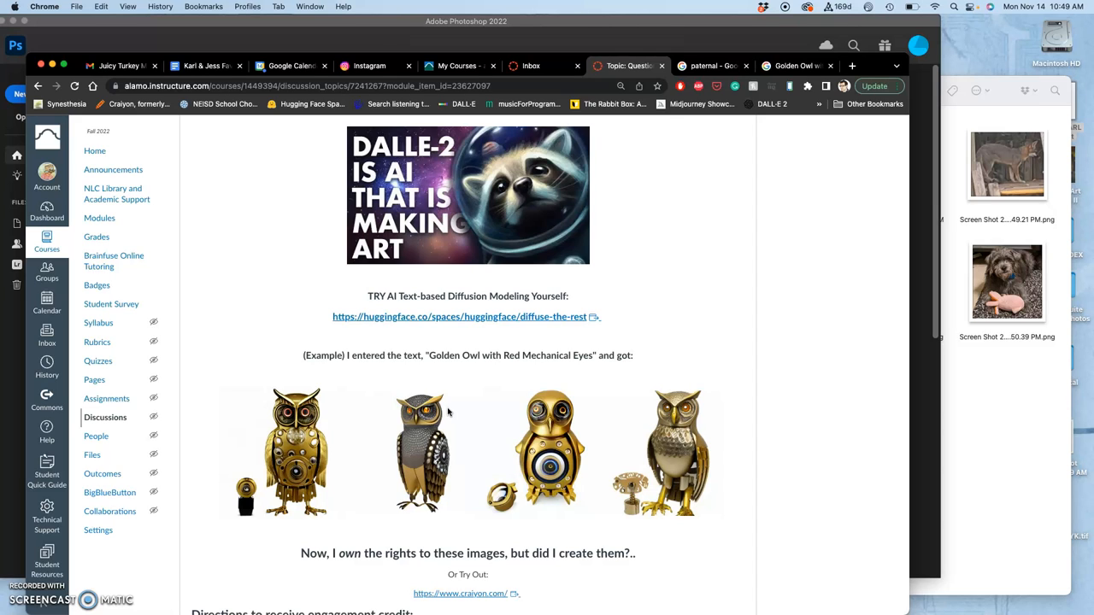
scroll("up", 3)
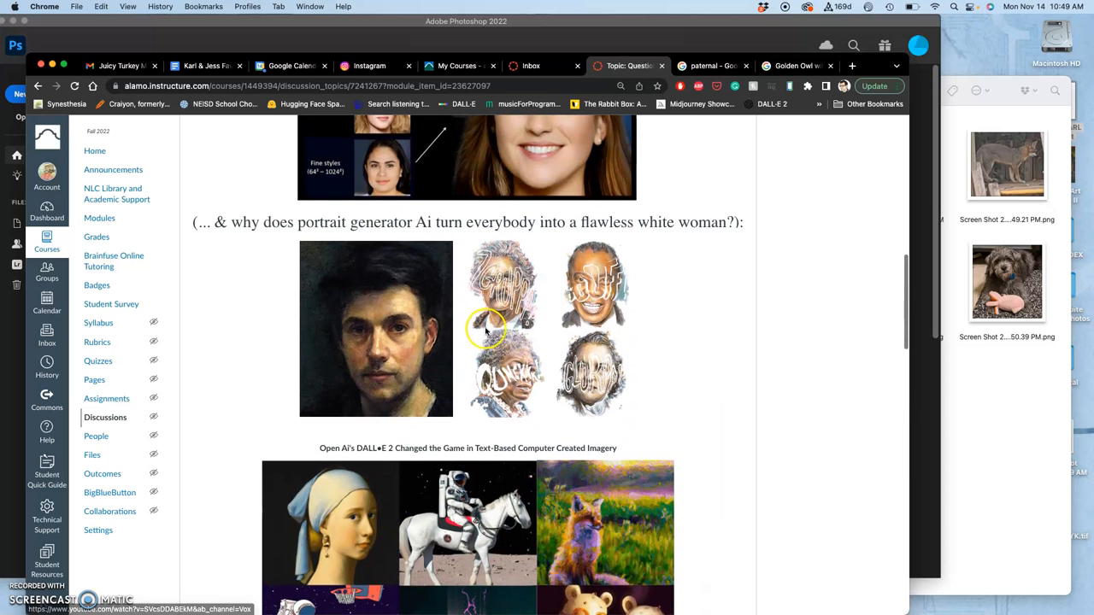
scroll("down", 3)
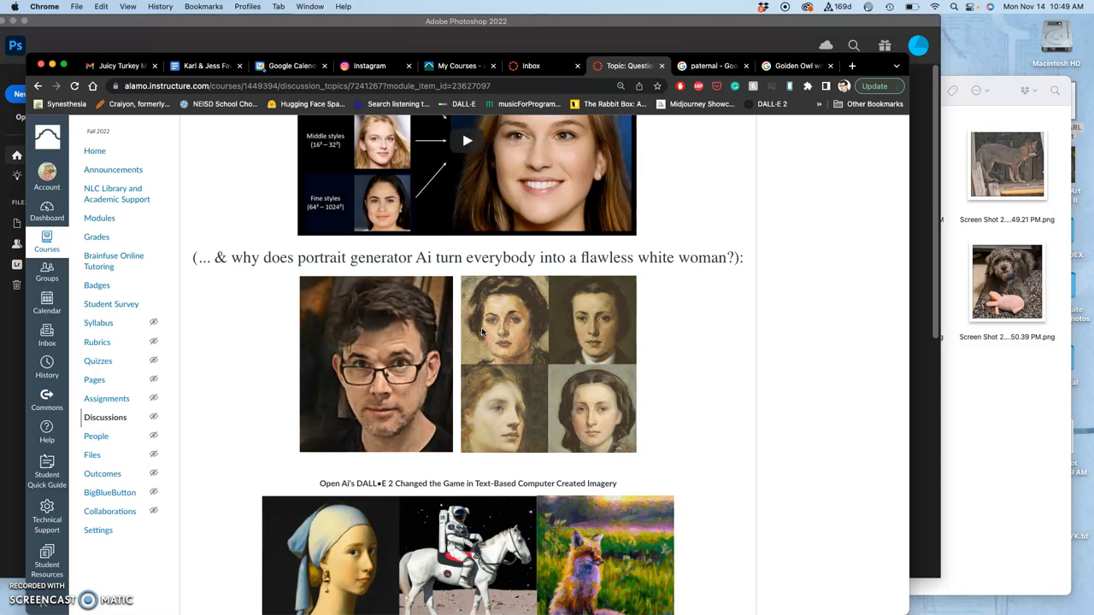
scroll("down", 3)
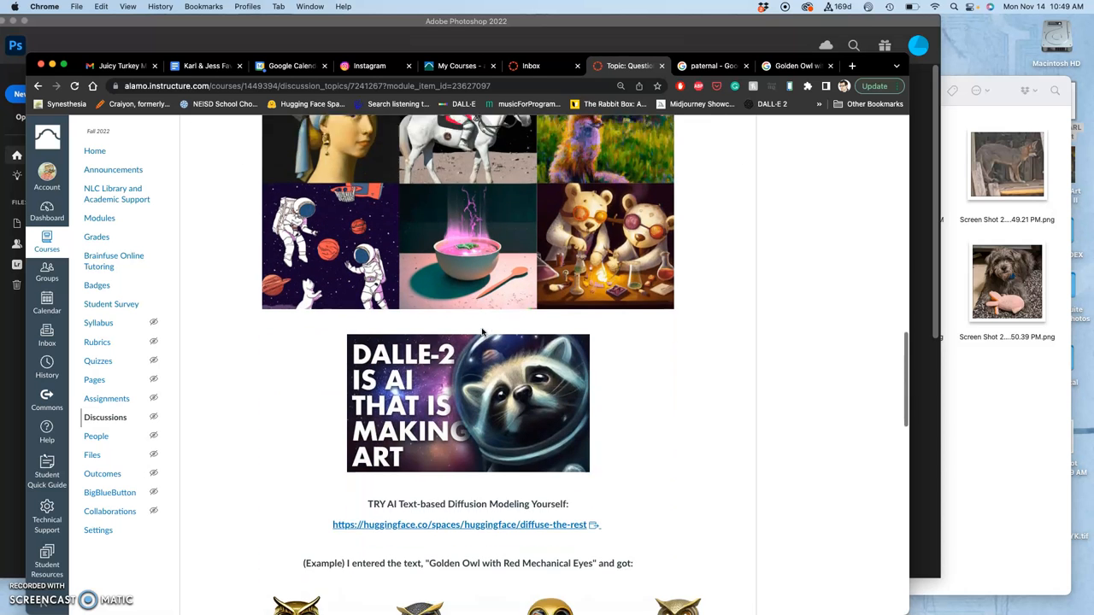
scroll("down", 3)
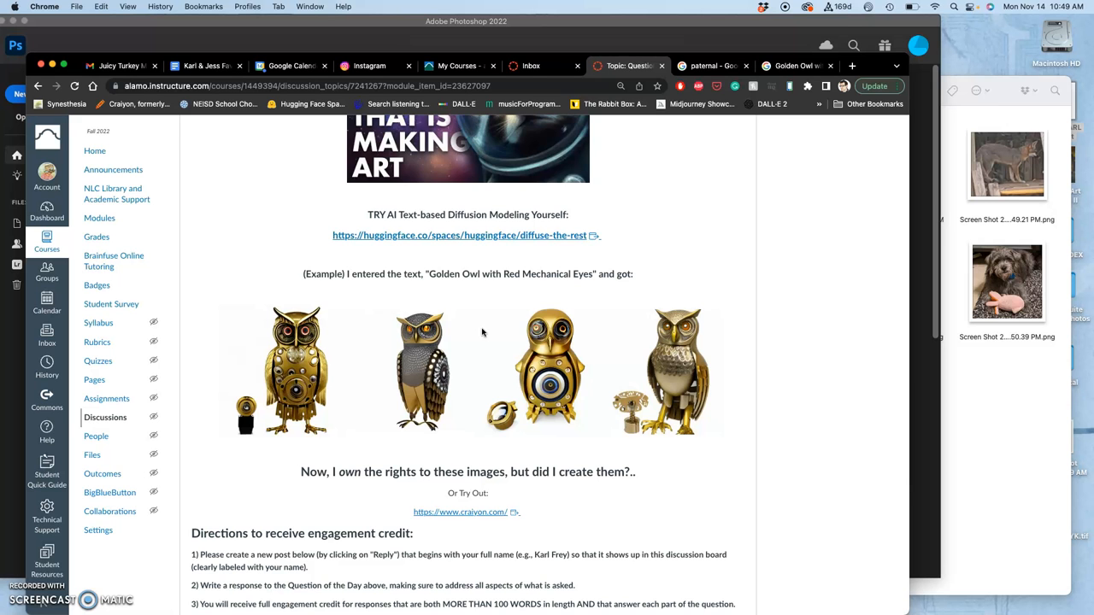
scroll("up", 3)
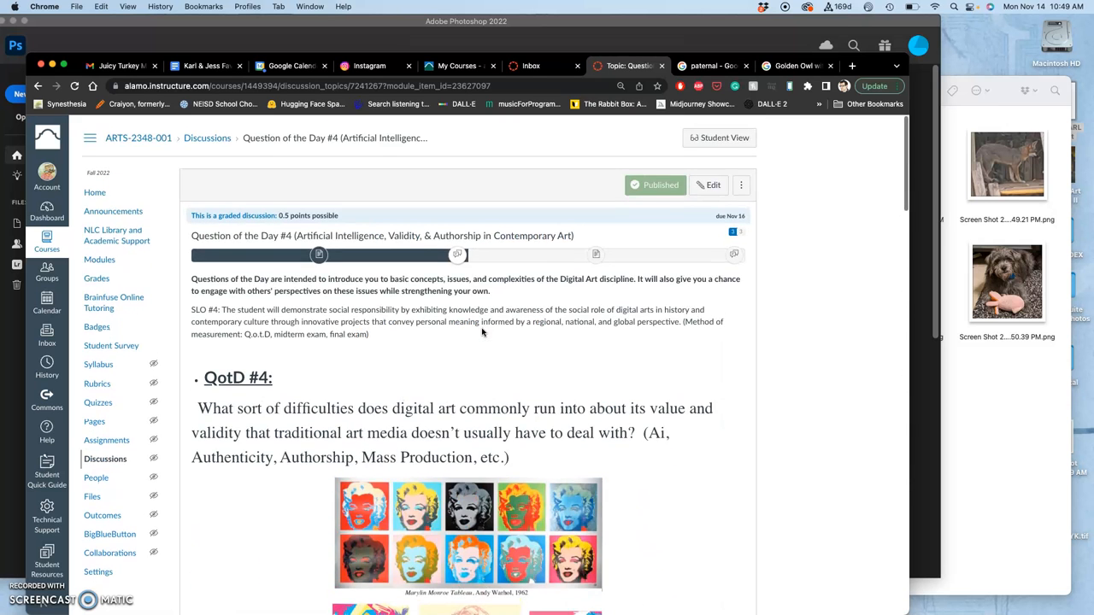
Scroll to the discussion's end and go Next to Assignment #7 Past Instructor and Student Examples.
scroll("down", 3)
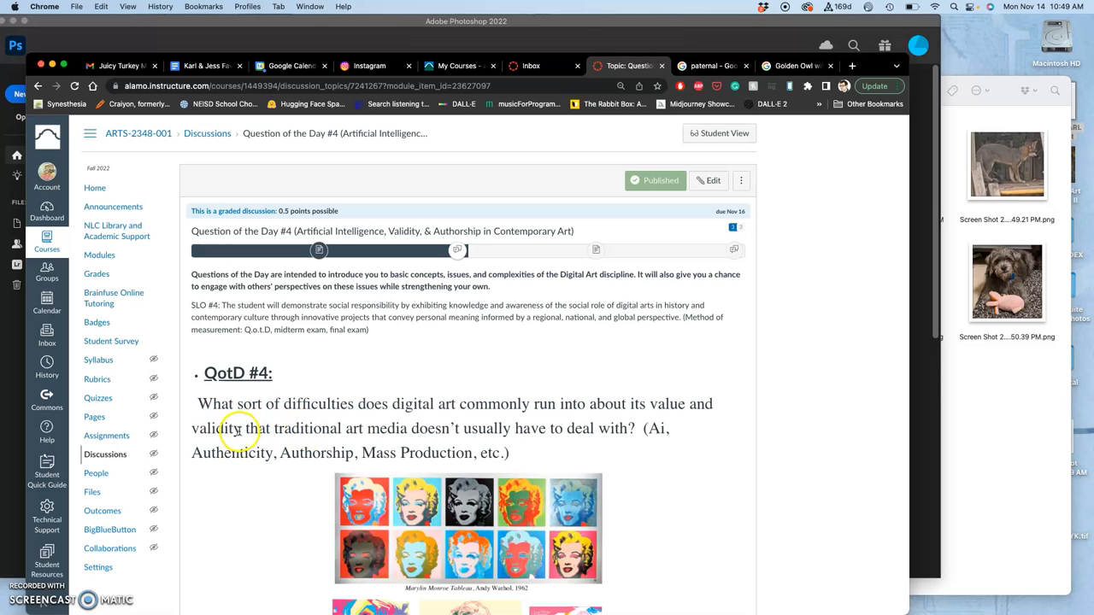
mouse_move(681, 400)
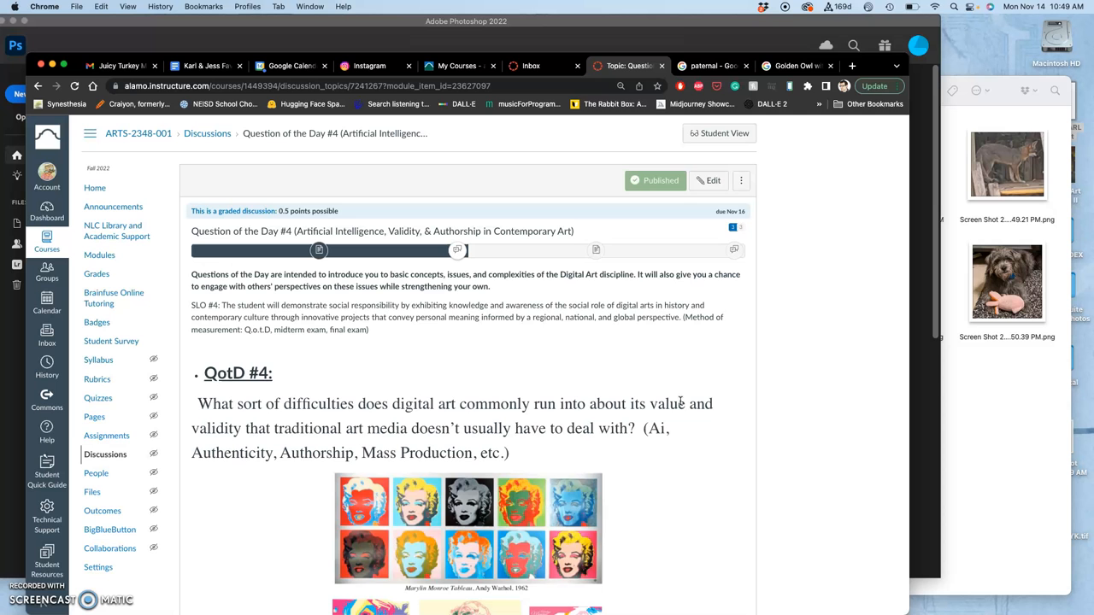
scroll("down", 3)
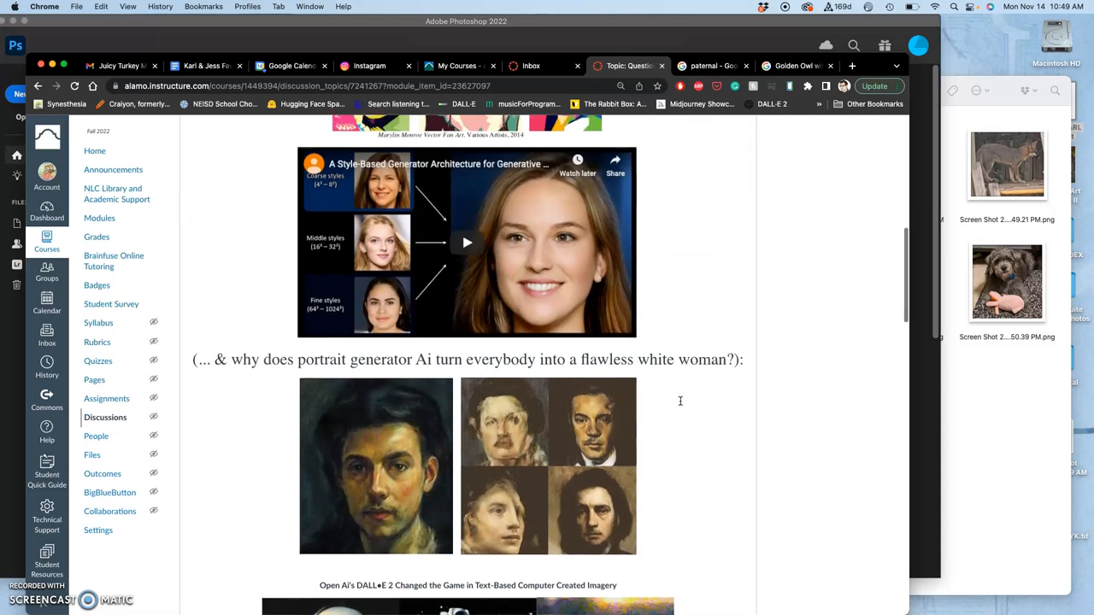
scroll("down", 3)
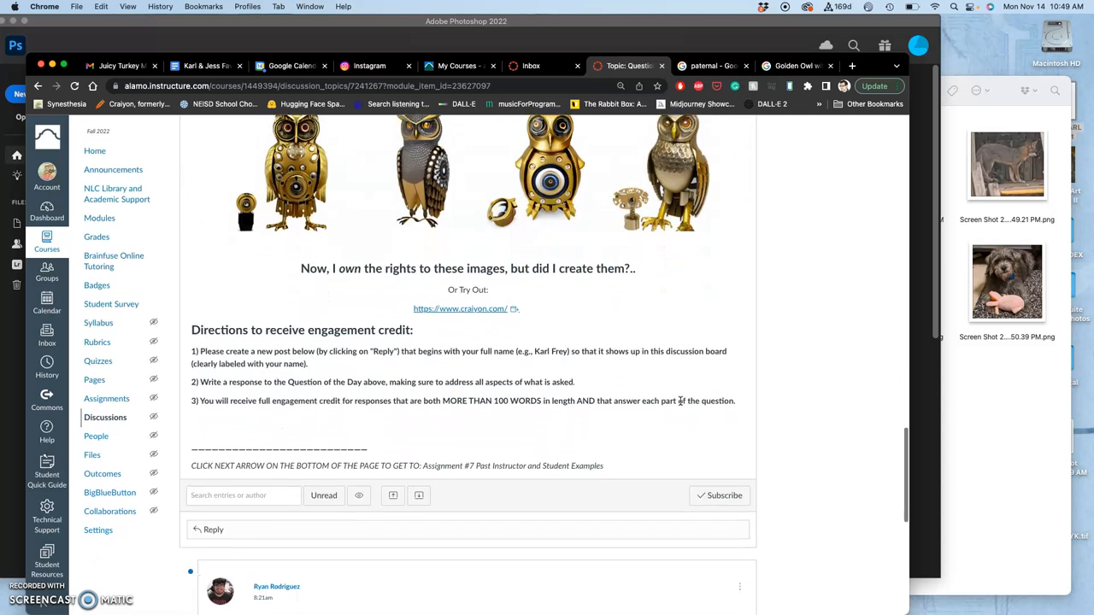
scroll("down", 3)
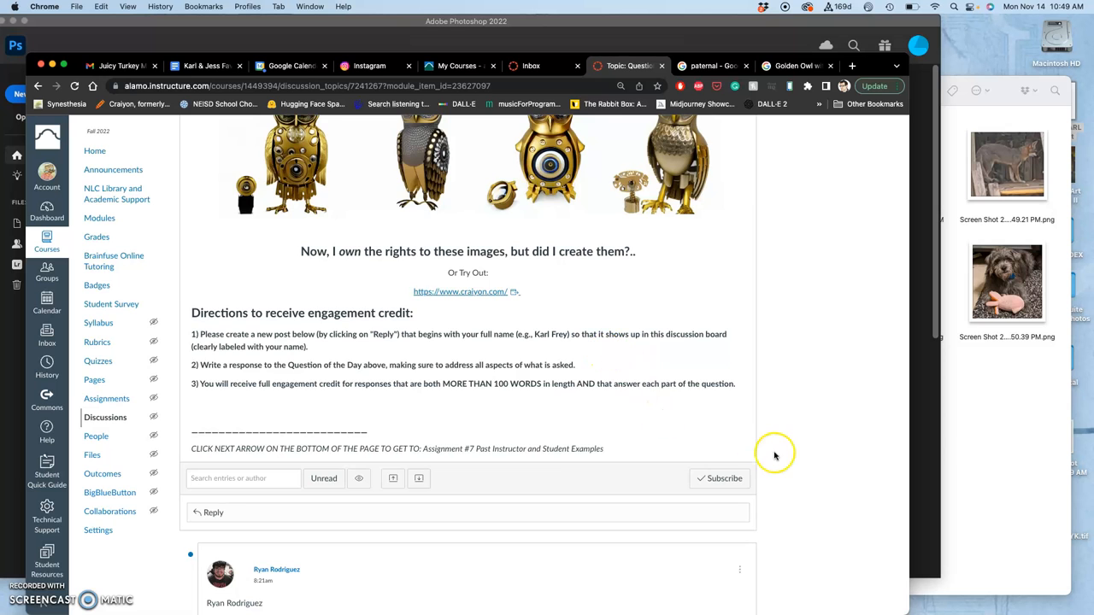
scroll("down", 3)
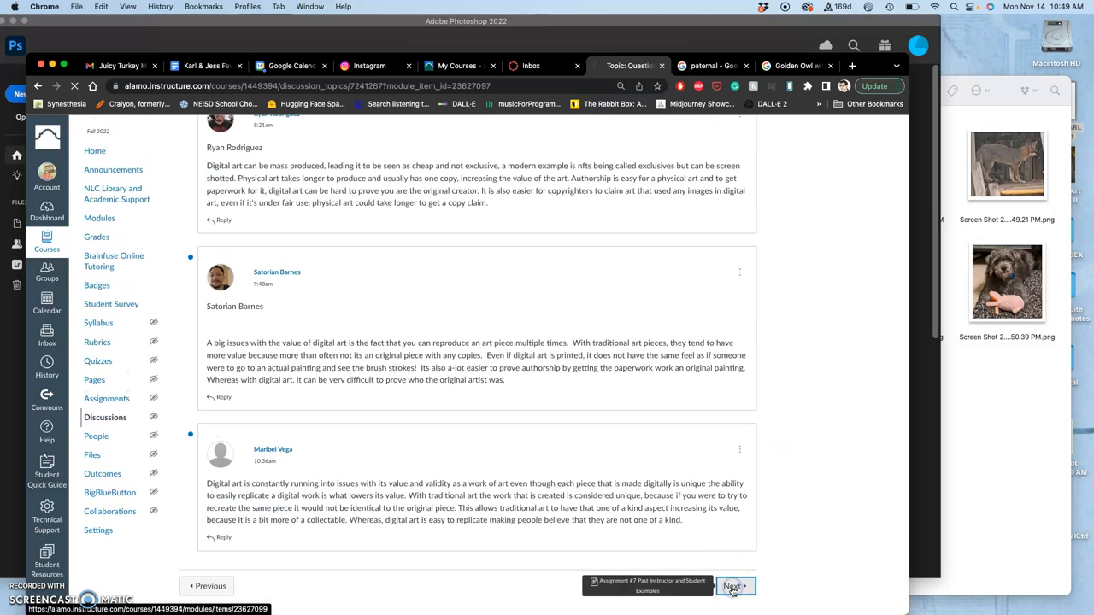
left_click(733, 586)
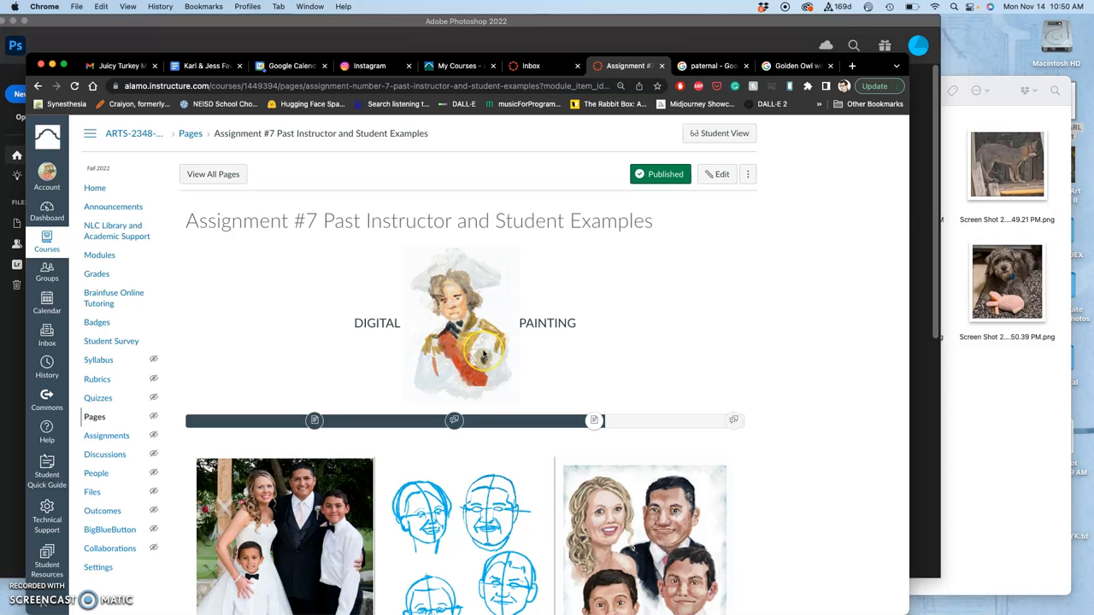
Scroll through the photo references and past digital paintings on the examples page.
scroll("down", 3)
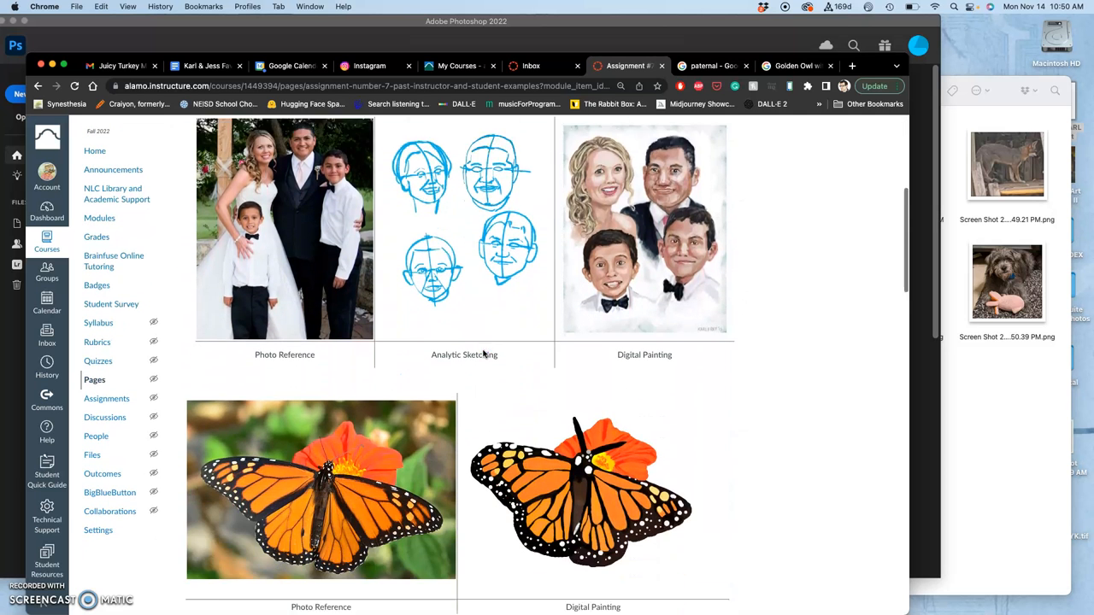
scroll("down", 3)
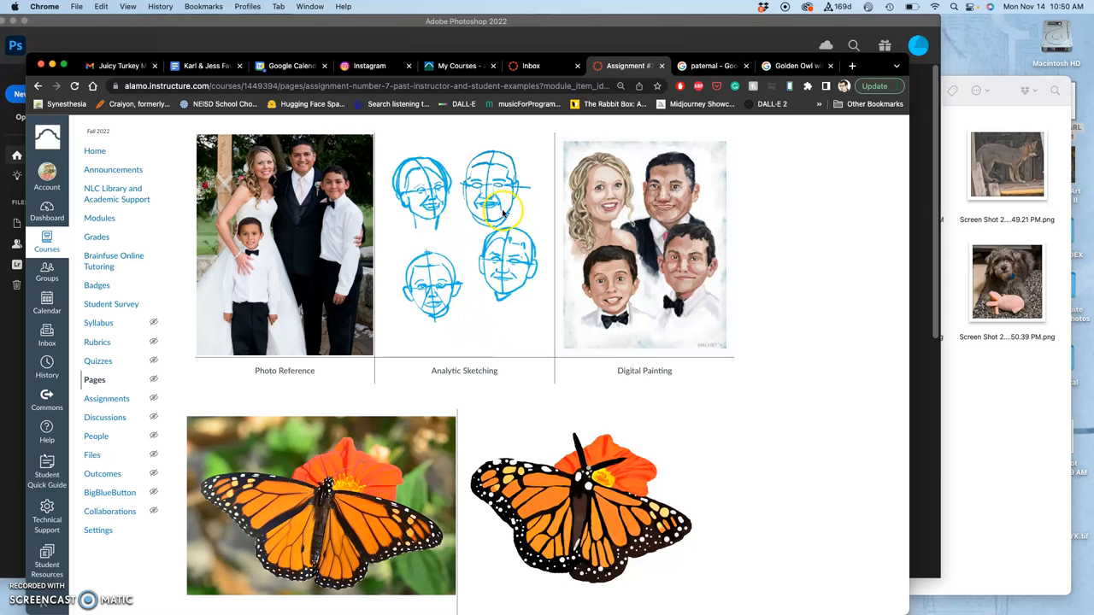
mouse_move(481, 272)
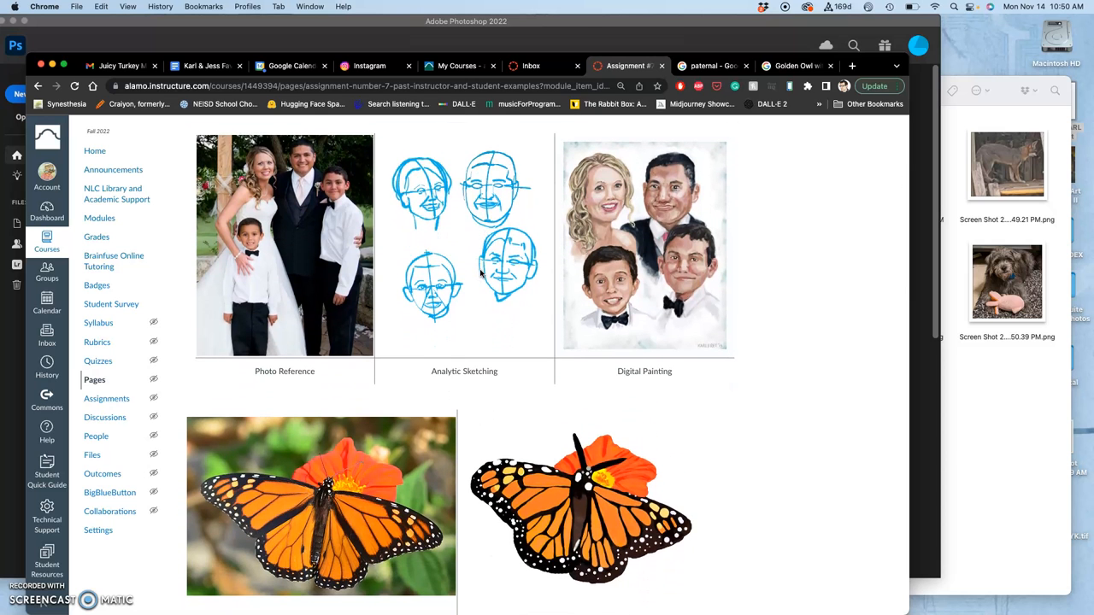
scroll("down", 3)
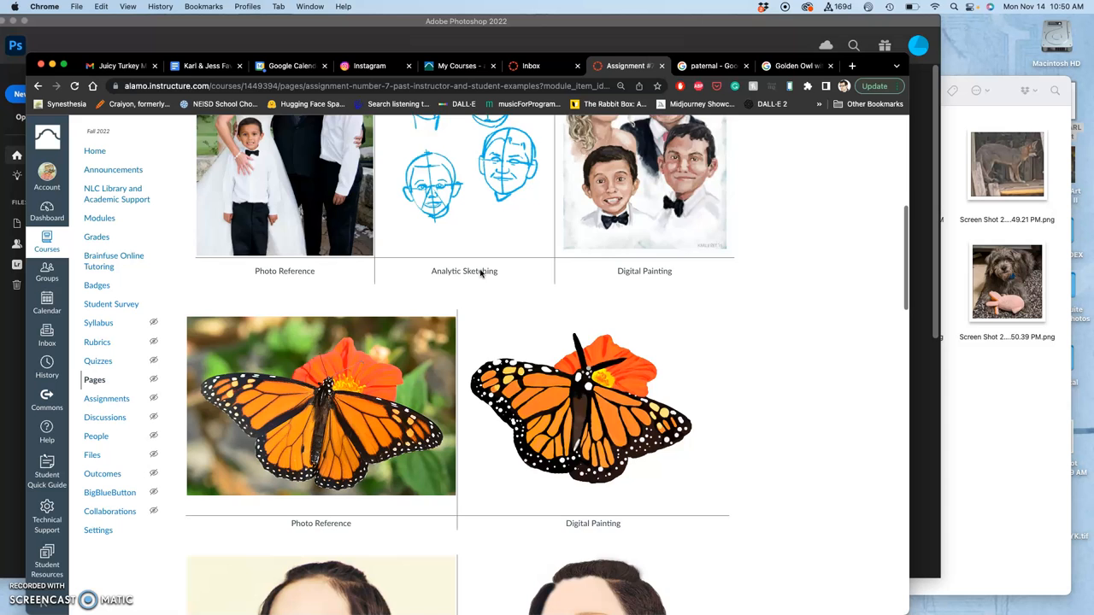
scroll("down", 3)
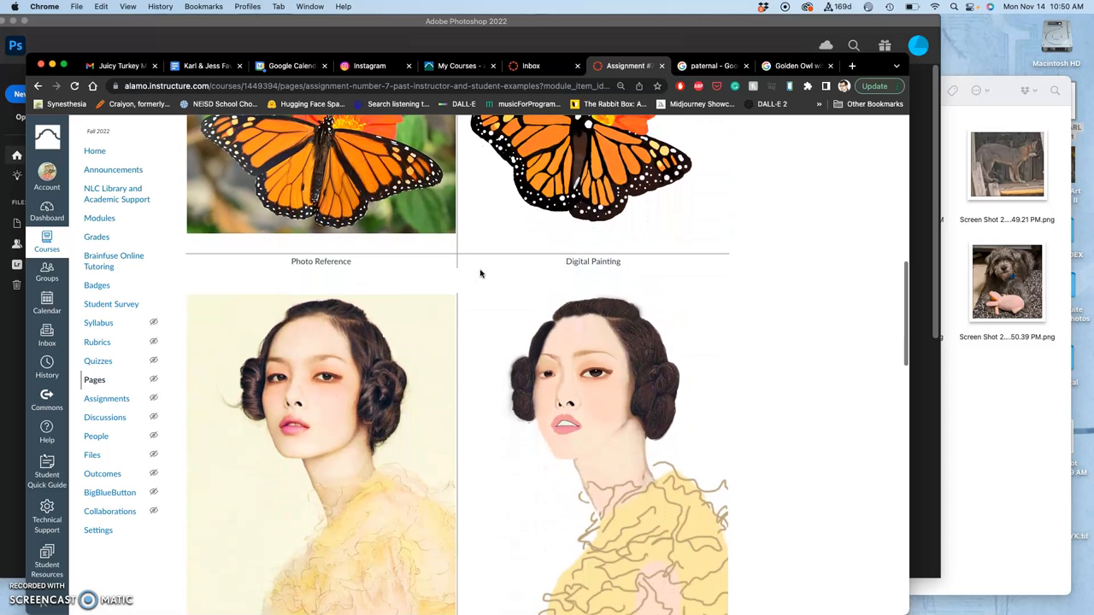
scroll("up", 3)
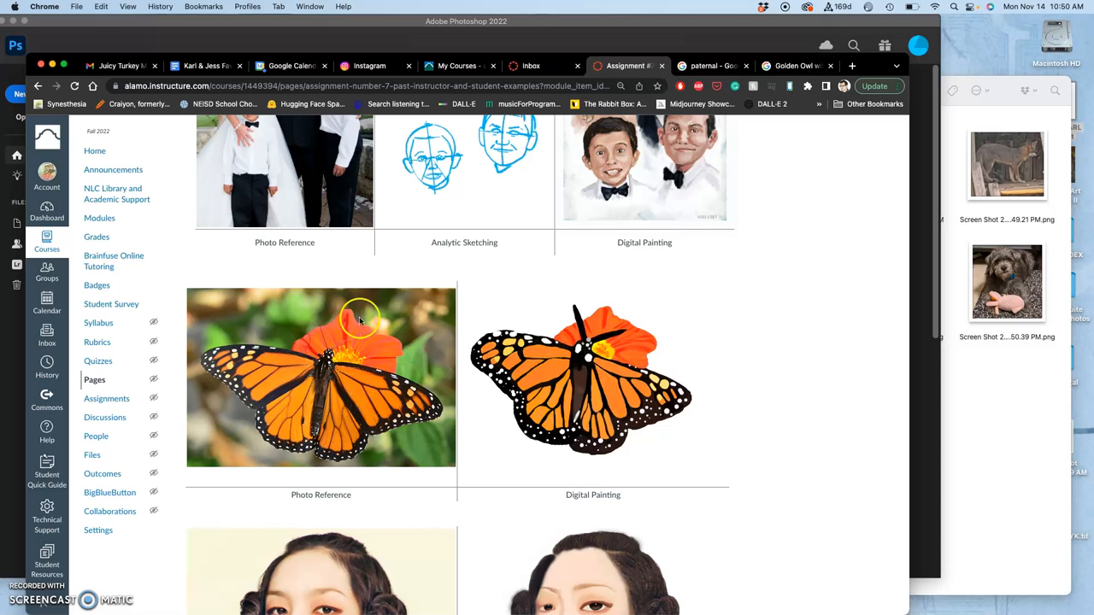
scroll("down", 3)
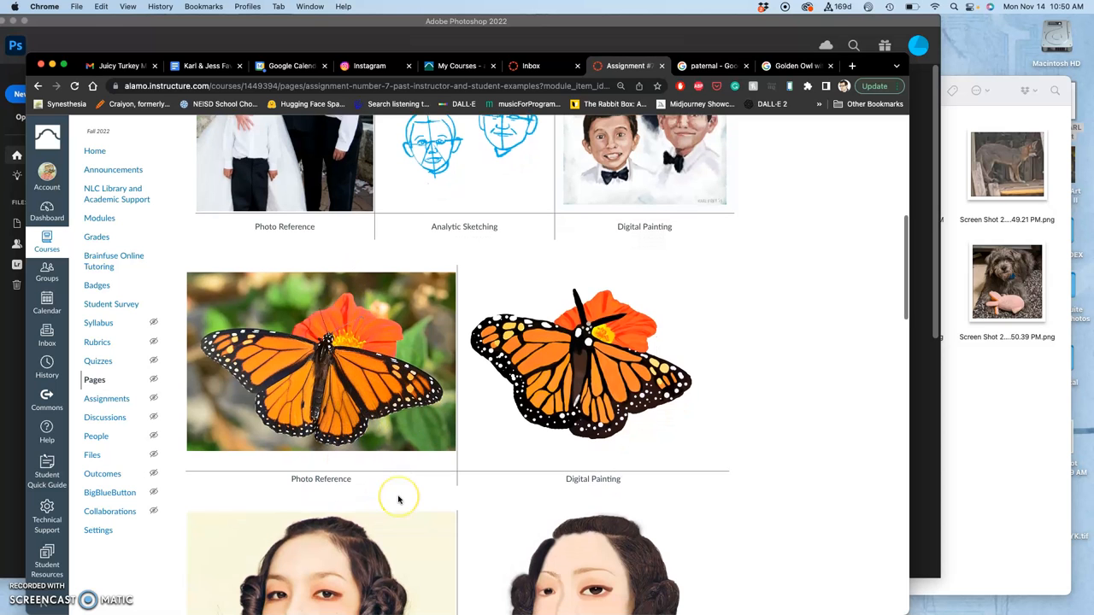
scroll("down", 3)
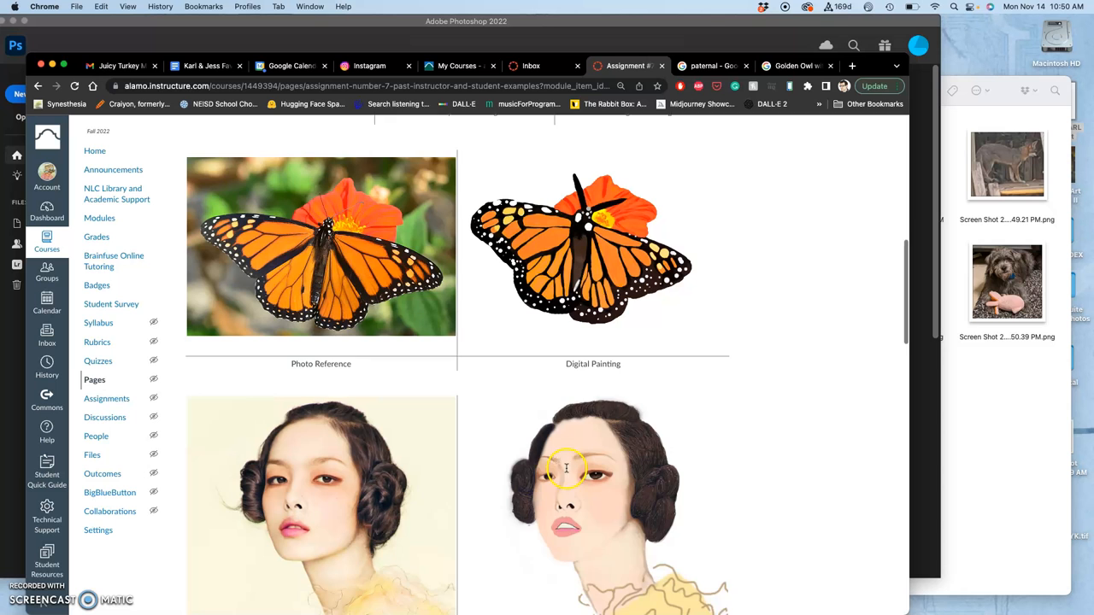
scroll("down", 3)
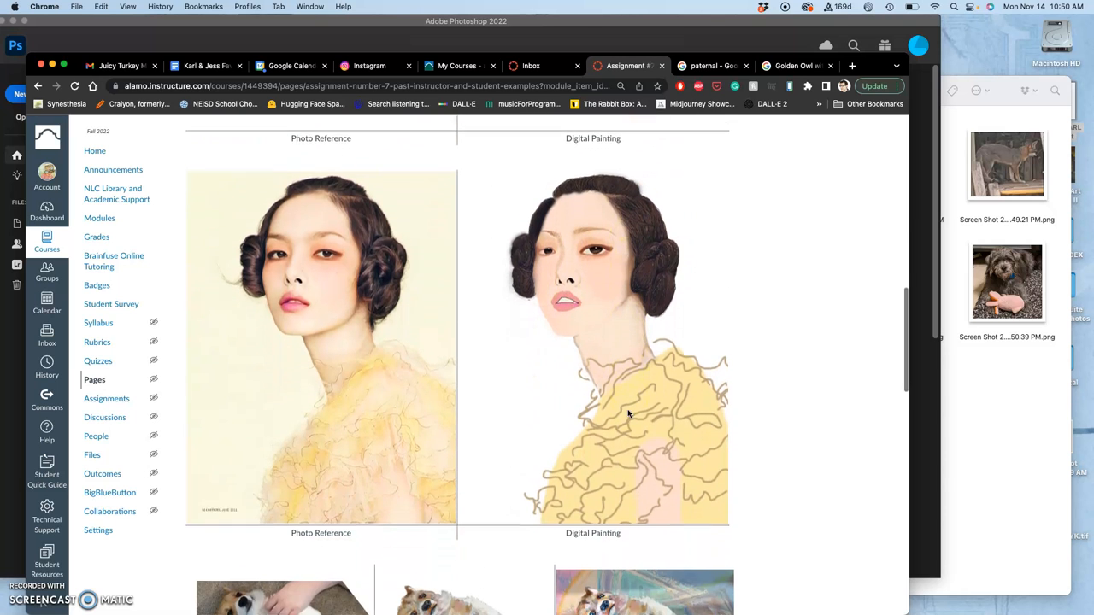
scroll("down", 3)
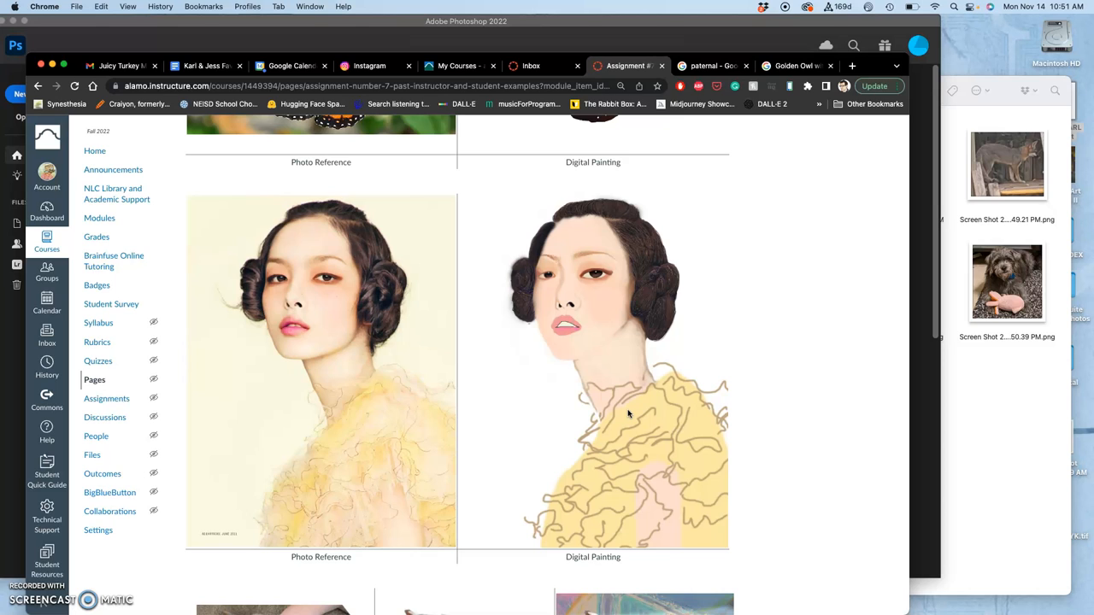
mouse_move(492, 220)
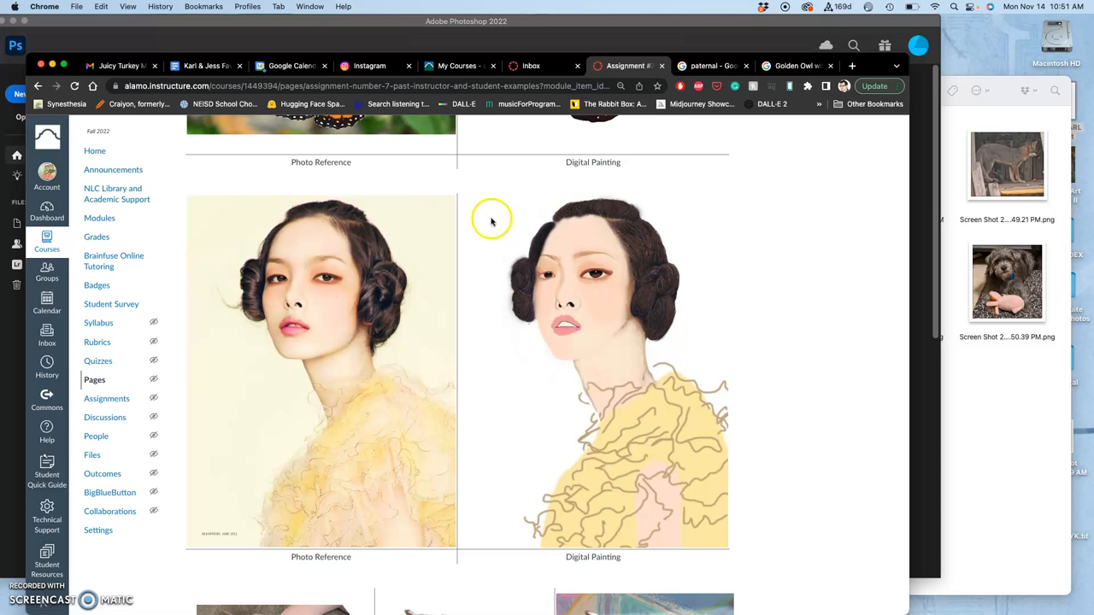
mouse_move(577, 224)
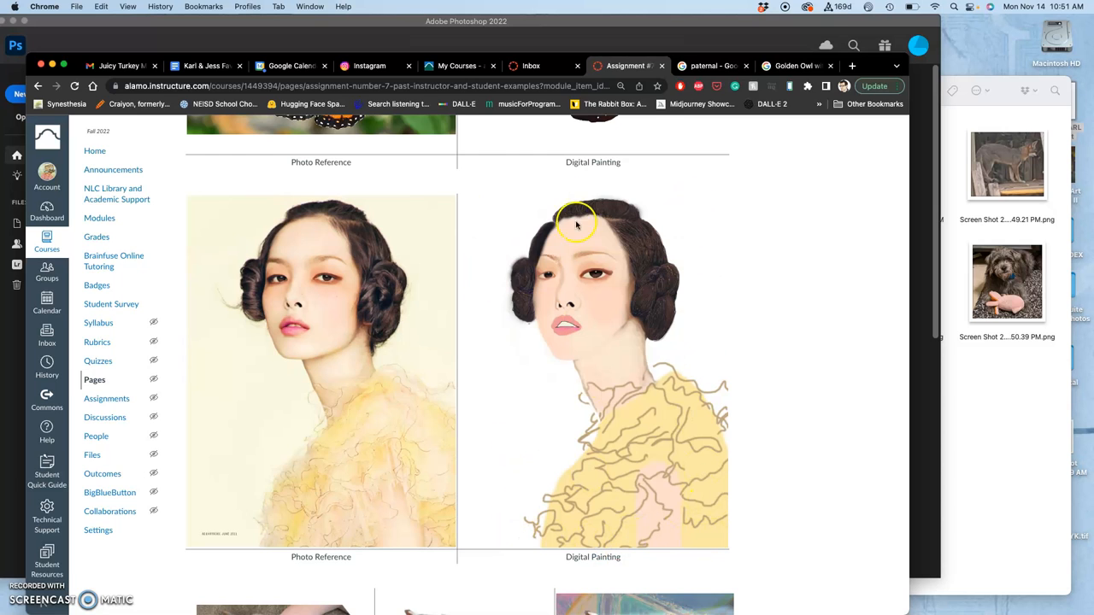
mouse_move(637, 357)
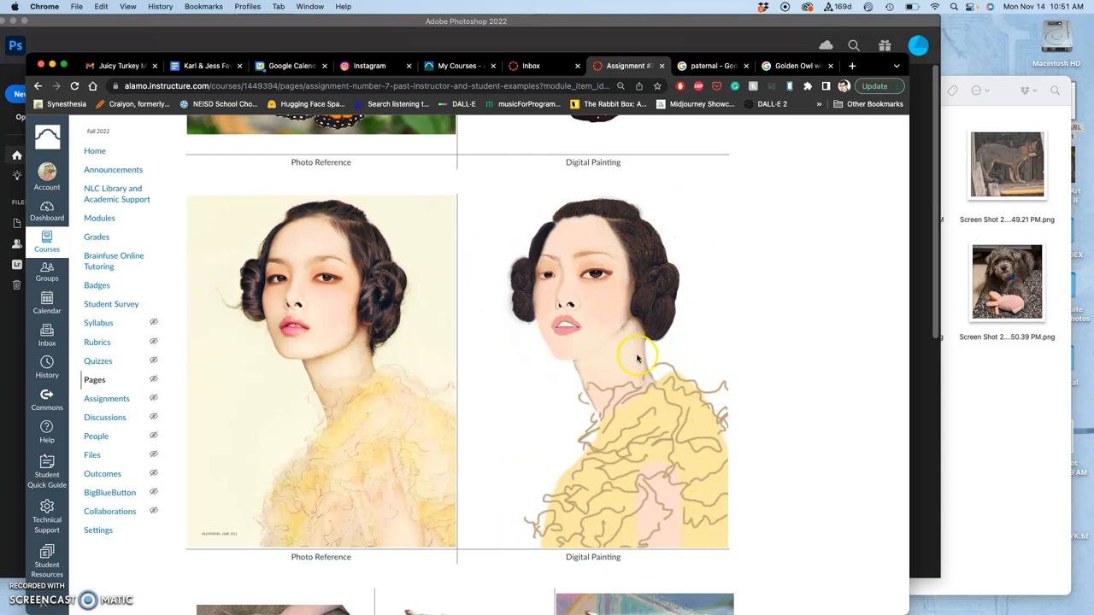
mouse_move(607, 376)
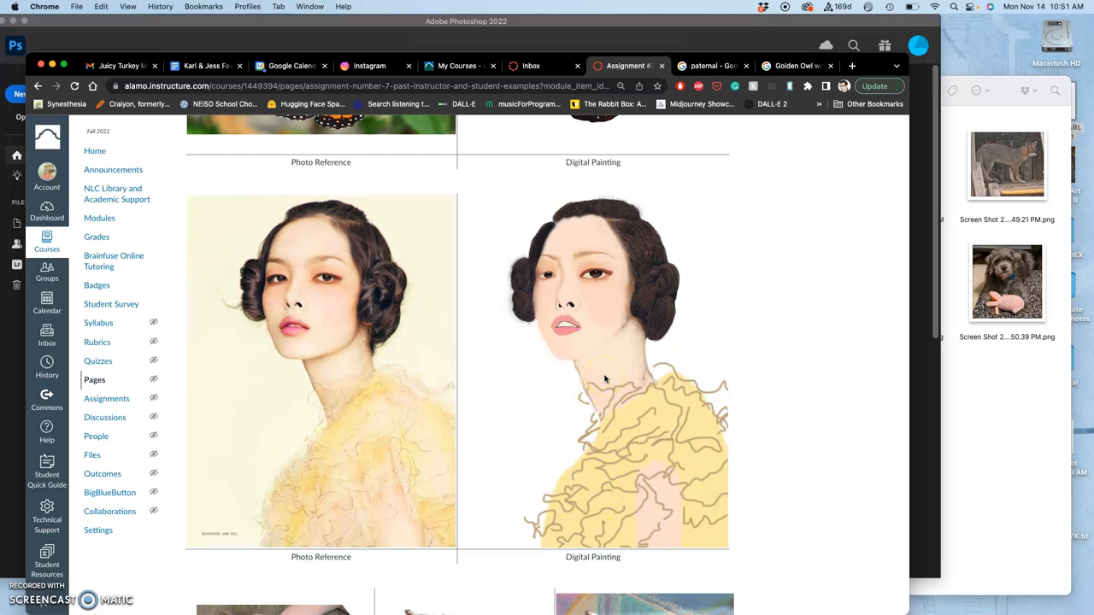
Reach the more-examples and tutorial links, then continue to Assignment #7 (Digital Painting).
scroll("down", 3)
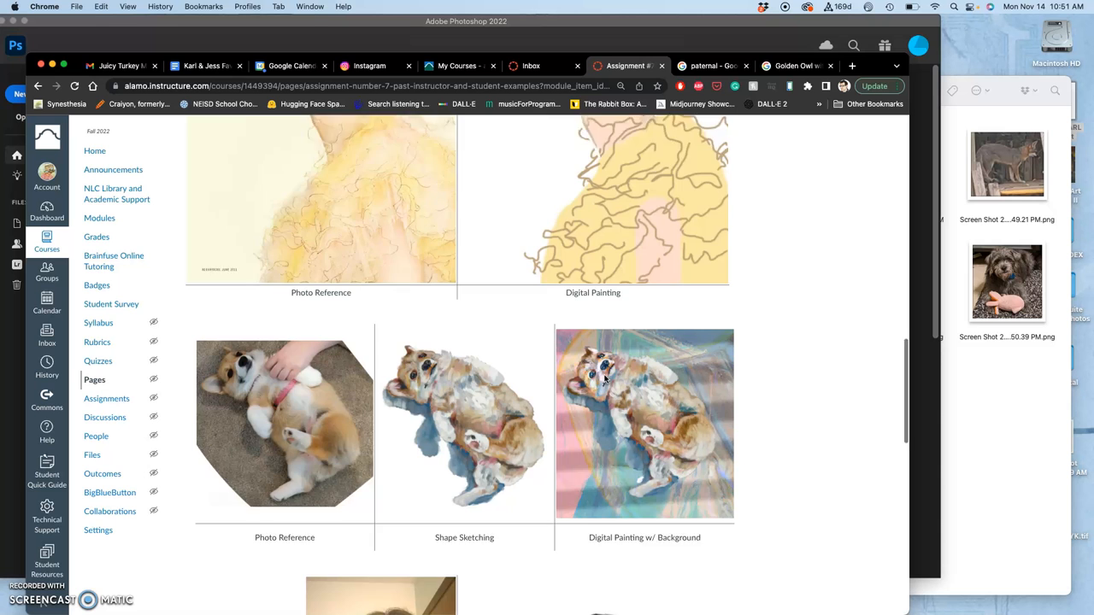
scroll("down", 3)
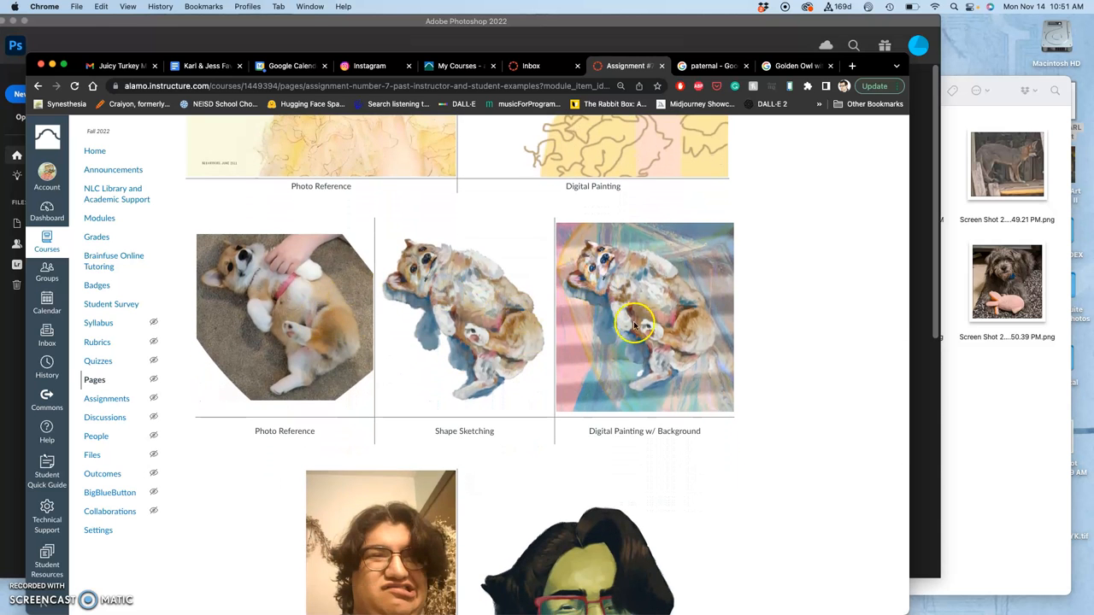
scroll("down", 3)
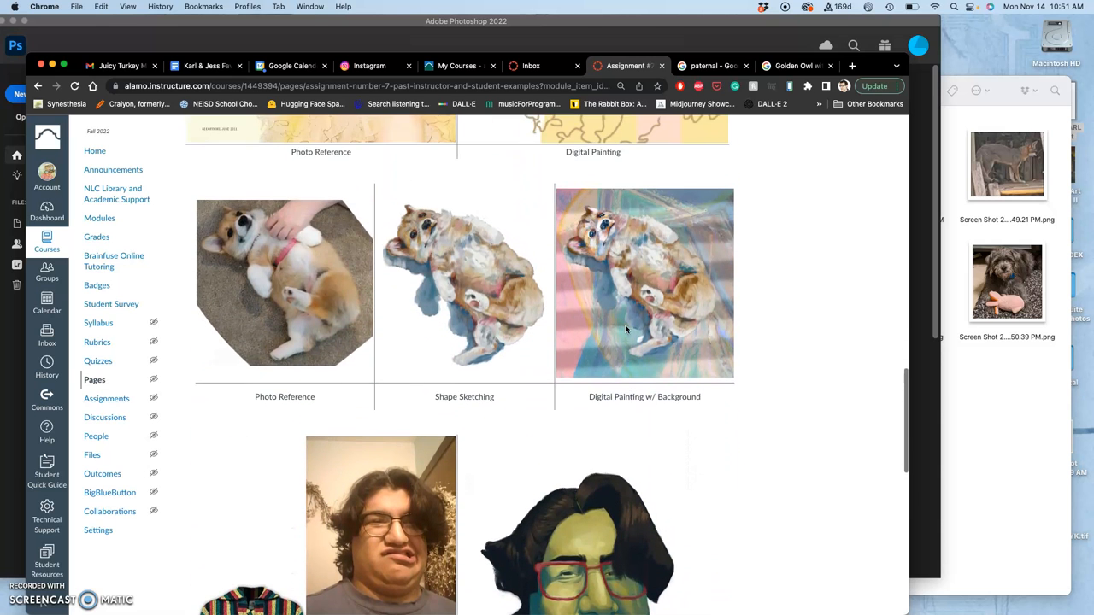
mouse_move(684, 243)
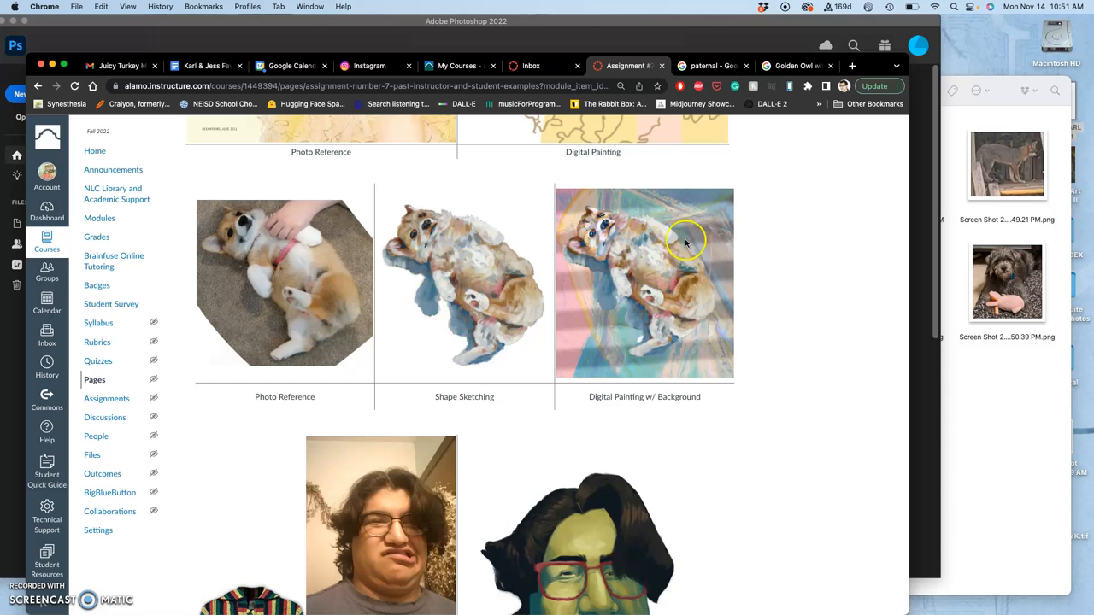
mouse_move(386, 265)
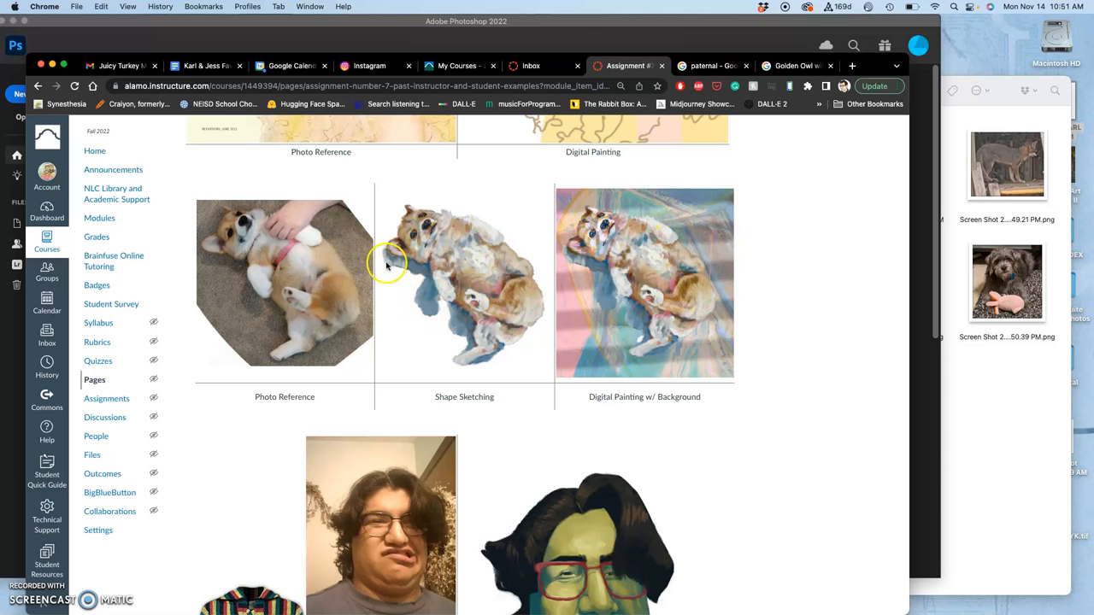
scroll("down", 3)
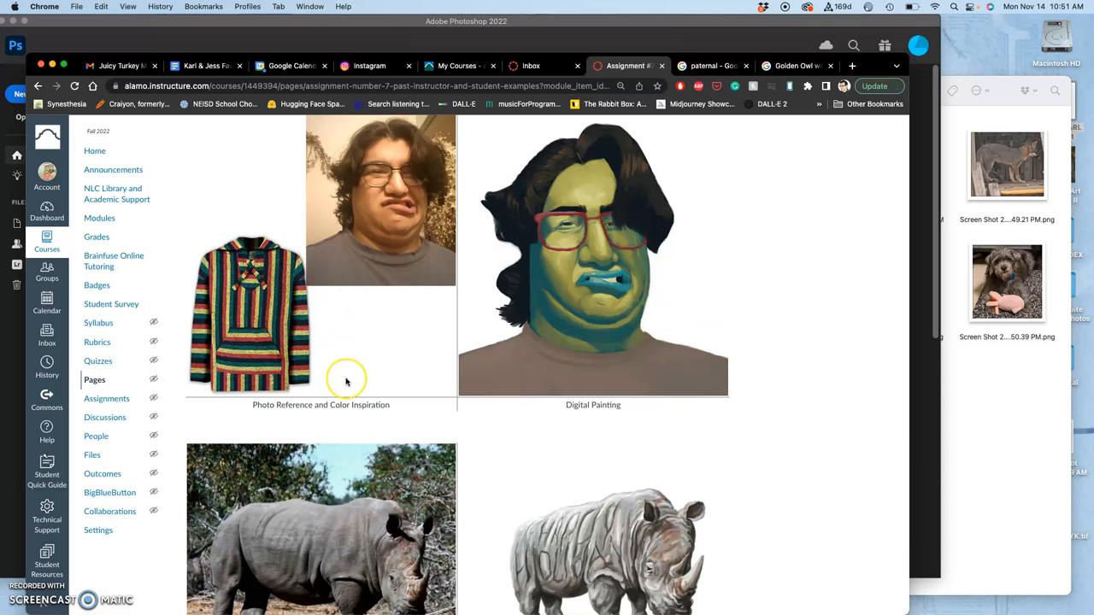
mouse_move(387, 360)
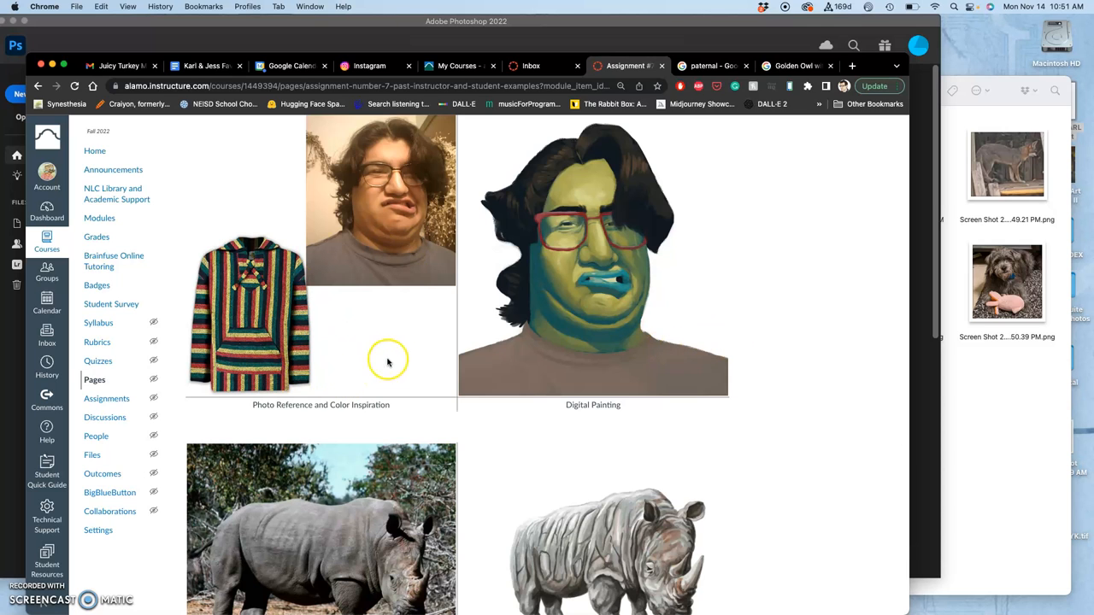
scroll("down", 3)
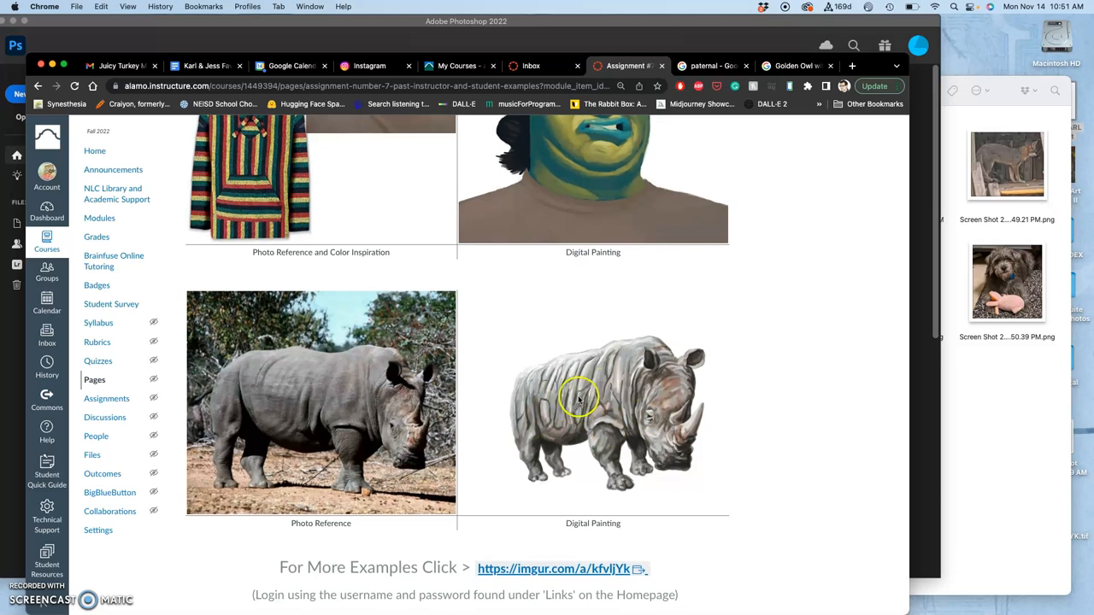
mouse_move(604, 449)
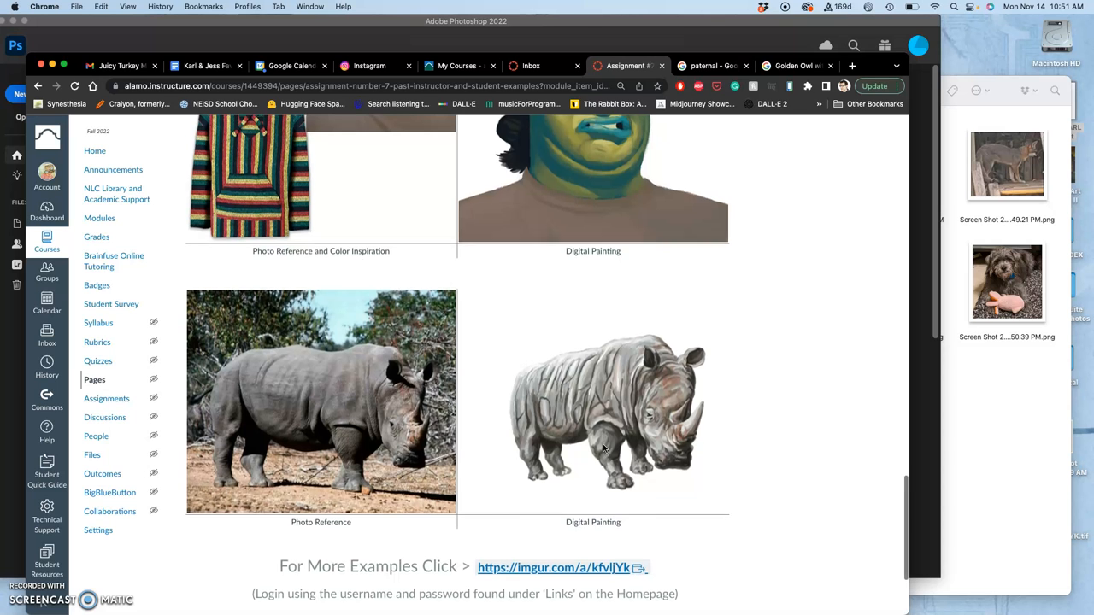
scroll("down", 3)
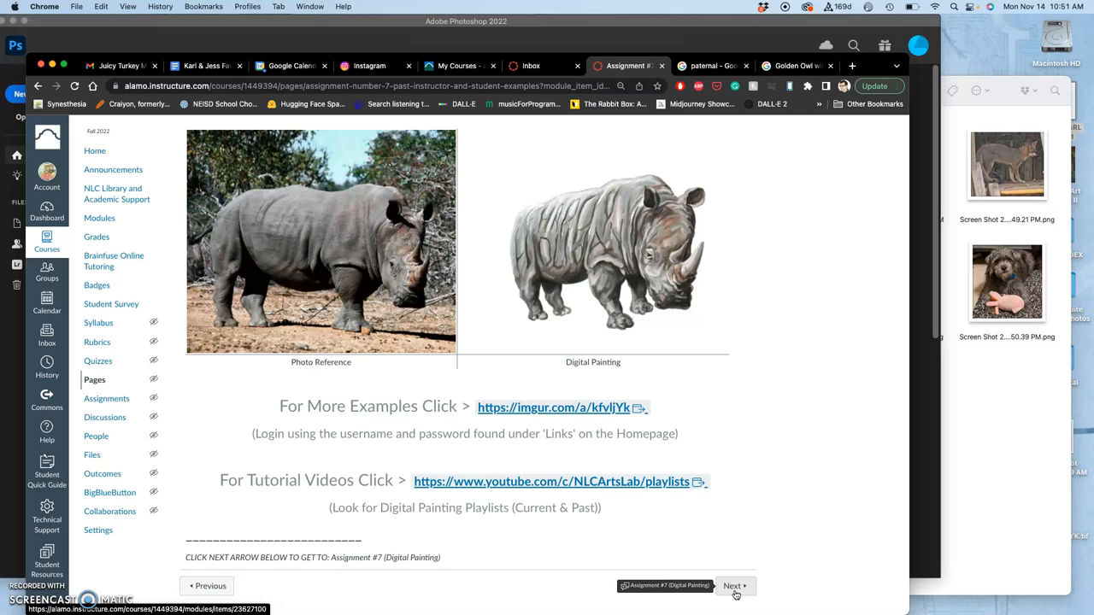
left_click(733, 587)
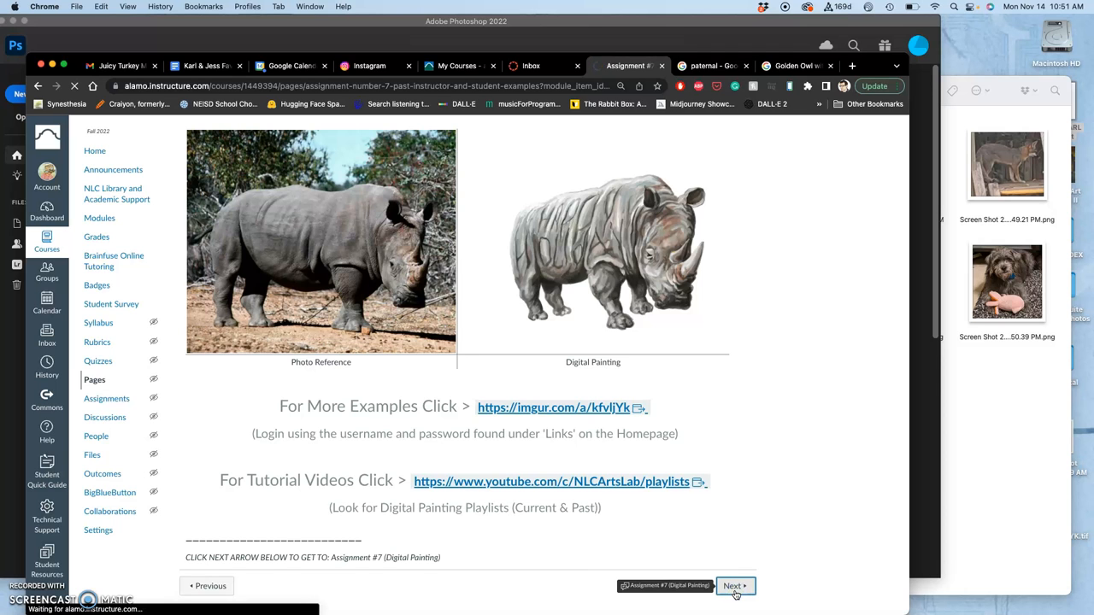
Scroll Assignment #7 to the 'An Inspiring Process Exploration in Digital Painting' link and right-click it.
left_click(732, 587)
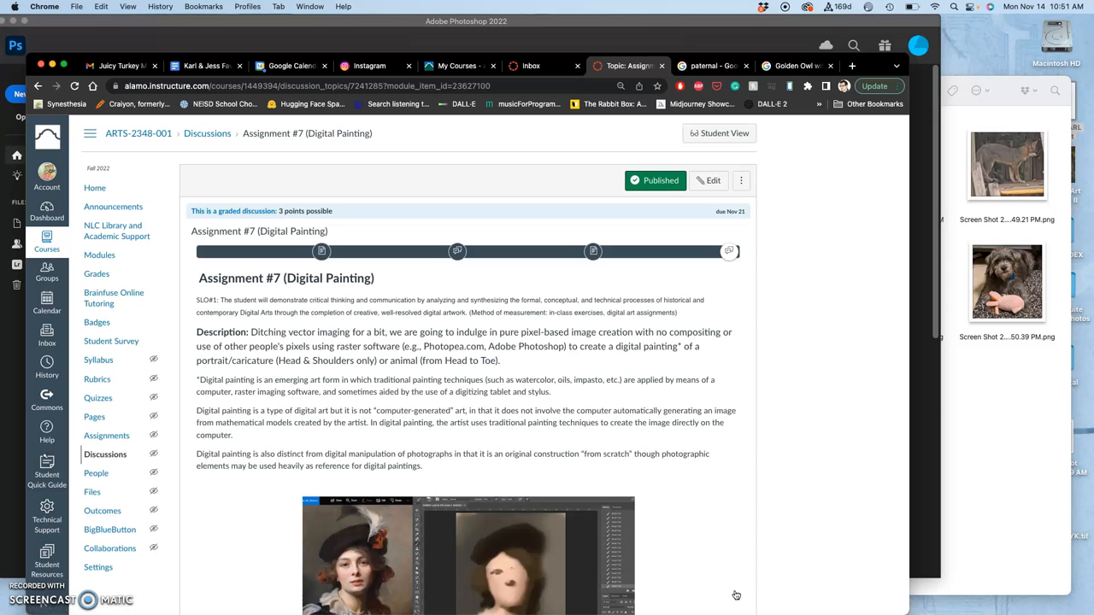
mouse_move(636, 525)
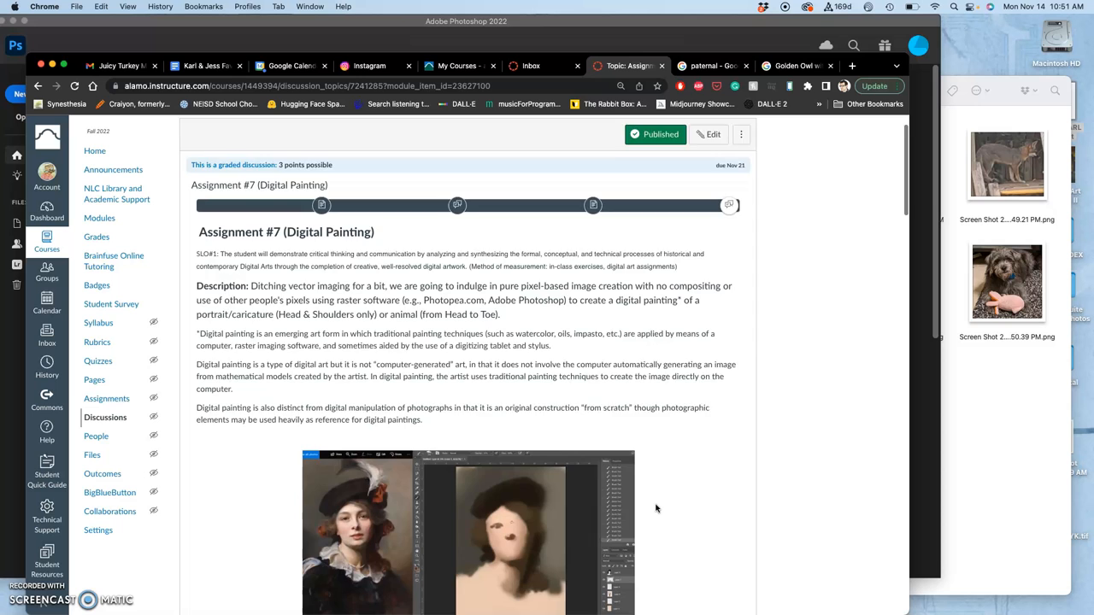
scroll("down", 3)
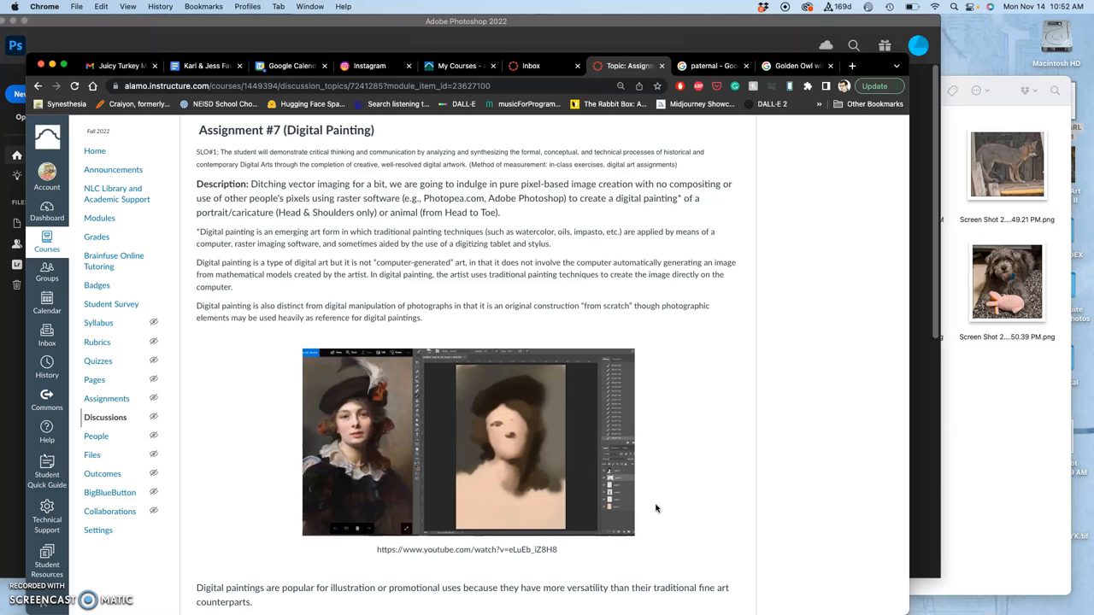
scroll("down", 3)
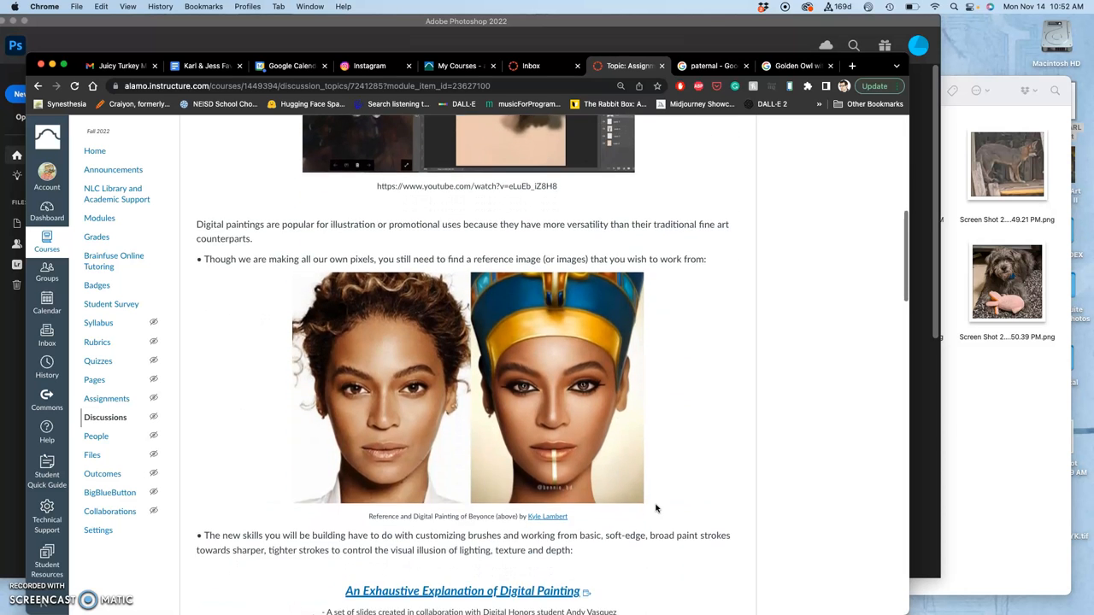
scroll("up", 3)
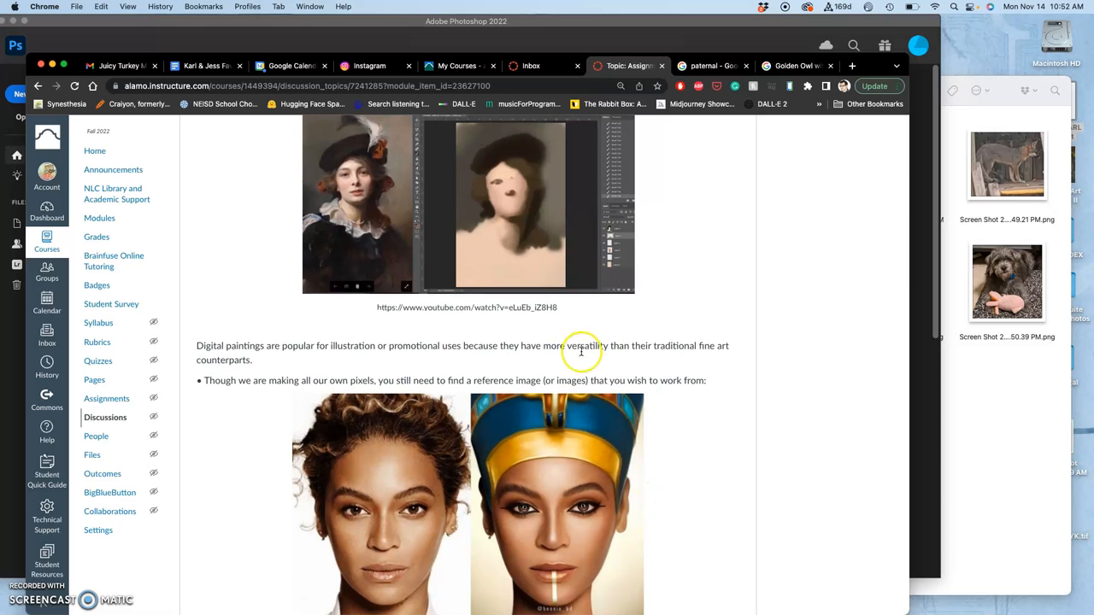
scroll("down", 3)
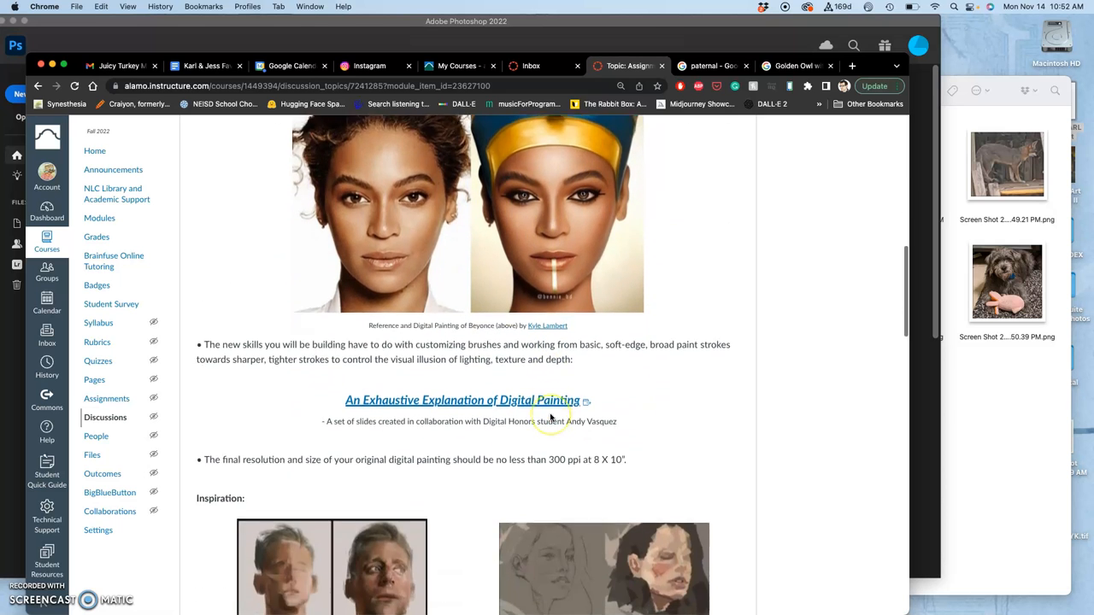
scroll("down", 3)
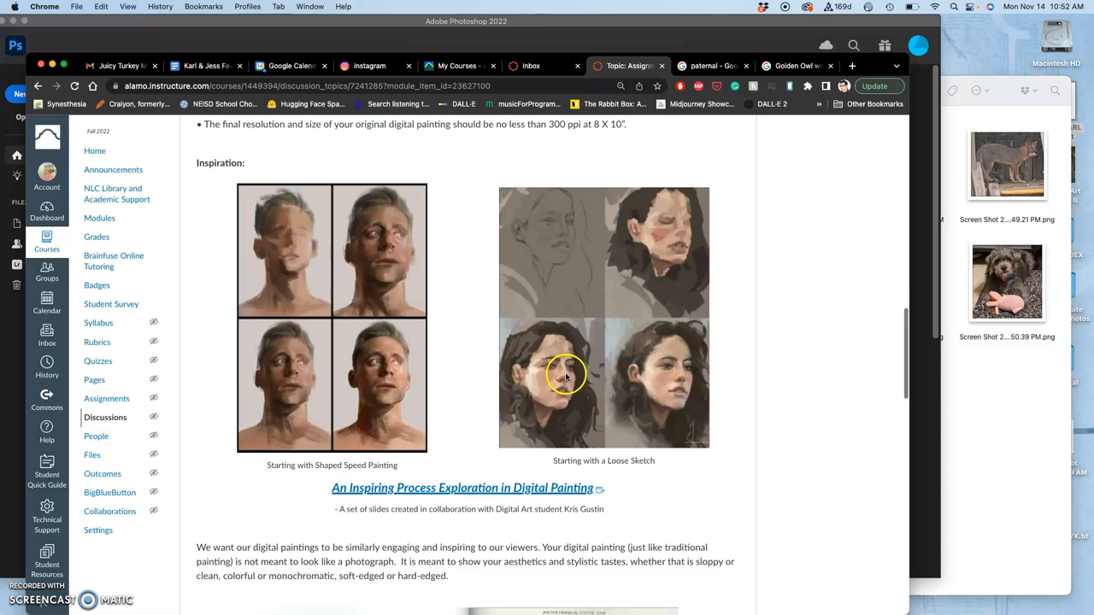
scroll("down", 3)
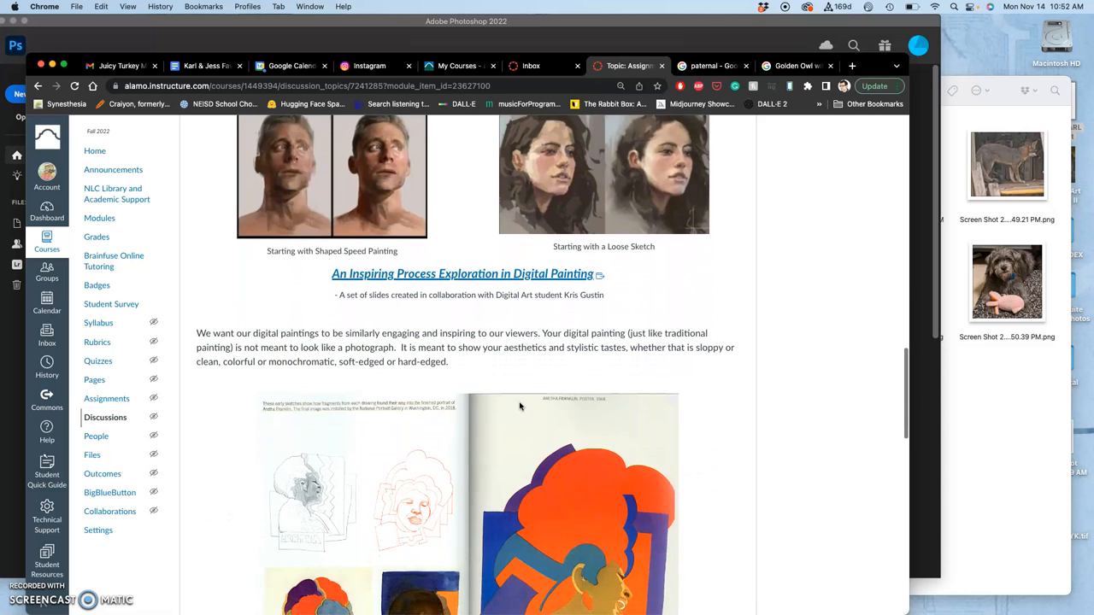
scroll("down", 3)
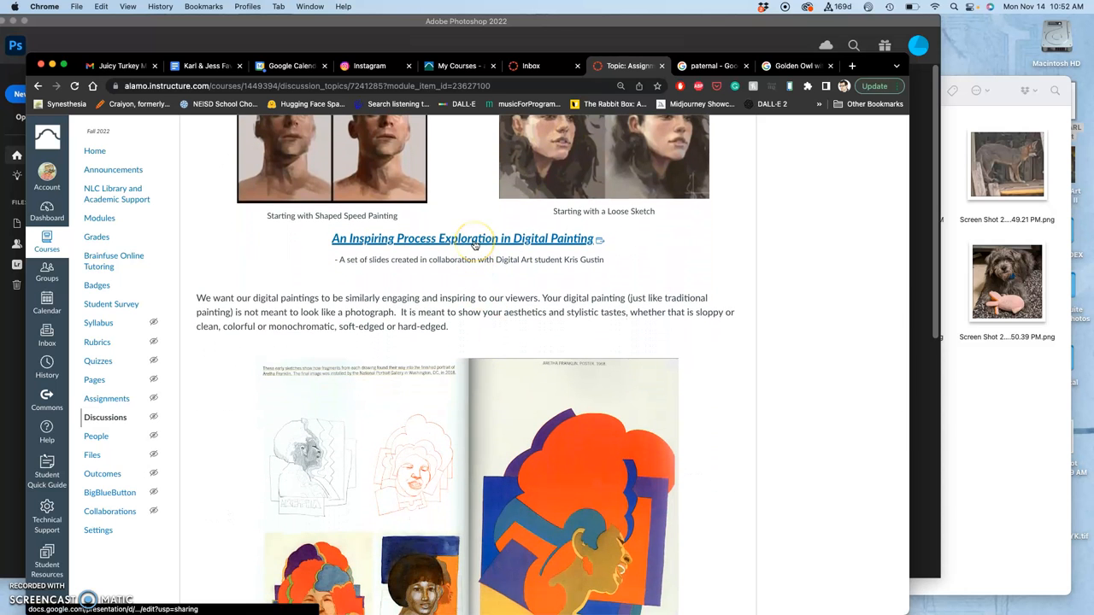
right_click(464, 238)
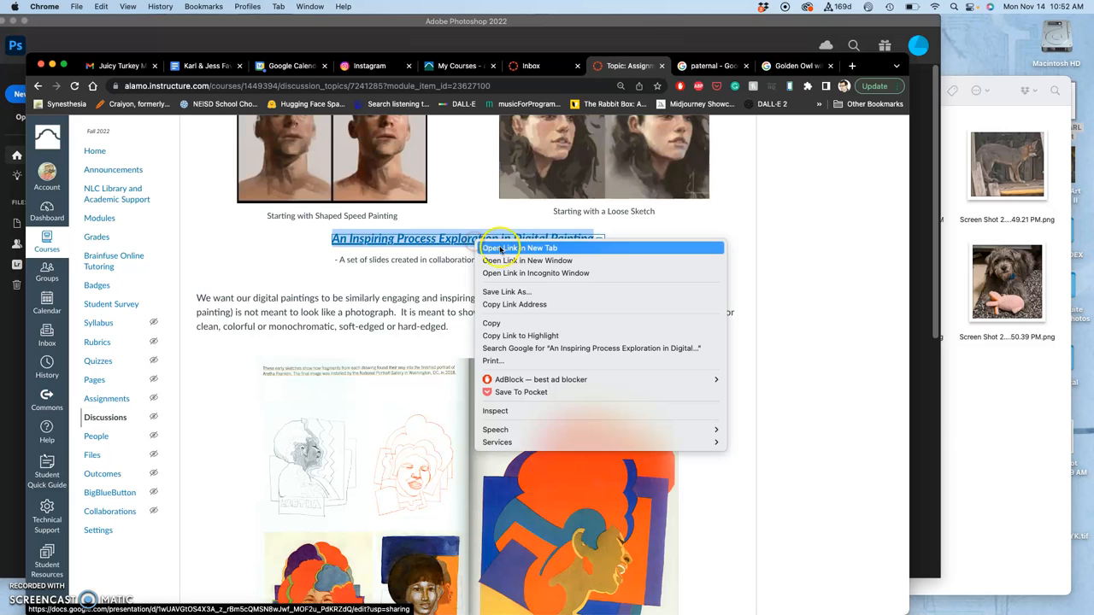
left_click(523, 248)
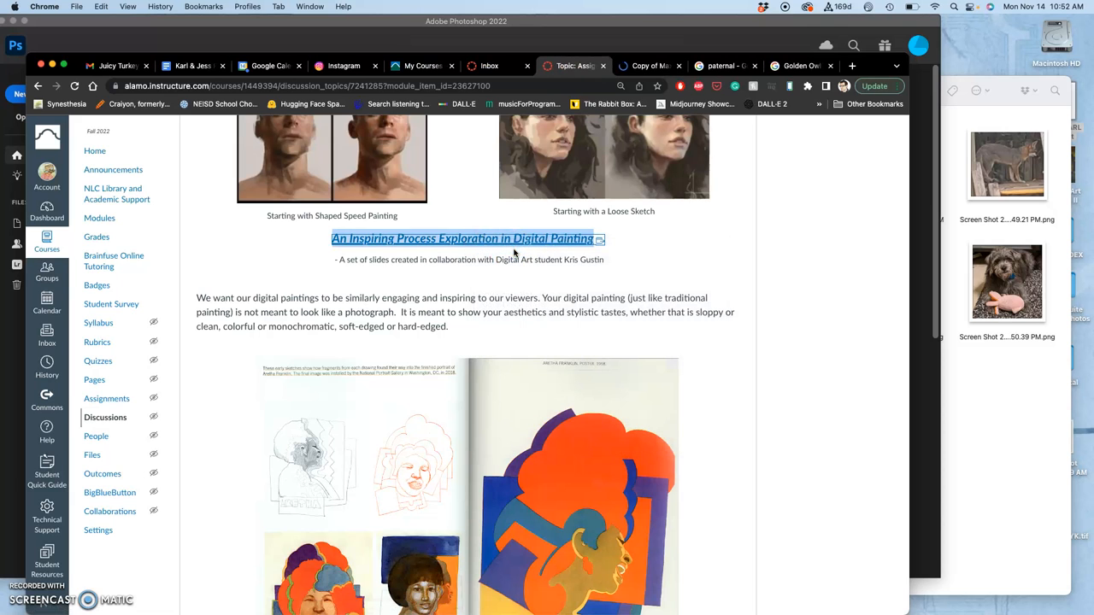
mouse_move(588, 272)
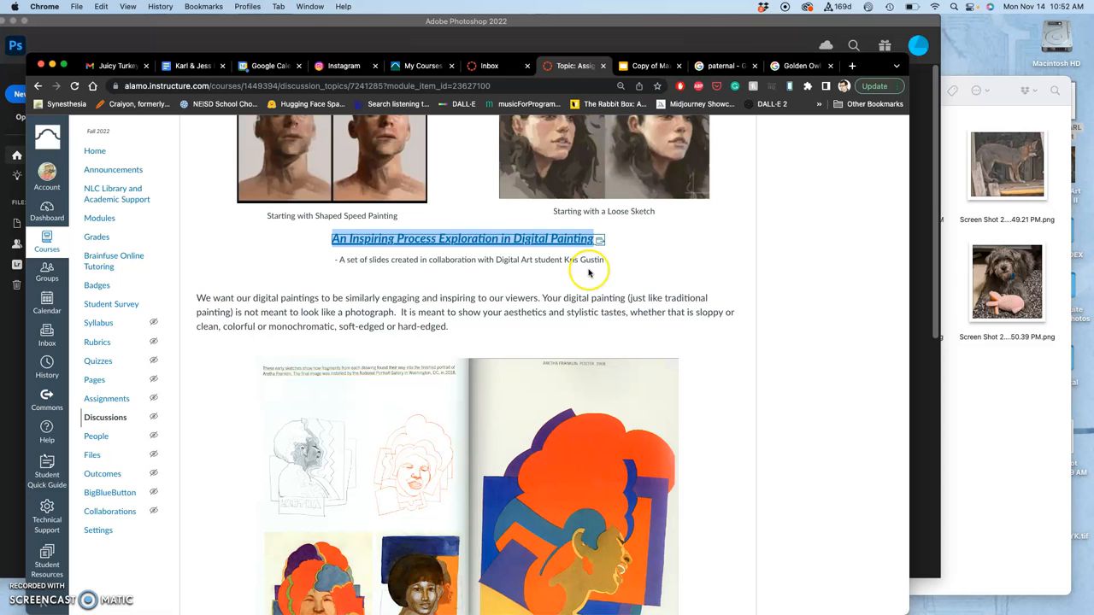
mouse_move(616, 121)
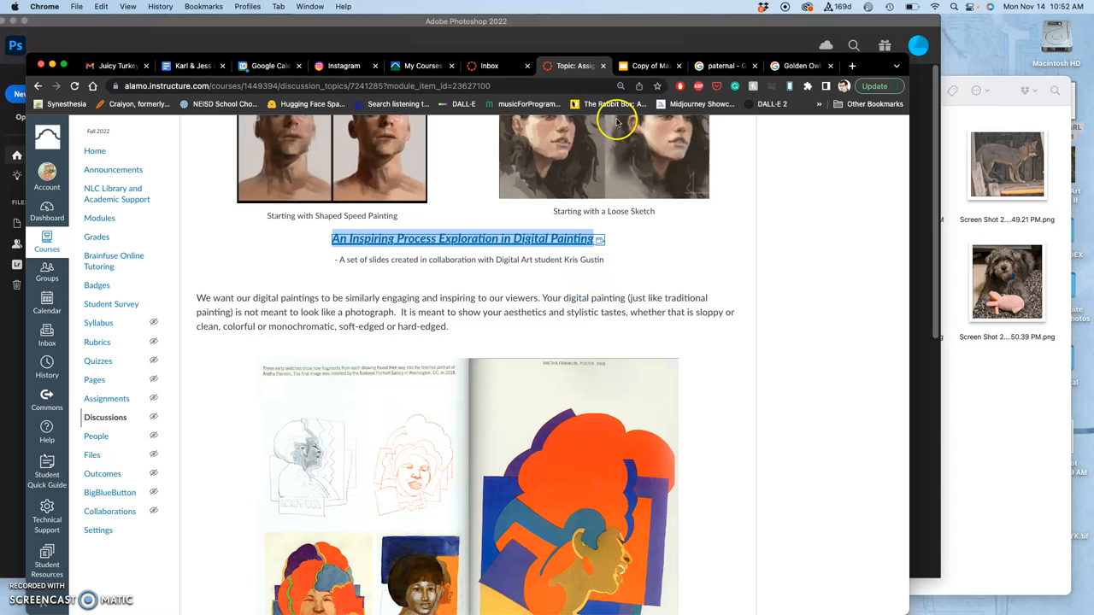
left_click(650, 66)
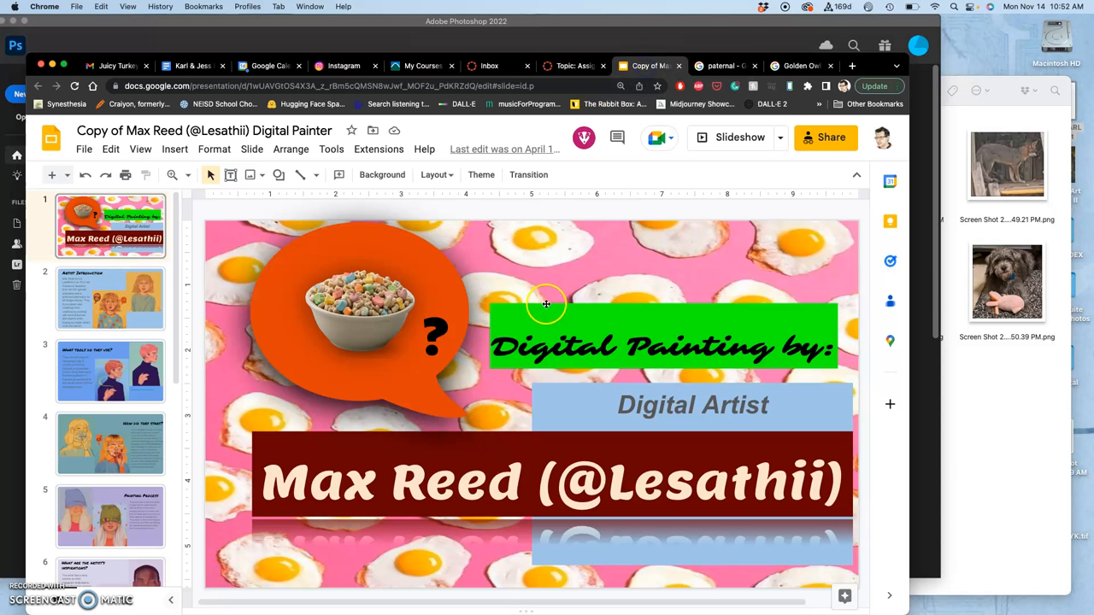
mouse_move(136, 298)
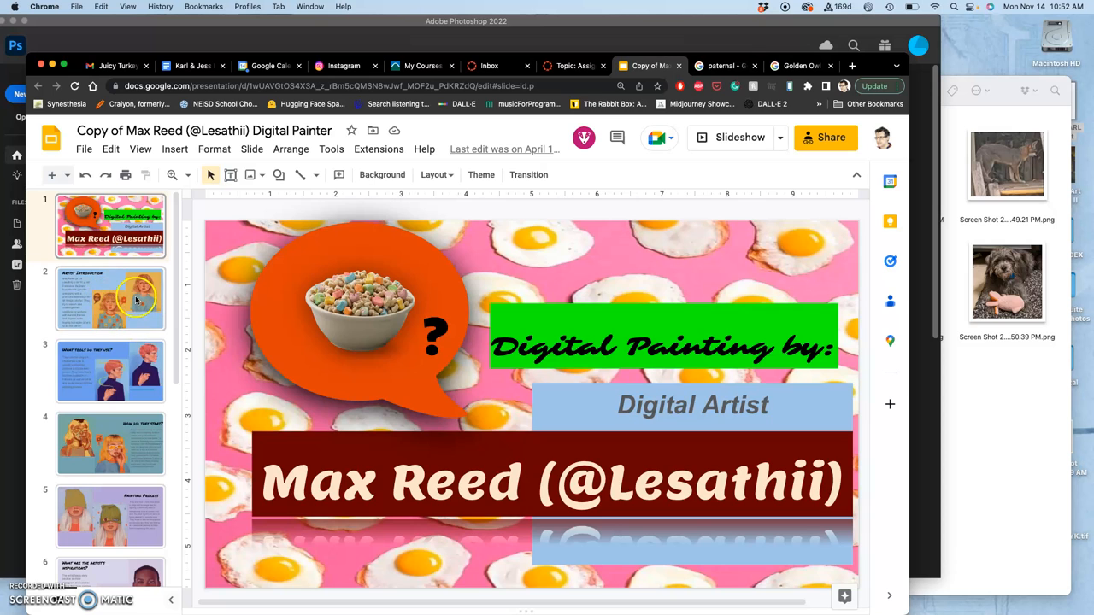
Page through the Artist Introduction, tools, origins, Pop Culture and Viewer's Thoughts slides, then return to Canvas.
left_click(110, 298)
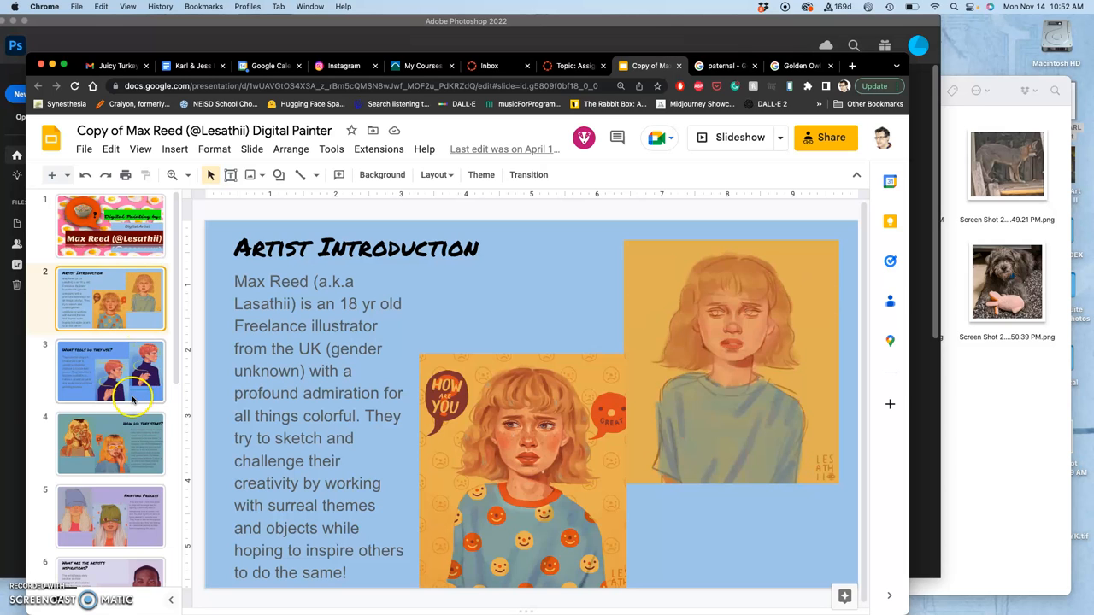
left_click(110, 371)
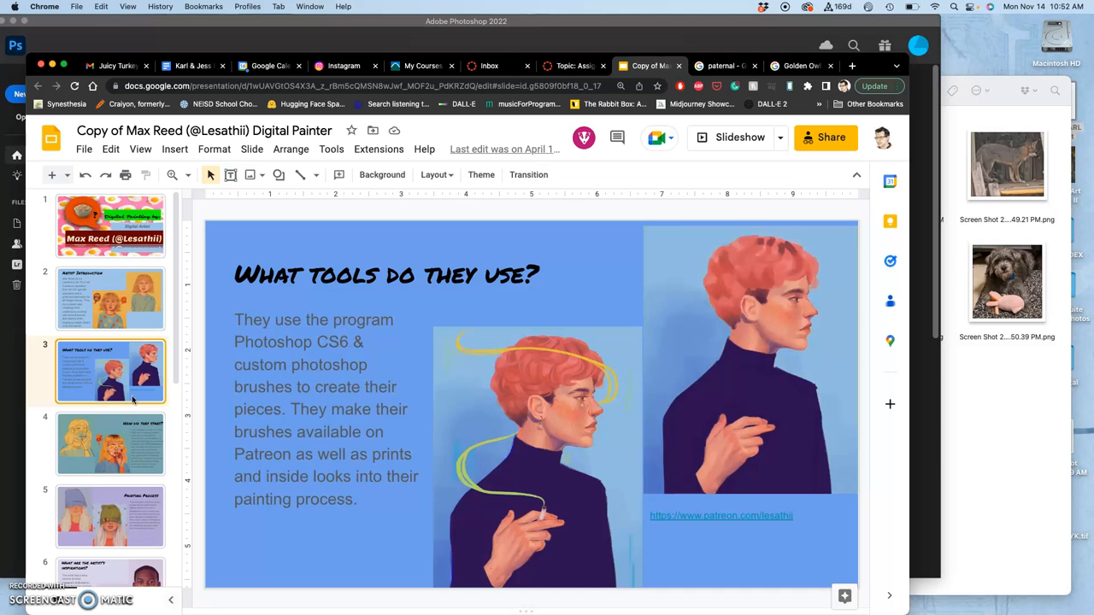
left_click(110, 443)
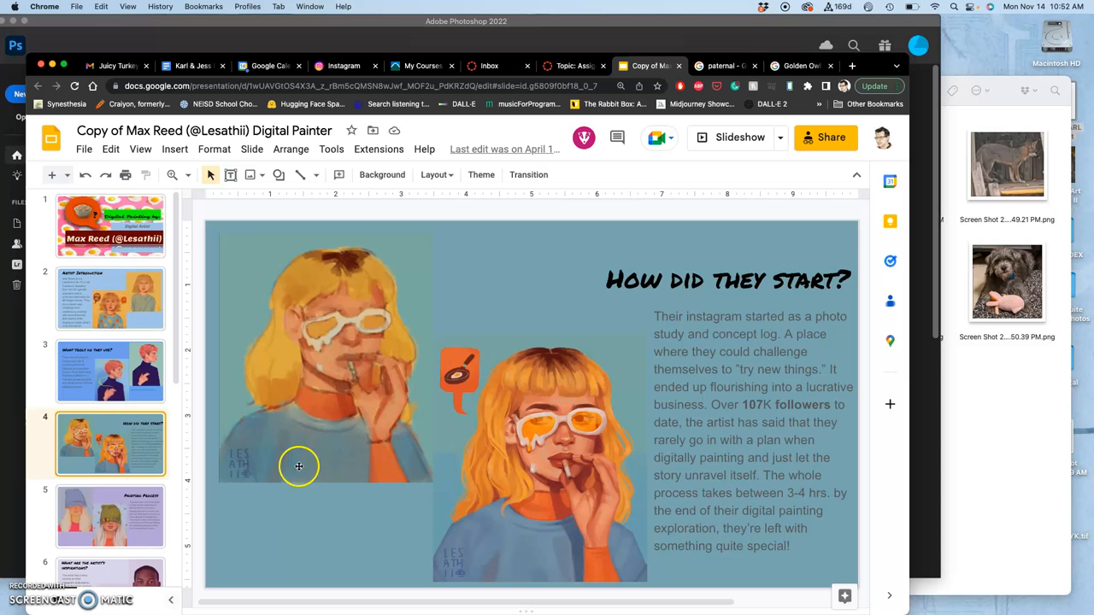
scroll("down", 3)
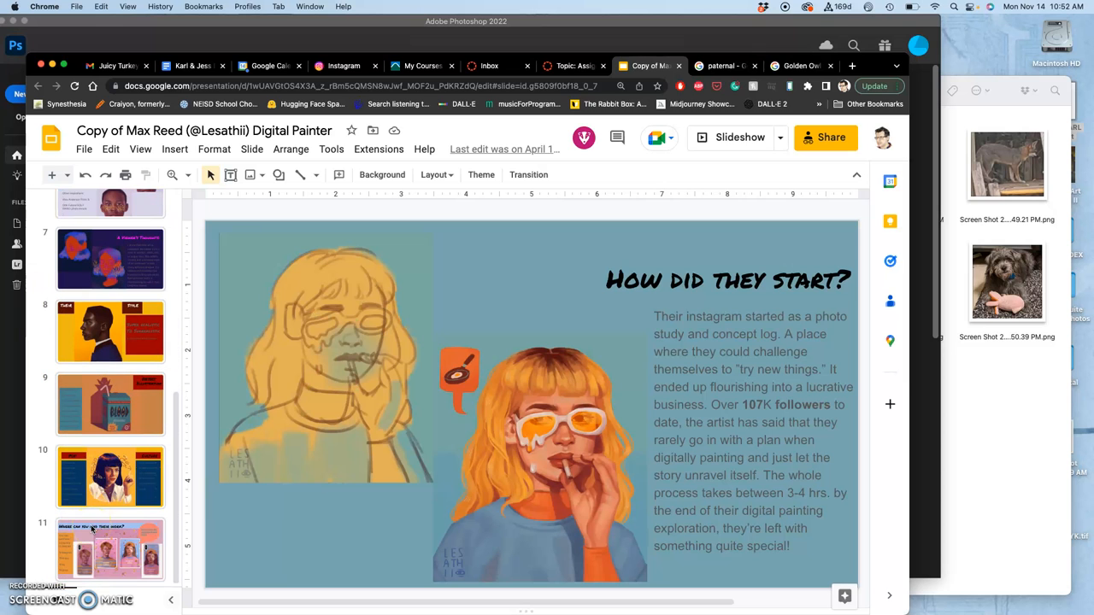
left_click(111, 476)
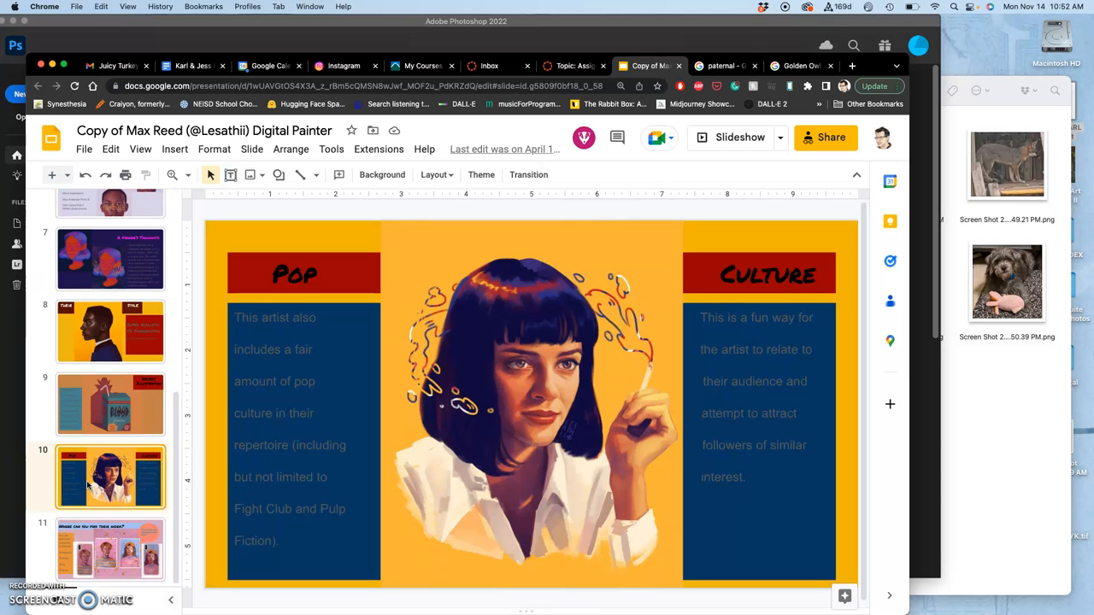
mouse_move(511, 346)
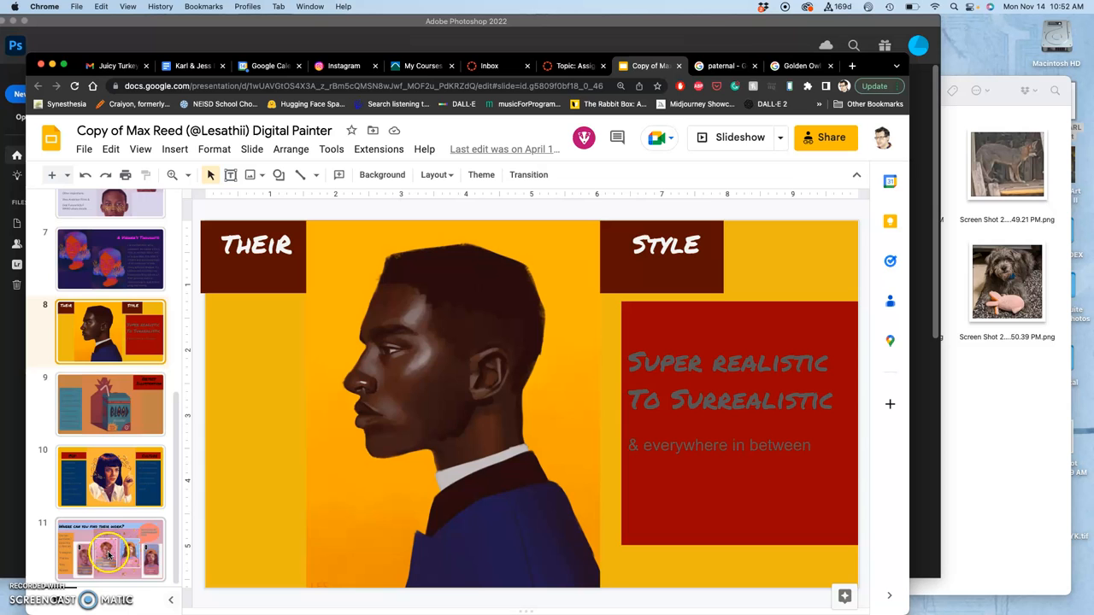
scroll("up", 3)
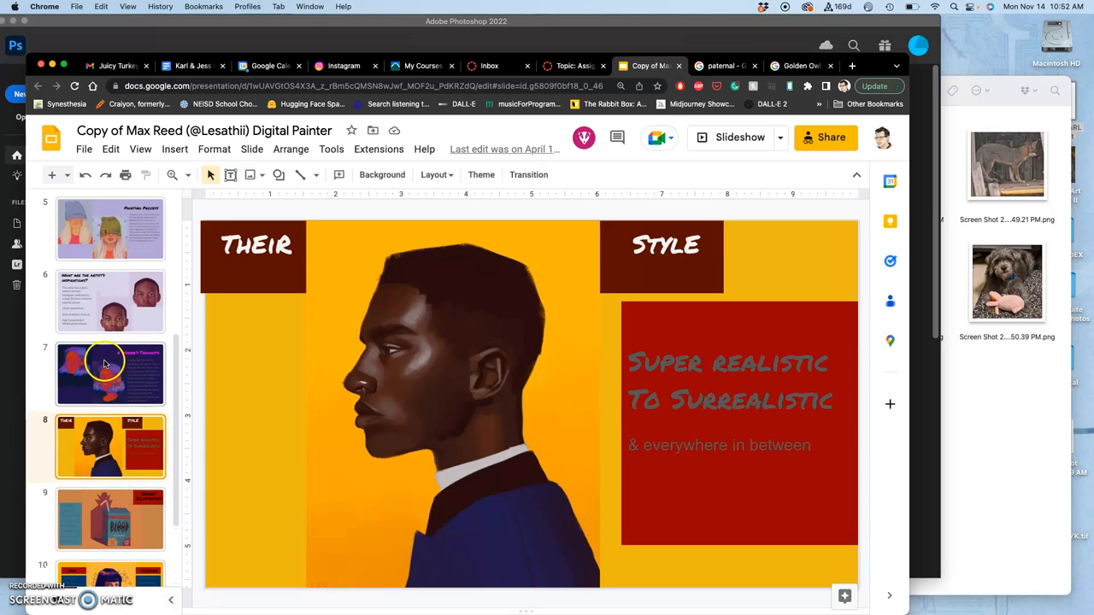
left_click(110, 374)
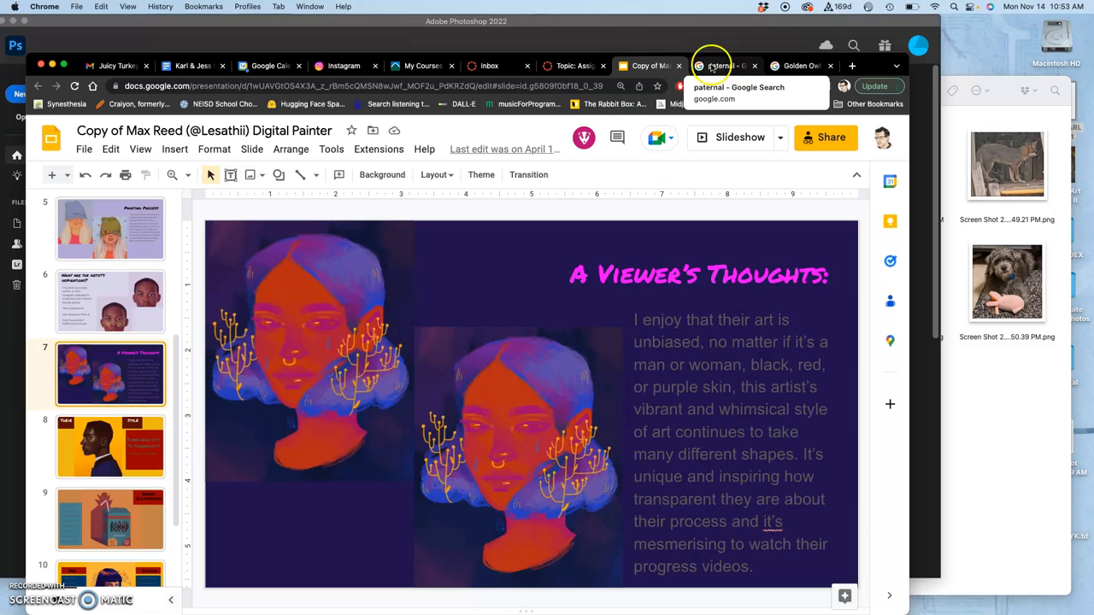
left_click(573, 66)
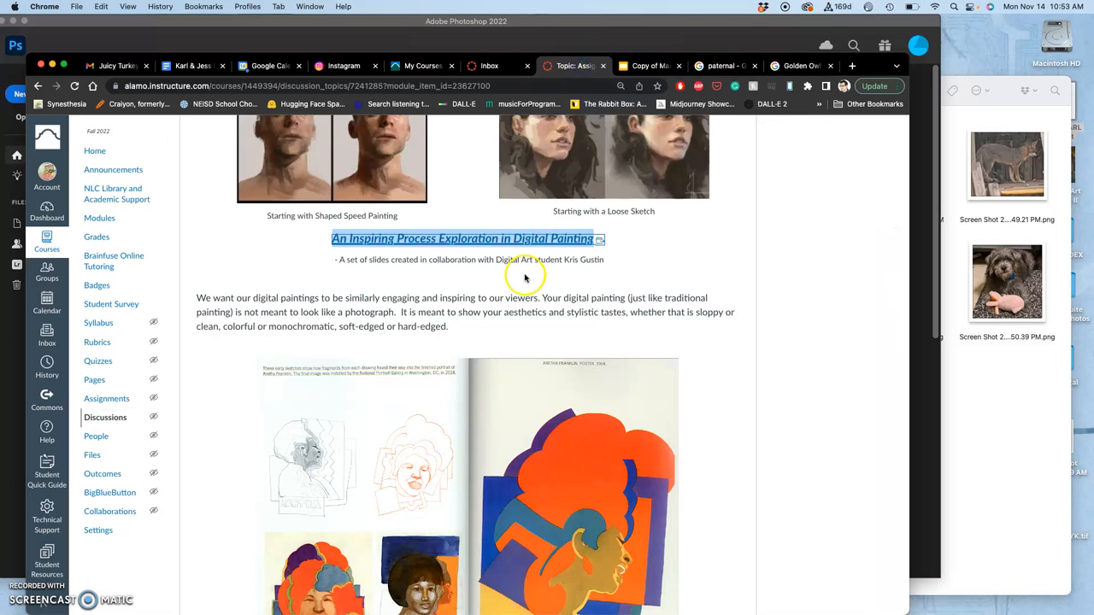
Scroll the Assignment #7 page, then bring up the ARTS-2348-001 breadcrumb's link menu.
scroll("down", 3)
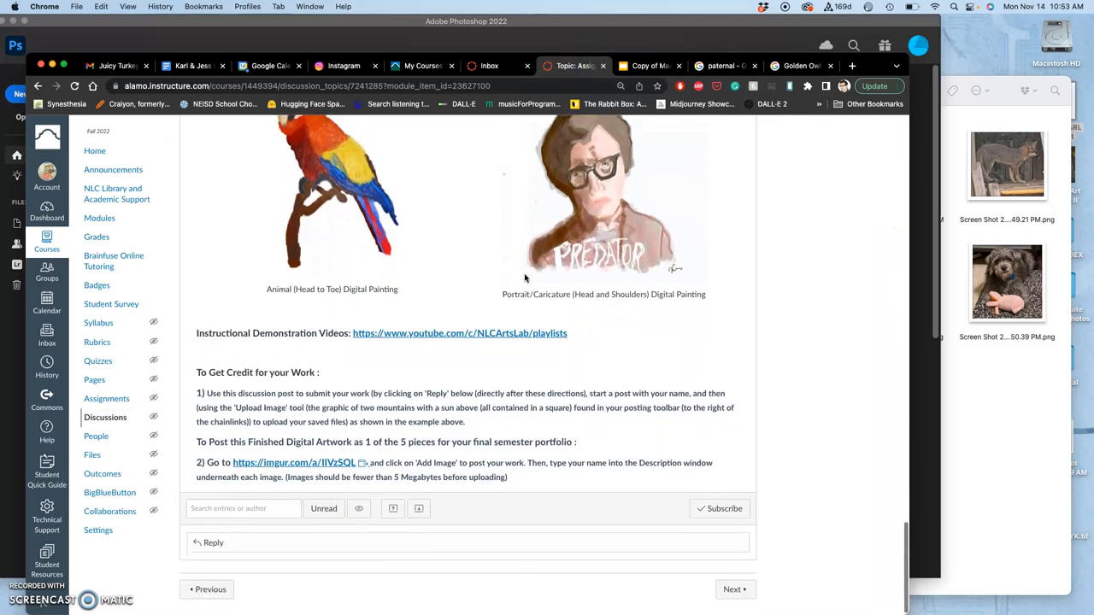
scroll("up", 3)
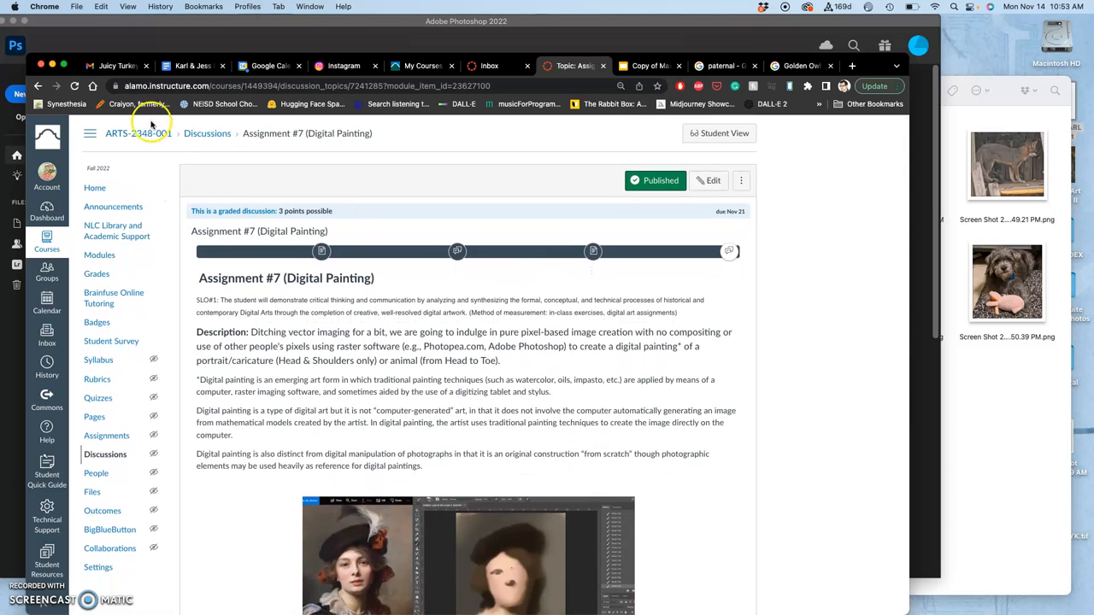
right_click(118, 133)
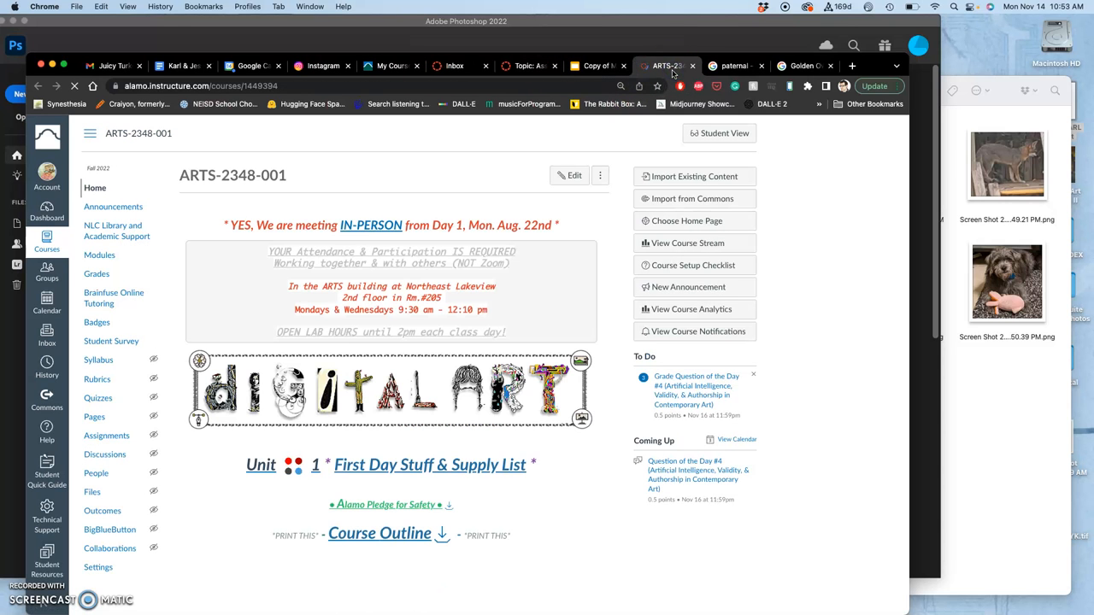
Go to the Assignment Sheets page and scroll down to the Assignment #7 (Digital Painting) section.
scroll("down", 3)
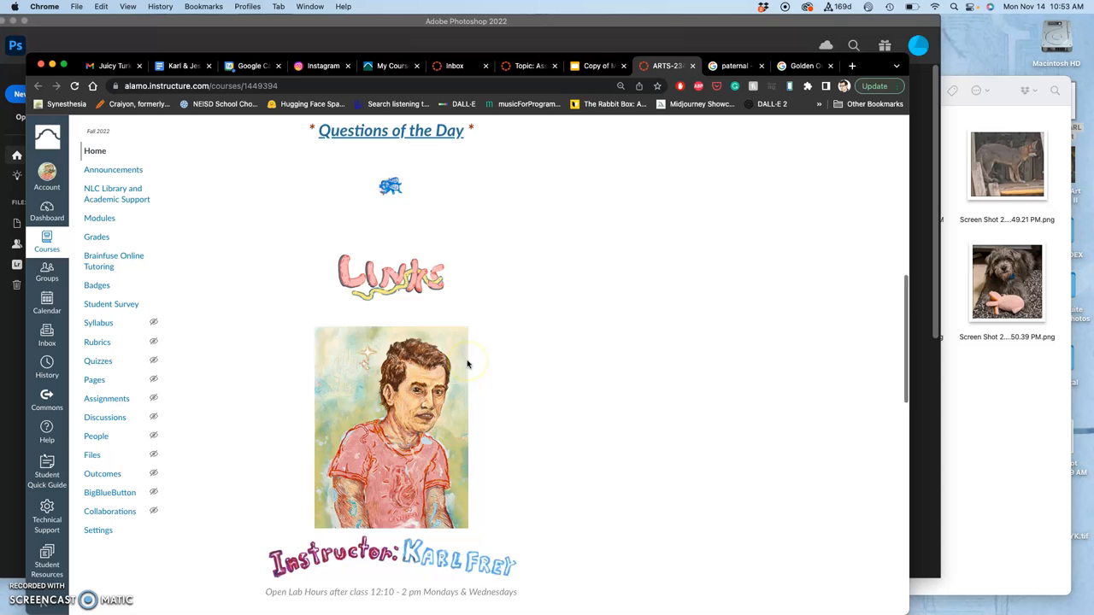
scroll("up", 3)
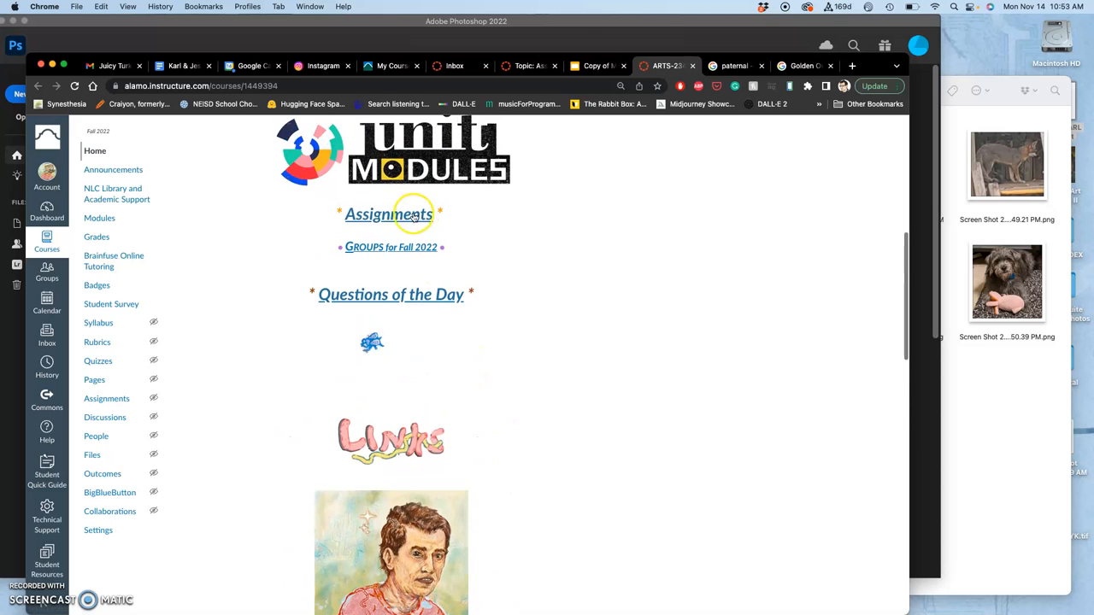
left_click(388, 215)
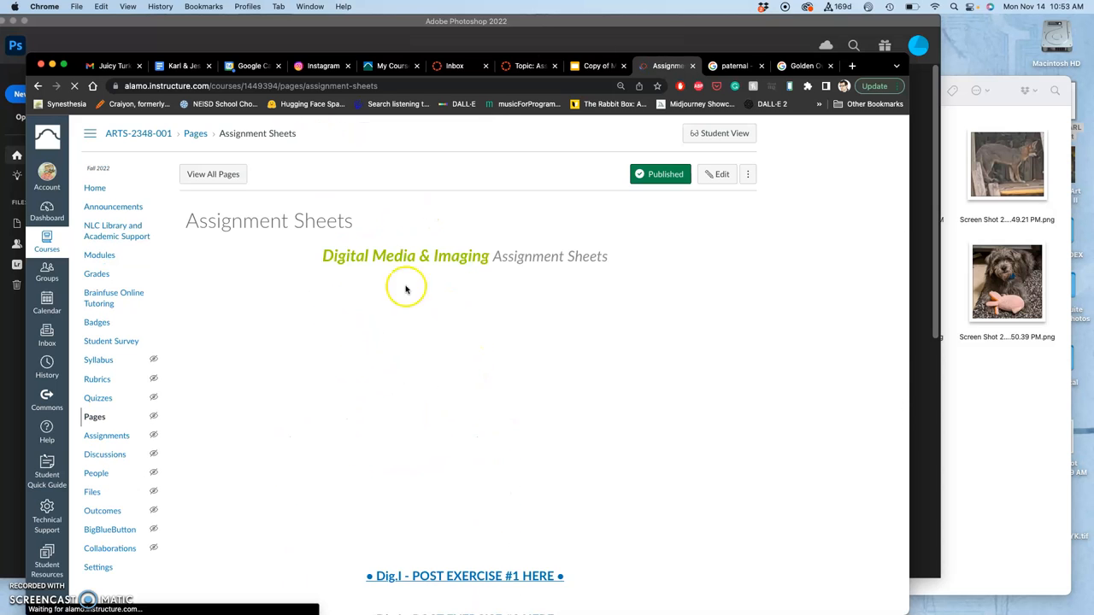
scroll("down", 3)
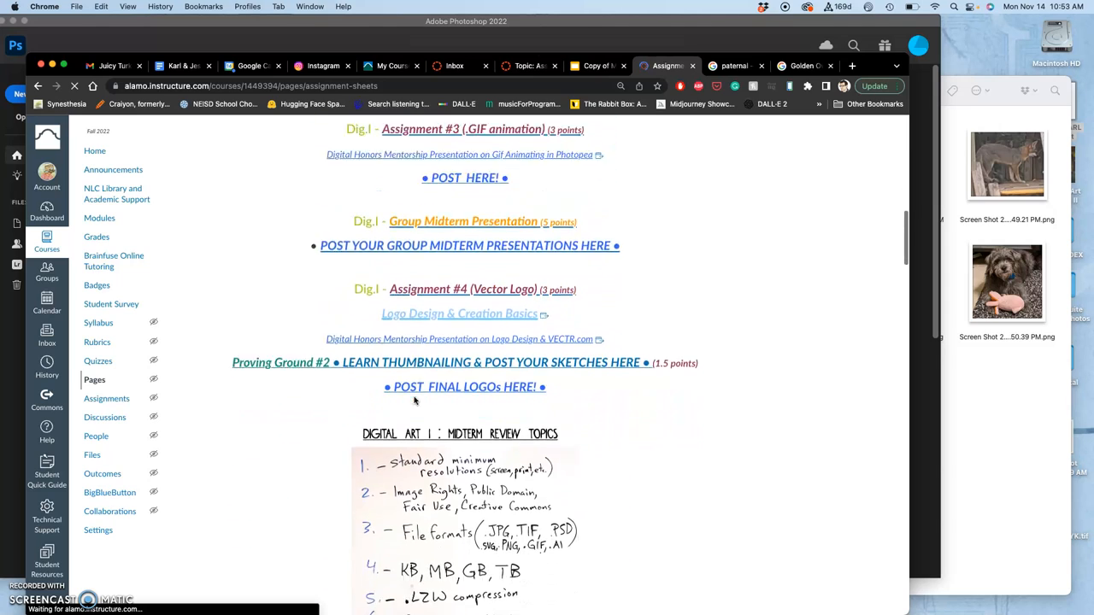
scroll("down", 3)
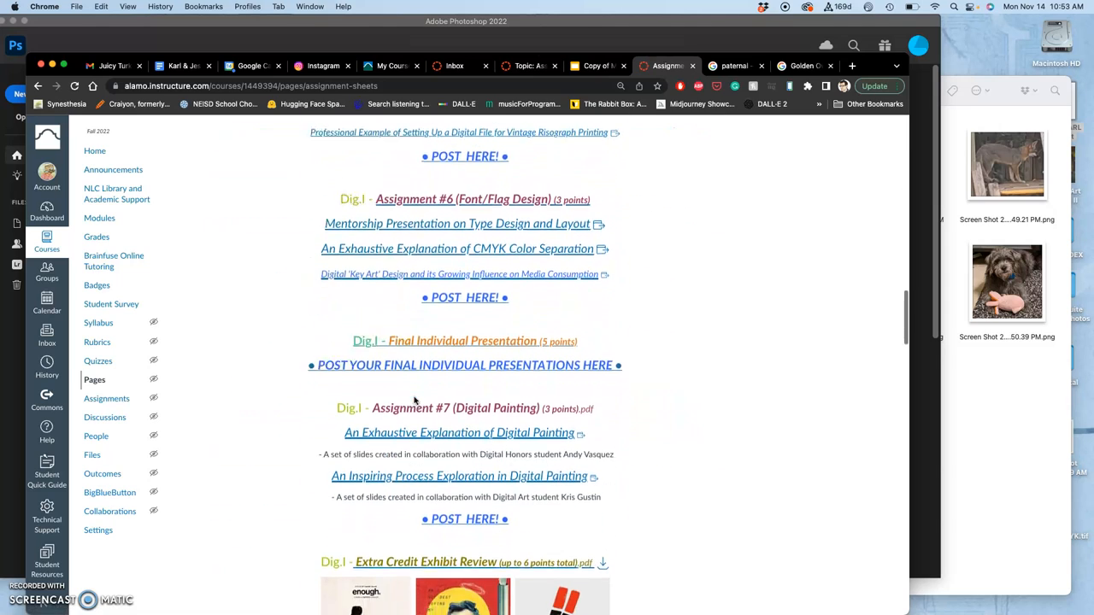
scroll("down", 3)
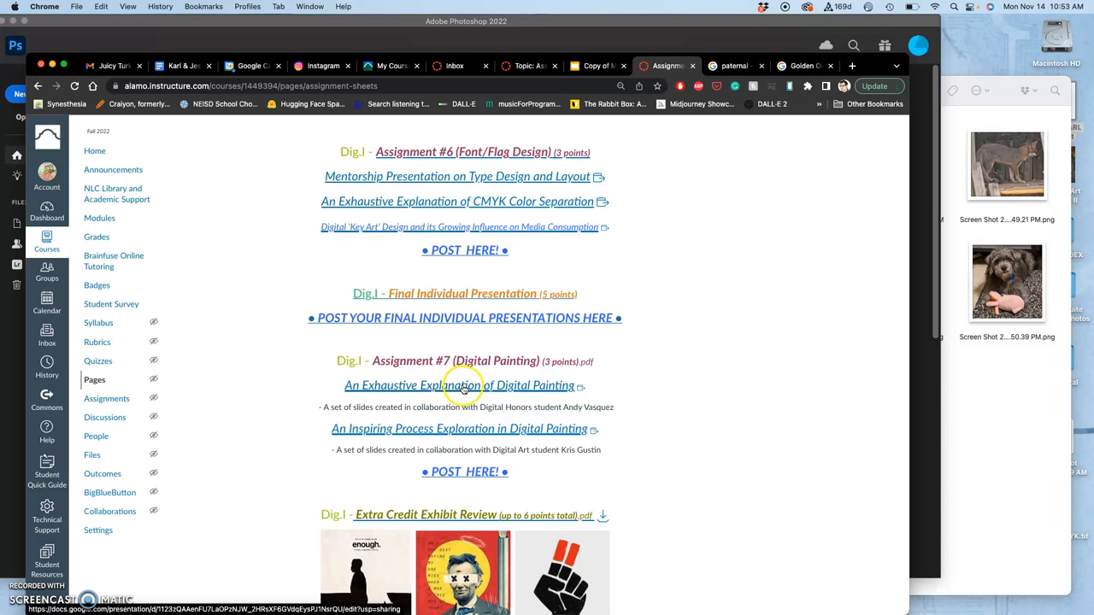
Follow the 'An Exhaustive Explanation of Digital Painting' link to its Google Slides deck.
left_click(459, 384)
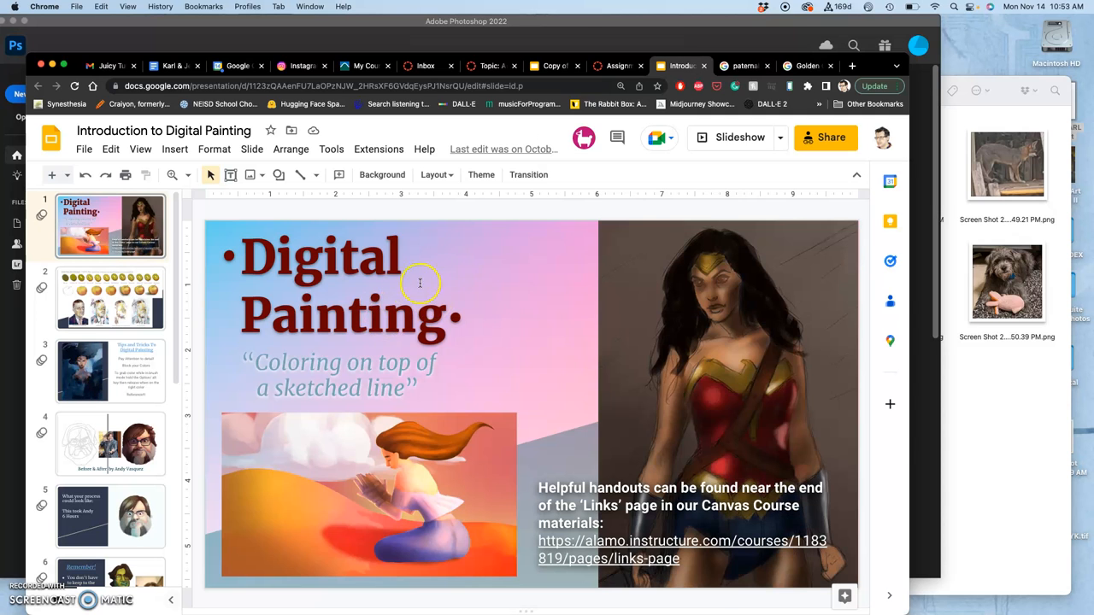
mouse_move(348, 351)
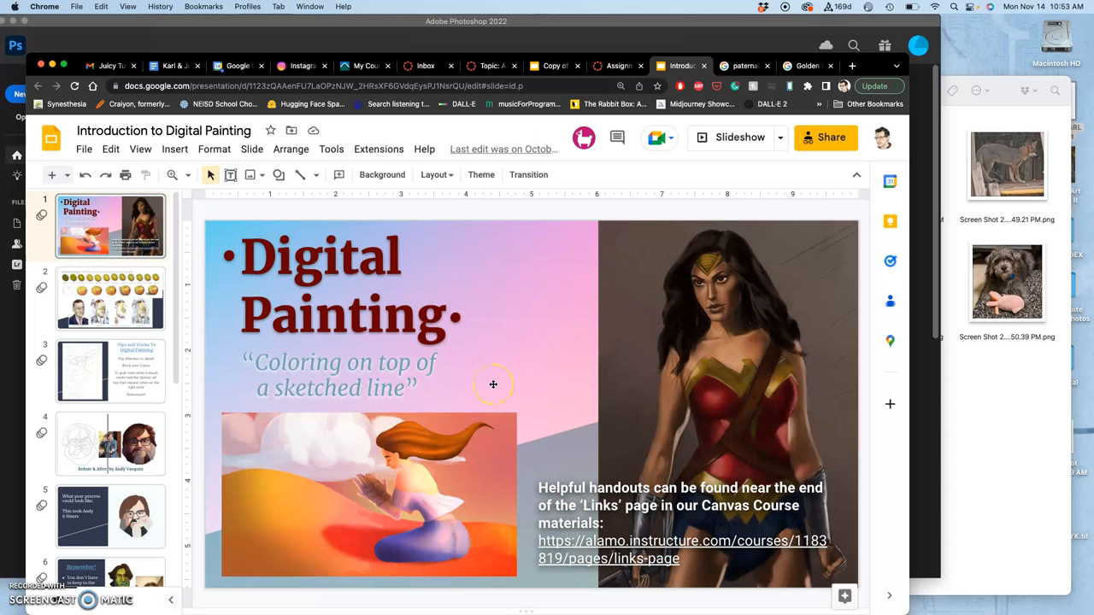
Show the kiwi, apple and portrait painting steps slide, then the Tips and Tricks slide.
left_click(110, 298)
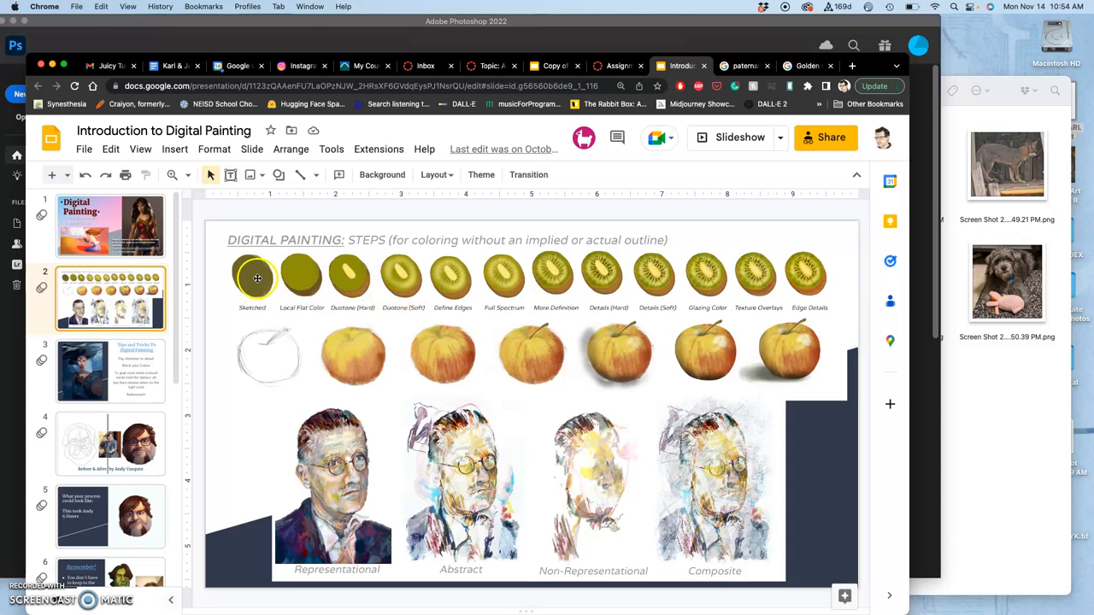
mouse_move(431, 296)
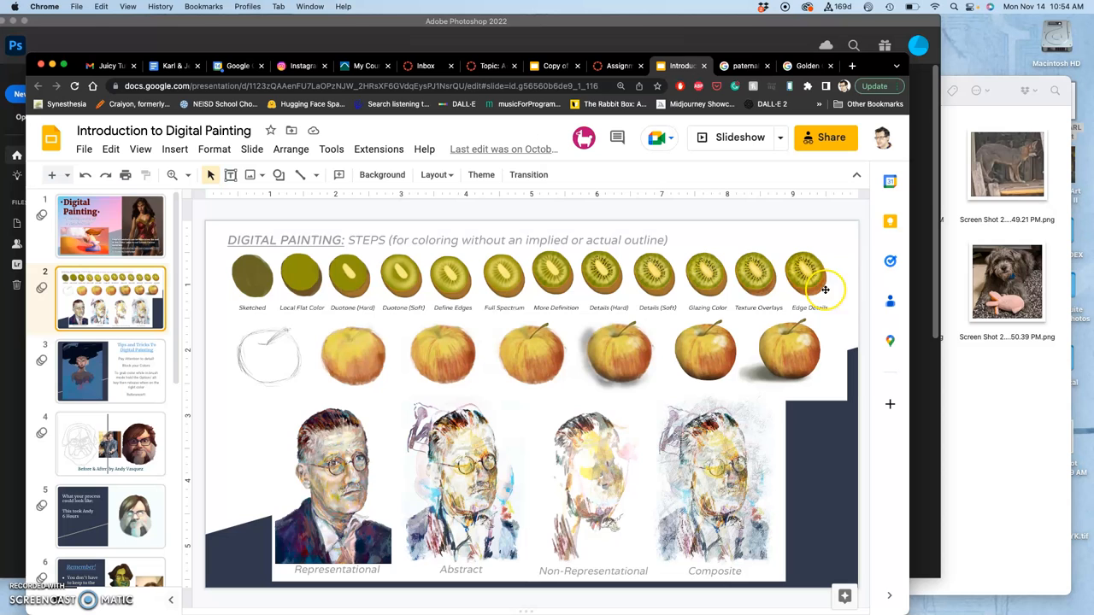
mouse_move(810, 291)
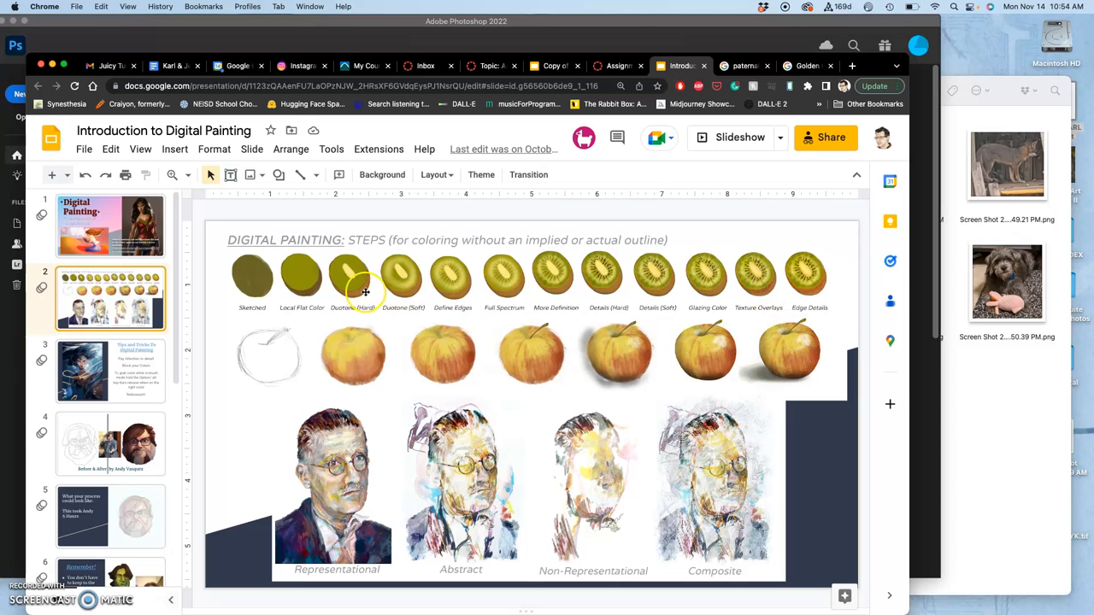
mouse_move(728, 249)
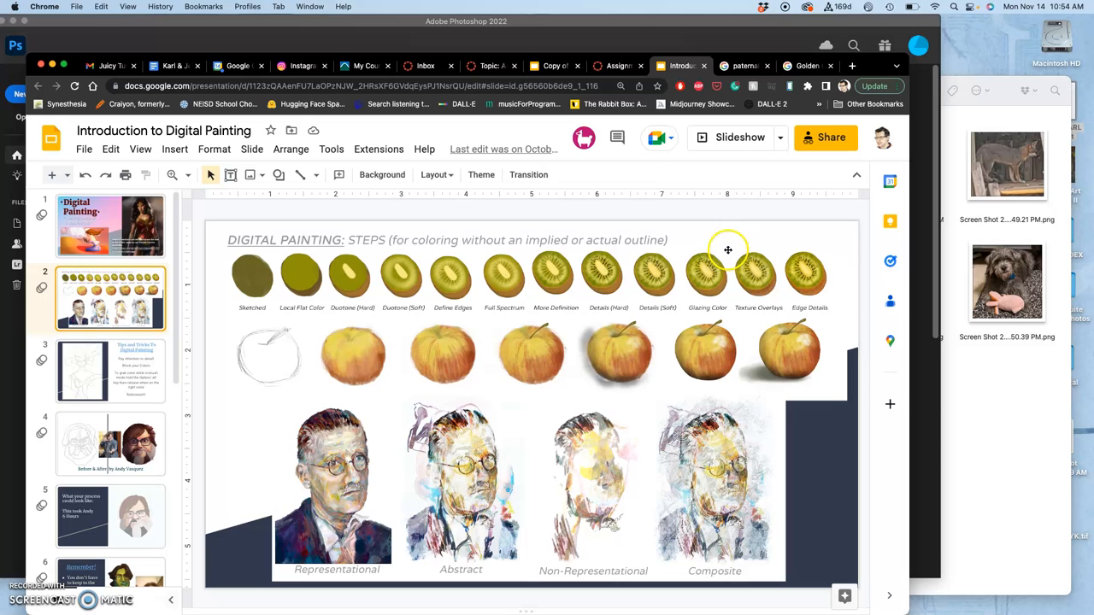
mouse_move(733, 346)
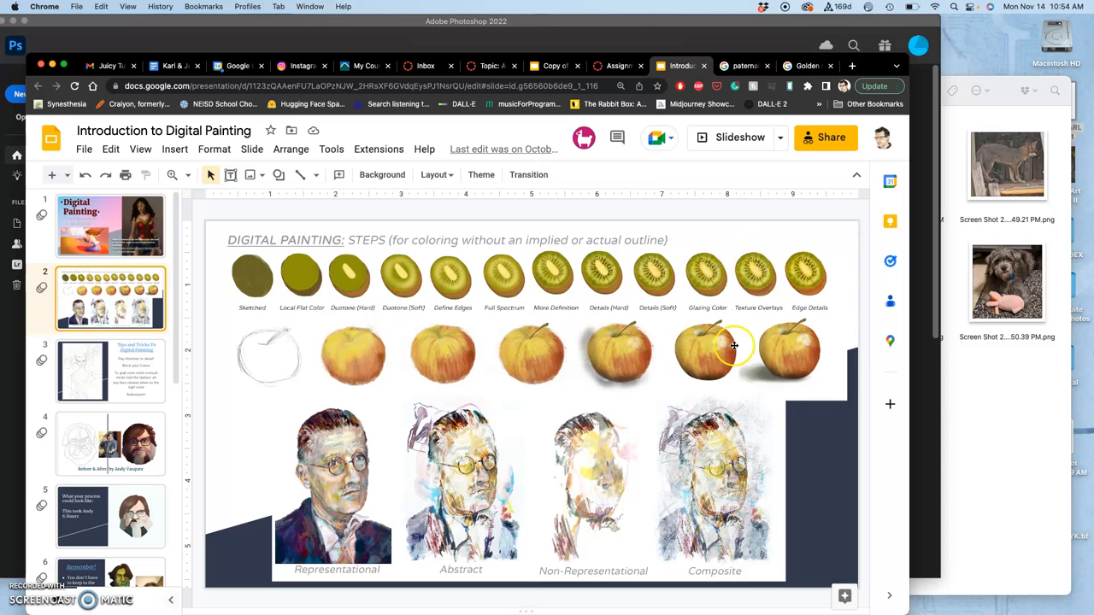
mouse_move(388, 488)
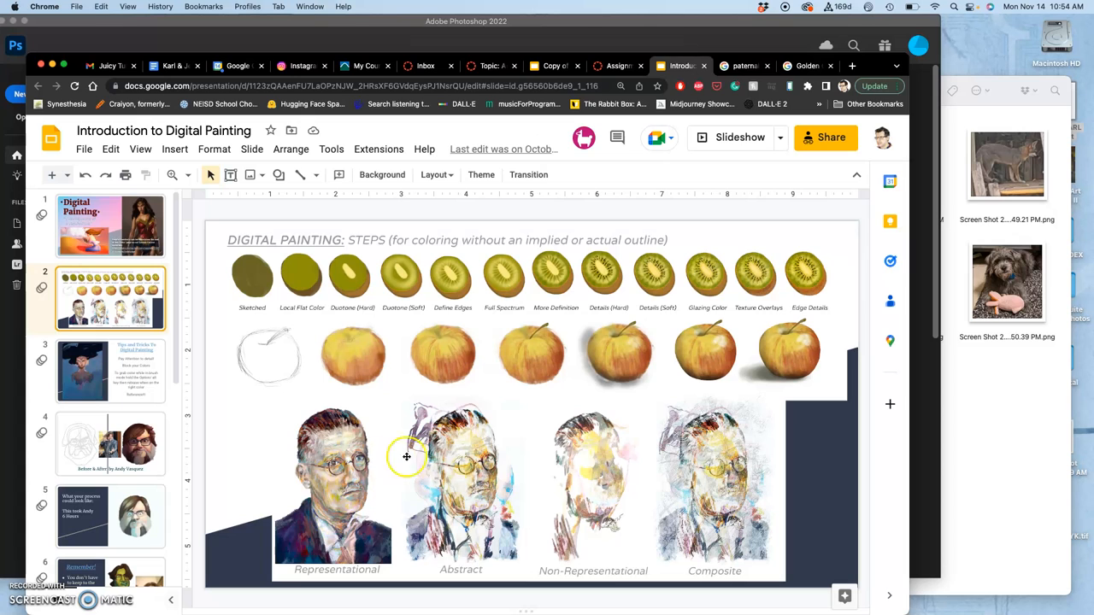
mouse_move(620, 468)
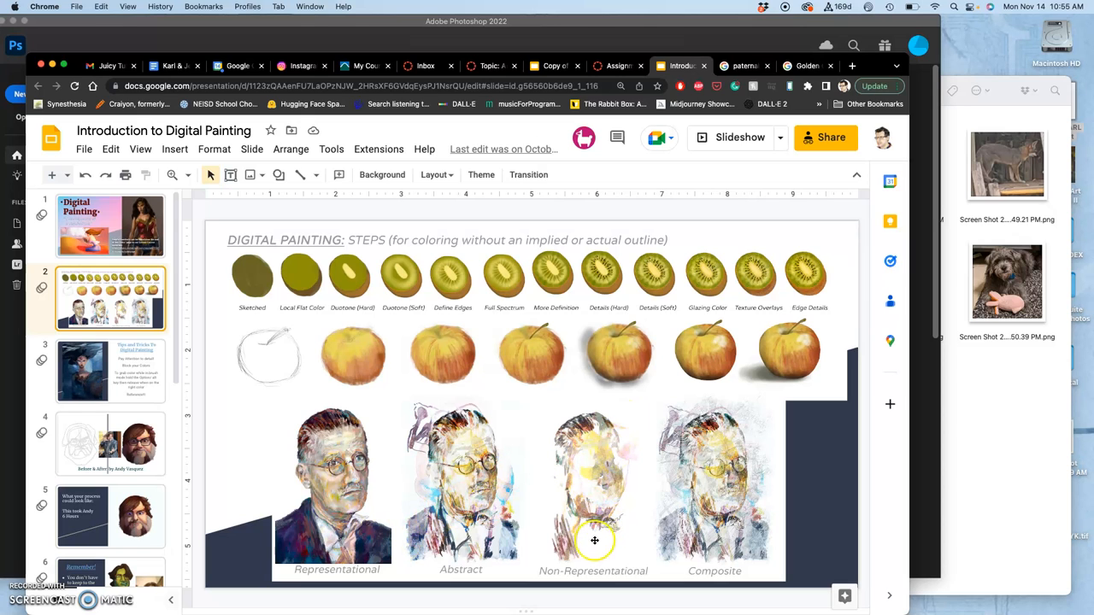
mouse_move(604, 473)
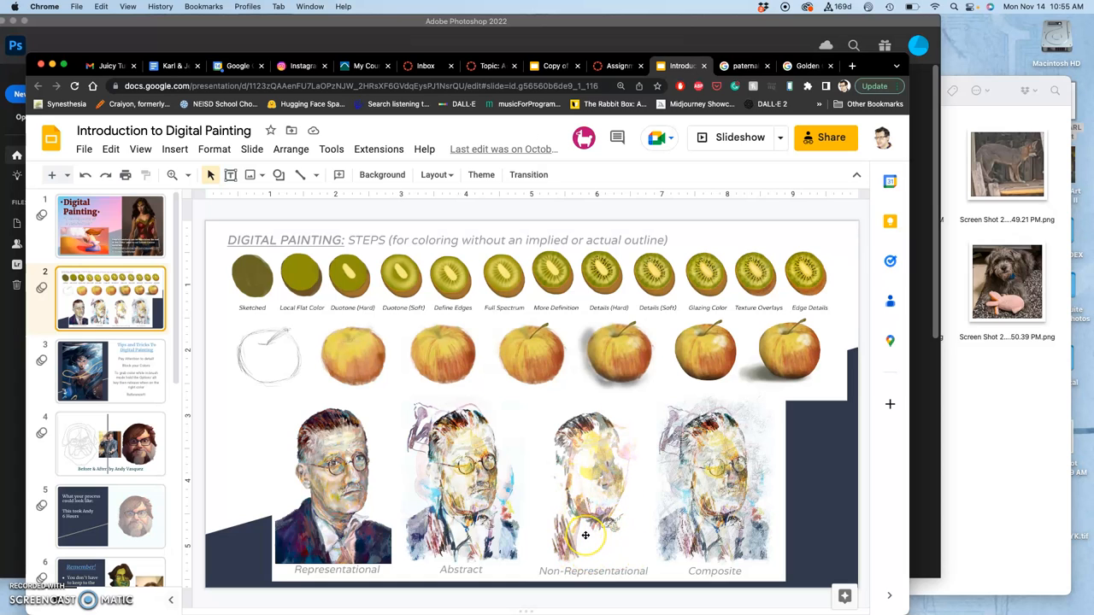
mouse_move(674, 485)
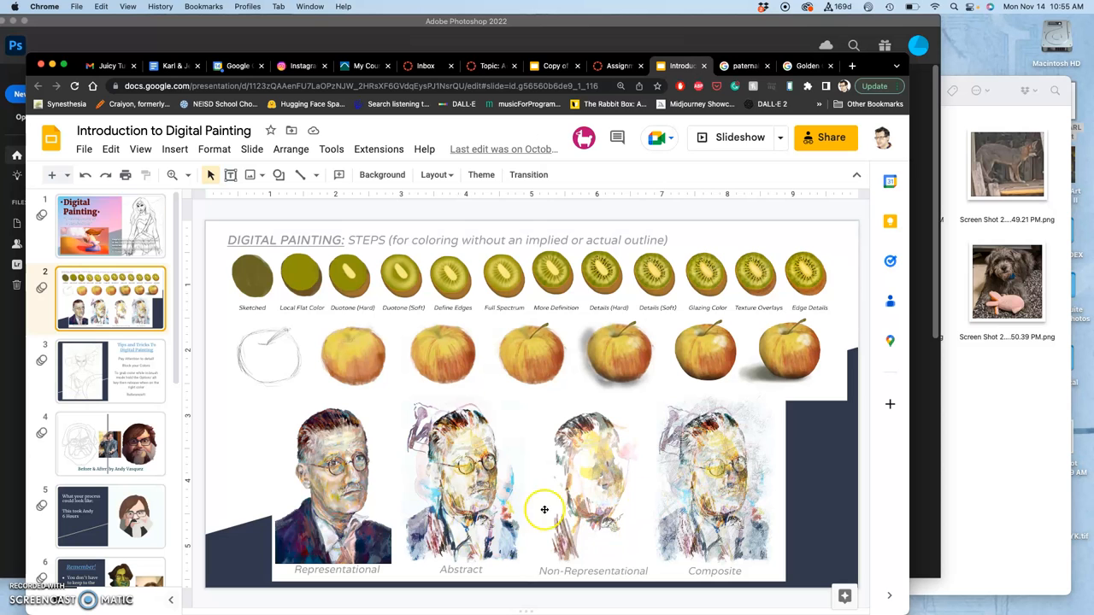
left_click(109, 370)
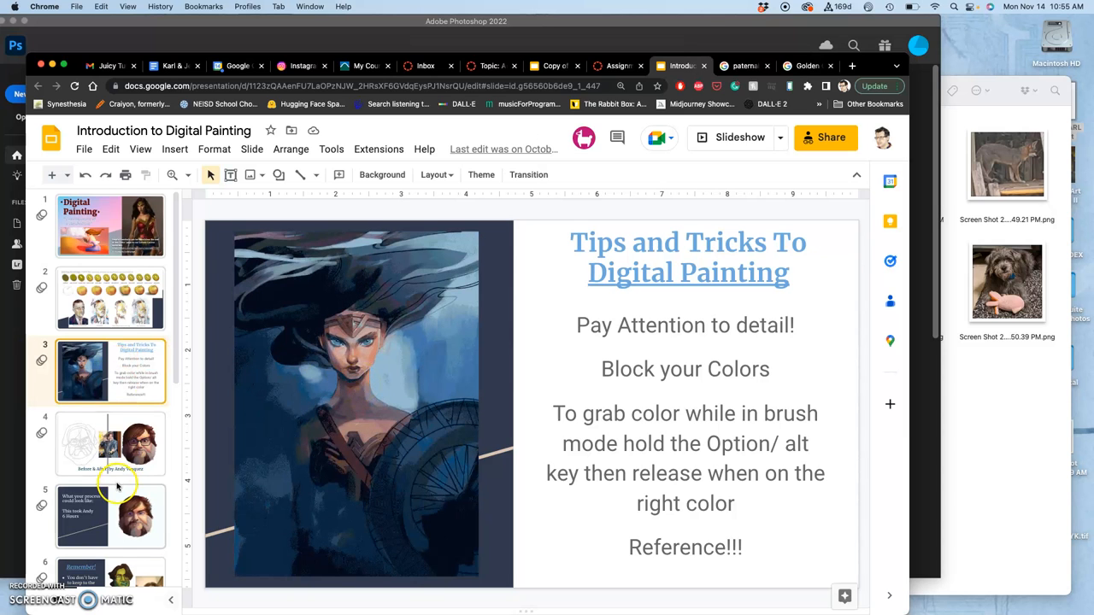
Show the Before & After, process, Remember! and Now Go On & Make Something Cool slides.
left_click(109, 444)
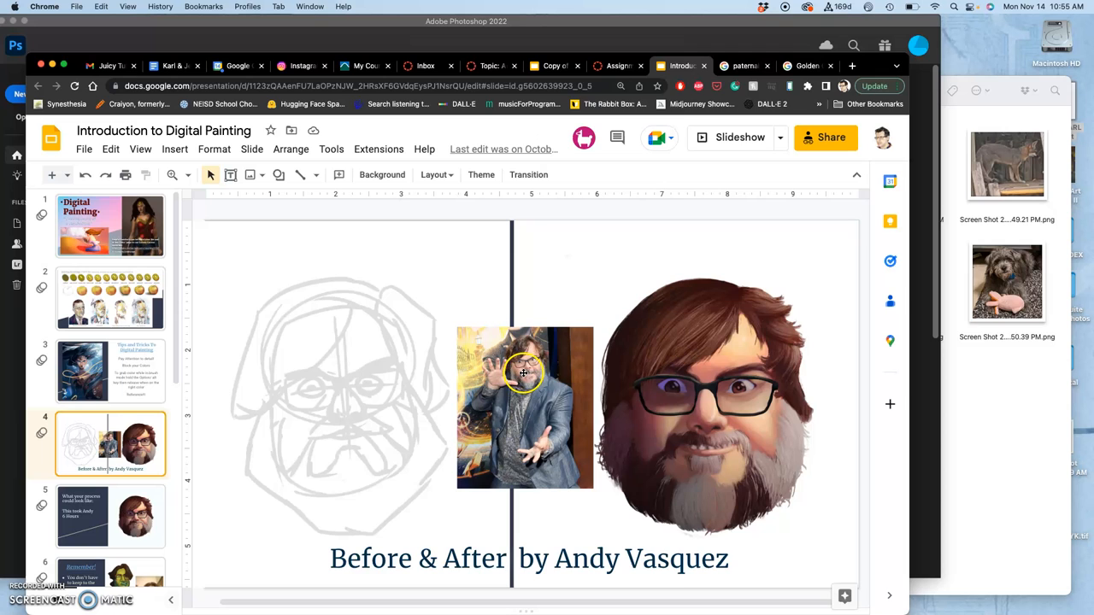
mouse_move(341, 464)
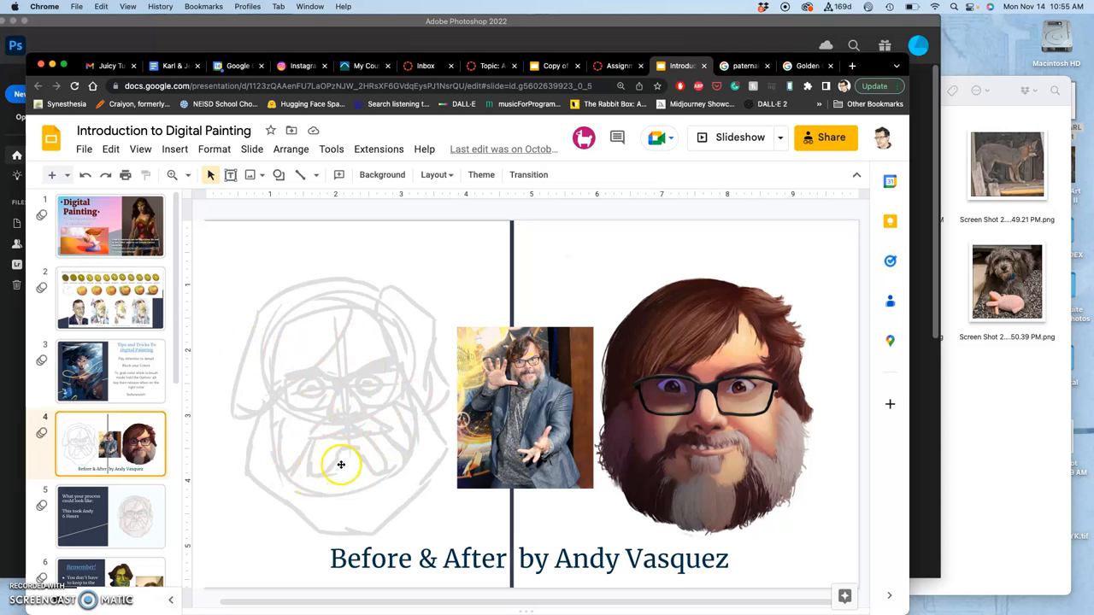
mouse_move(752, 385)
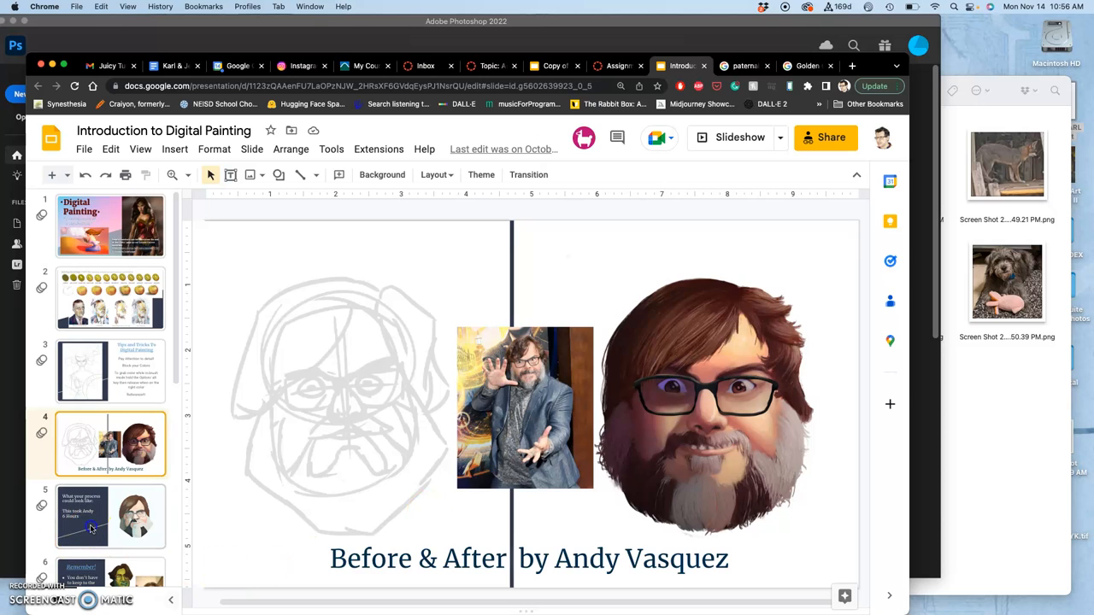
left_click(110, 516)
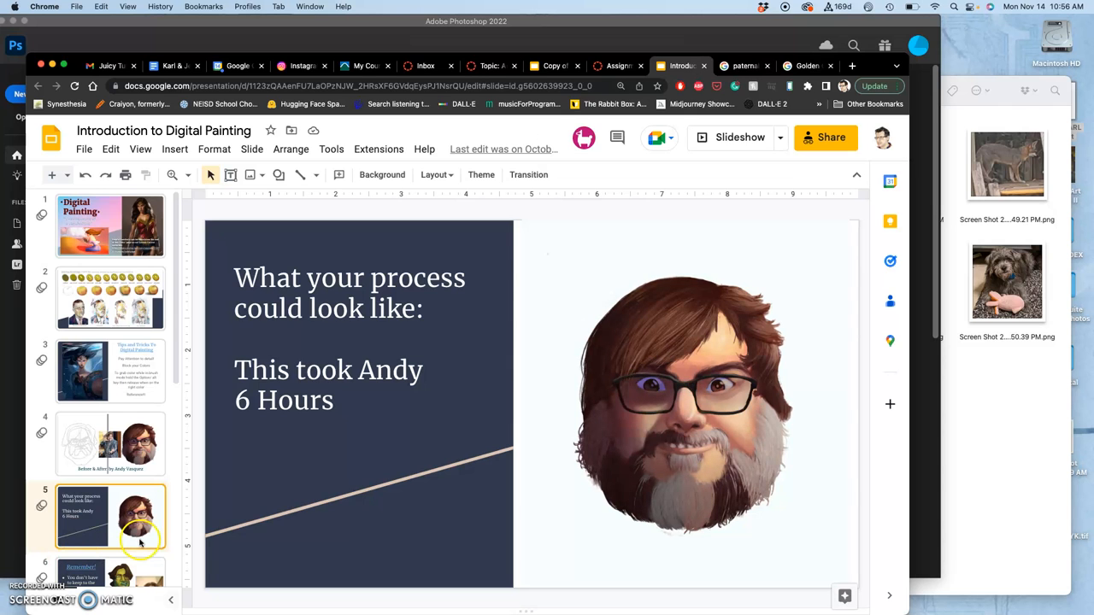
left_click(111, 500)
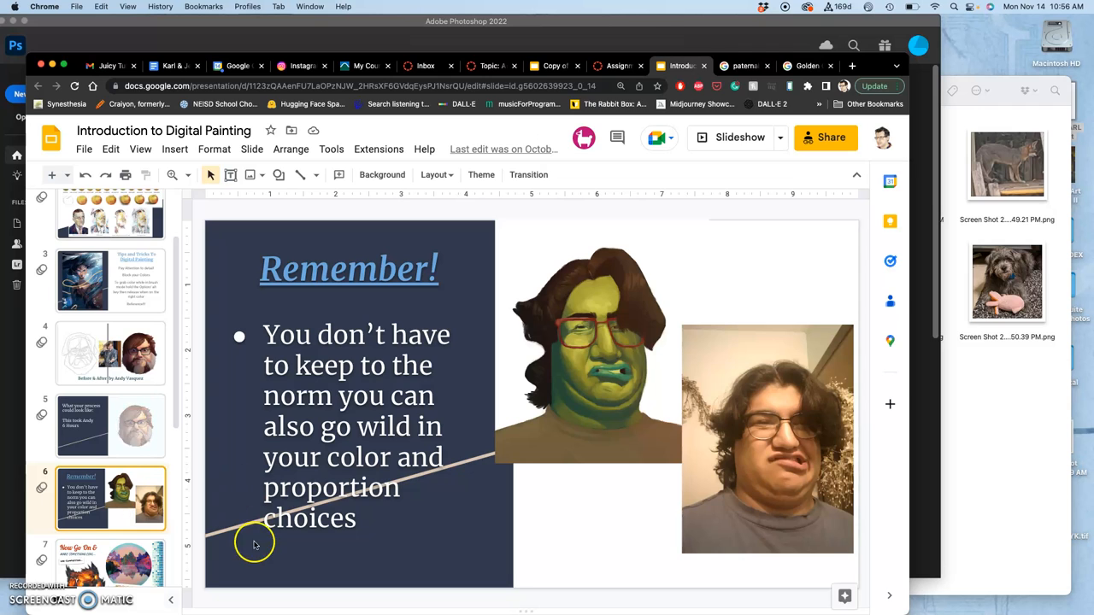
mouse_move(499, 381)
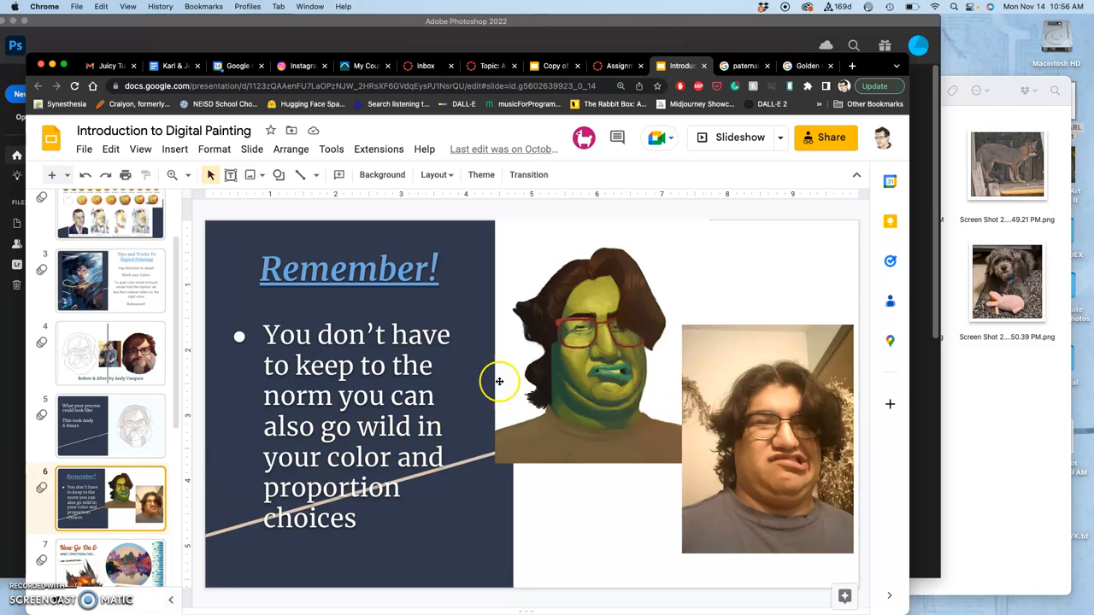
scroll("down", 3)
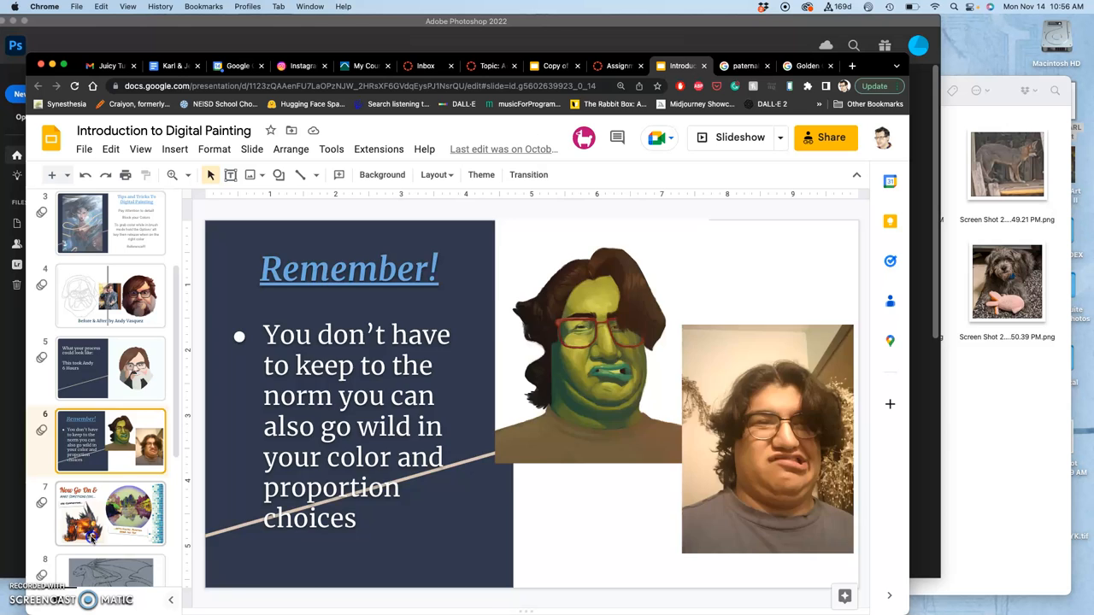
left_click(110, 513)
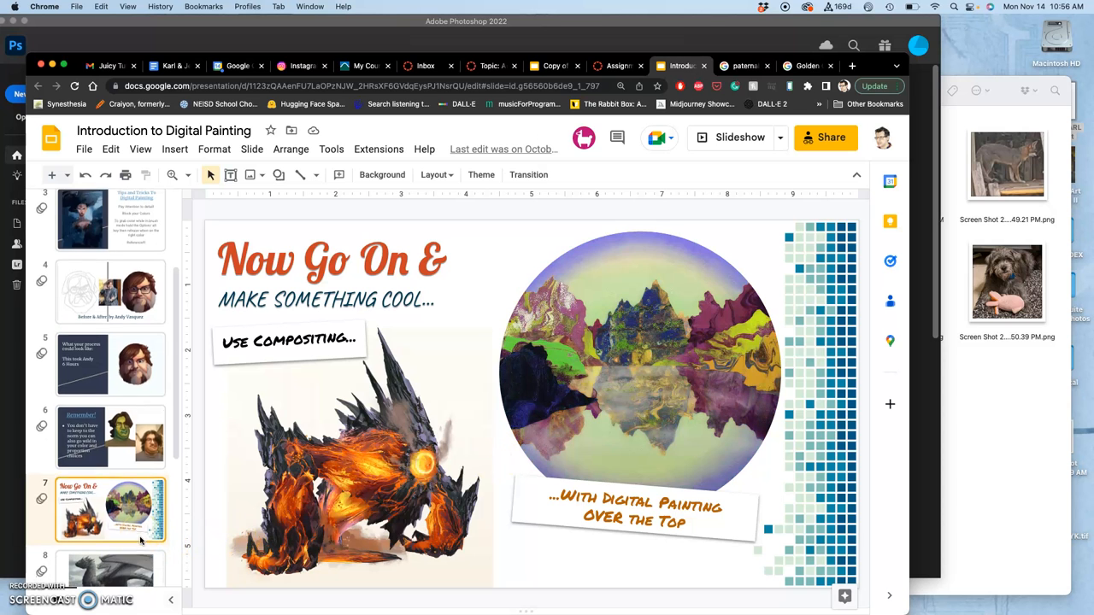
Show the Full Digital Painting dragon, linework, brush-stroke and Let the Games Begin slides.
left_click(110, 462)
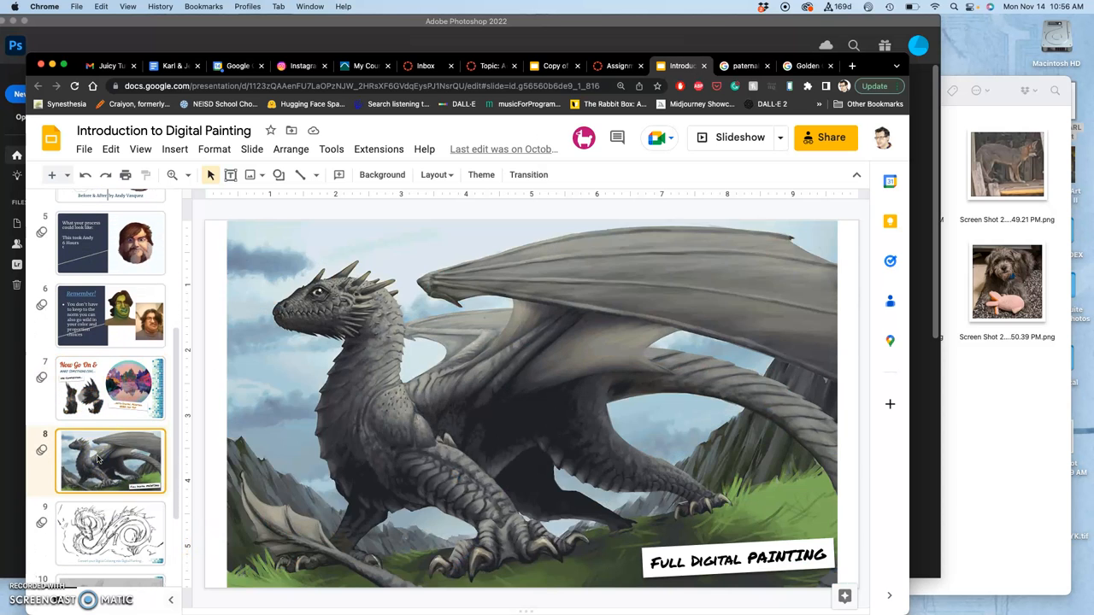
scroll("down", 3)
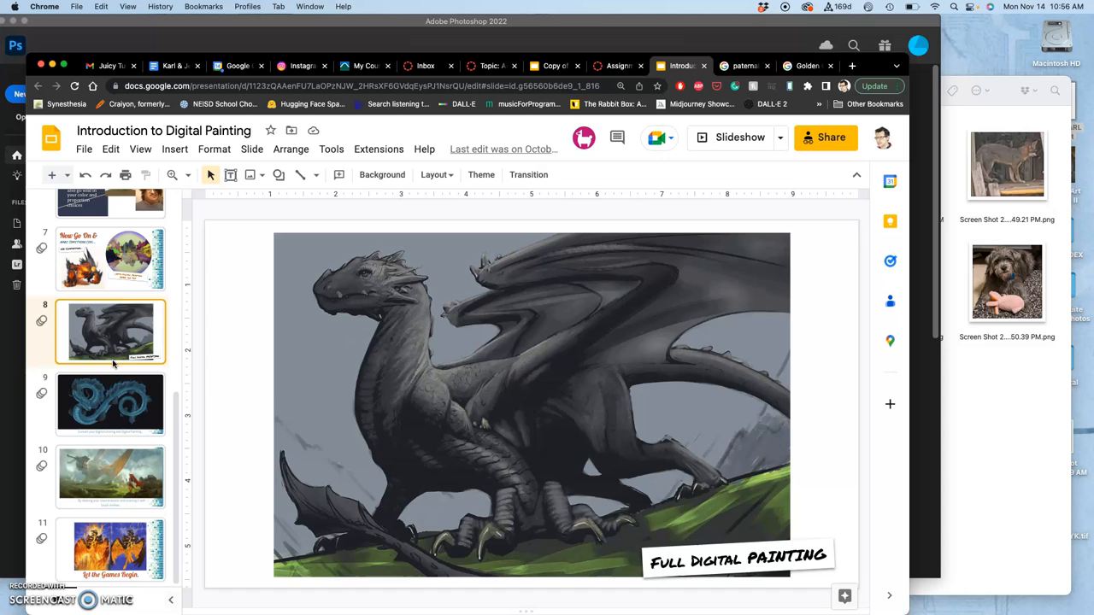
left_click(110, 403)
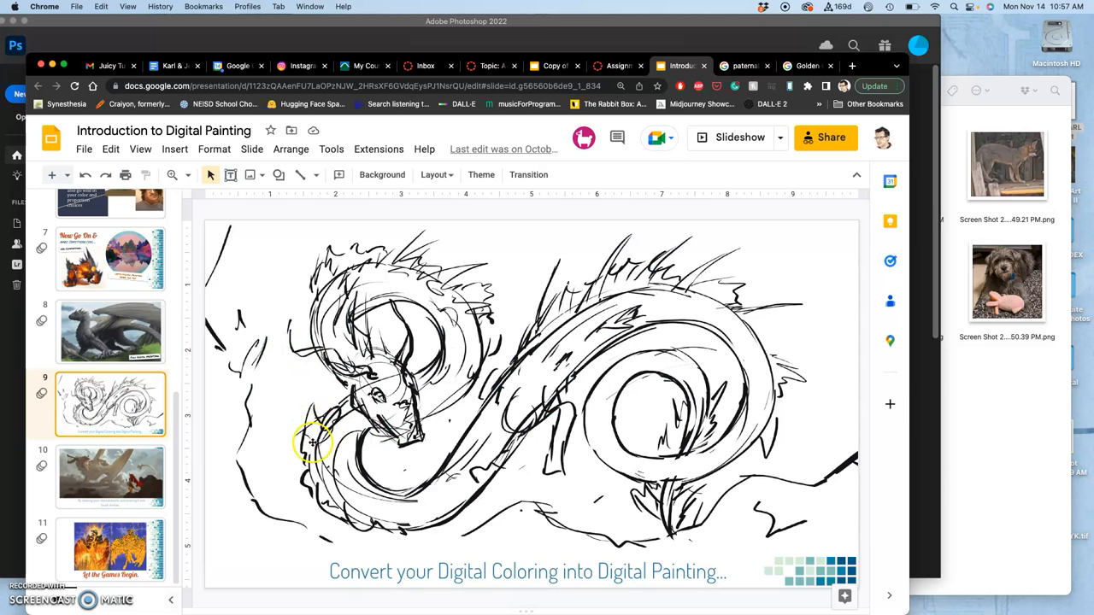
left_click(110, 476)
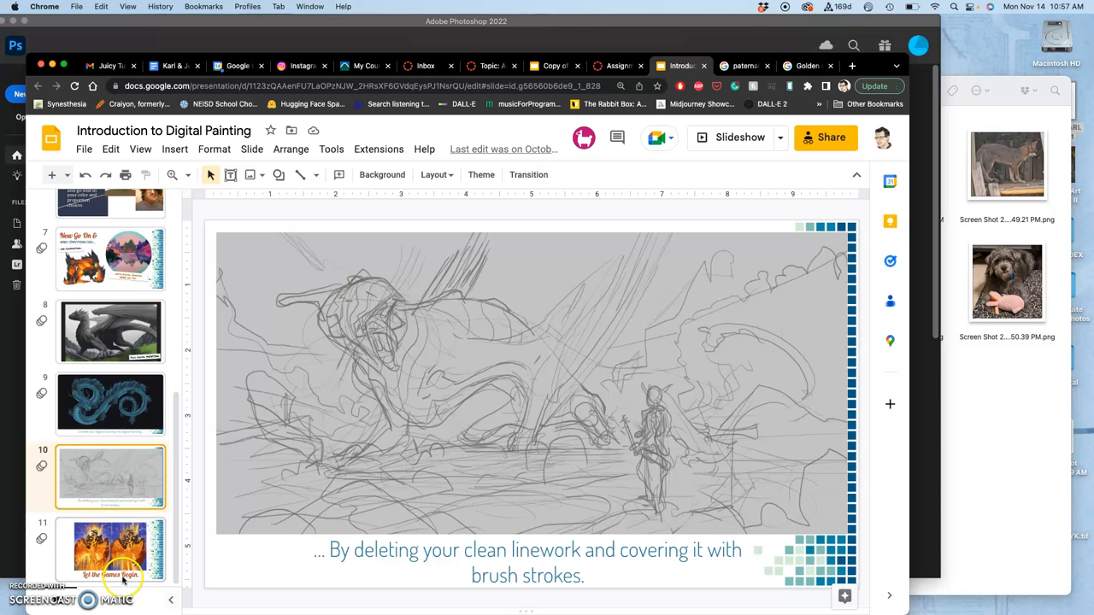
left_click(109, 549)
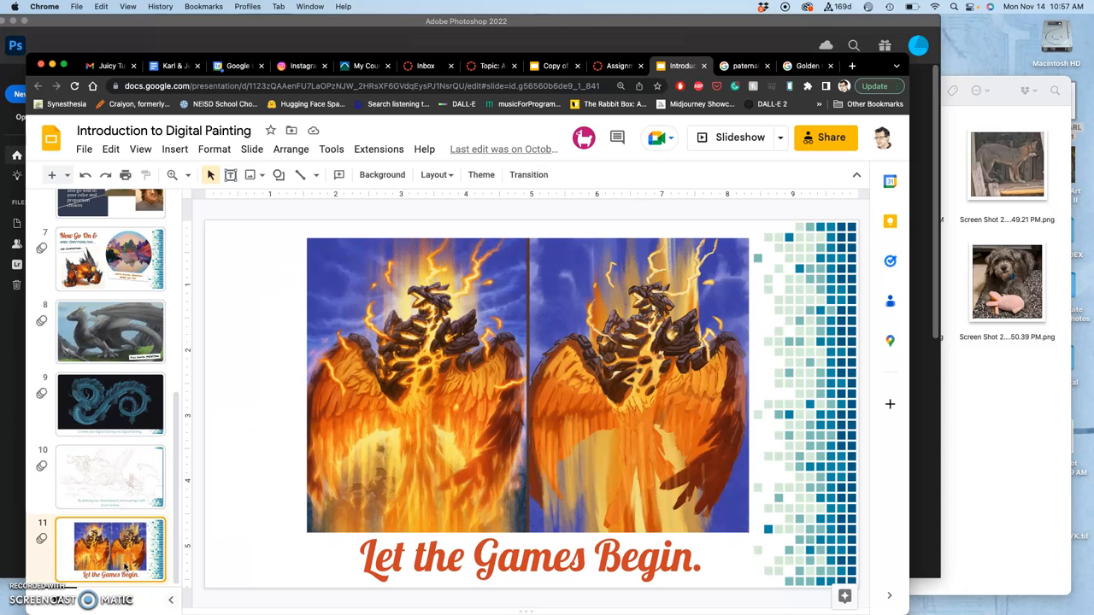